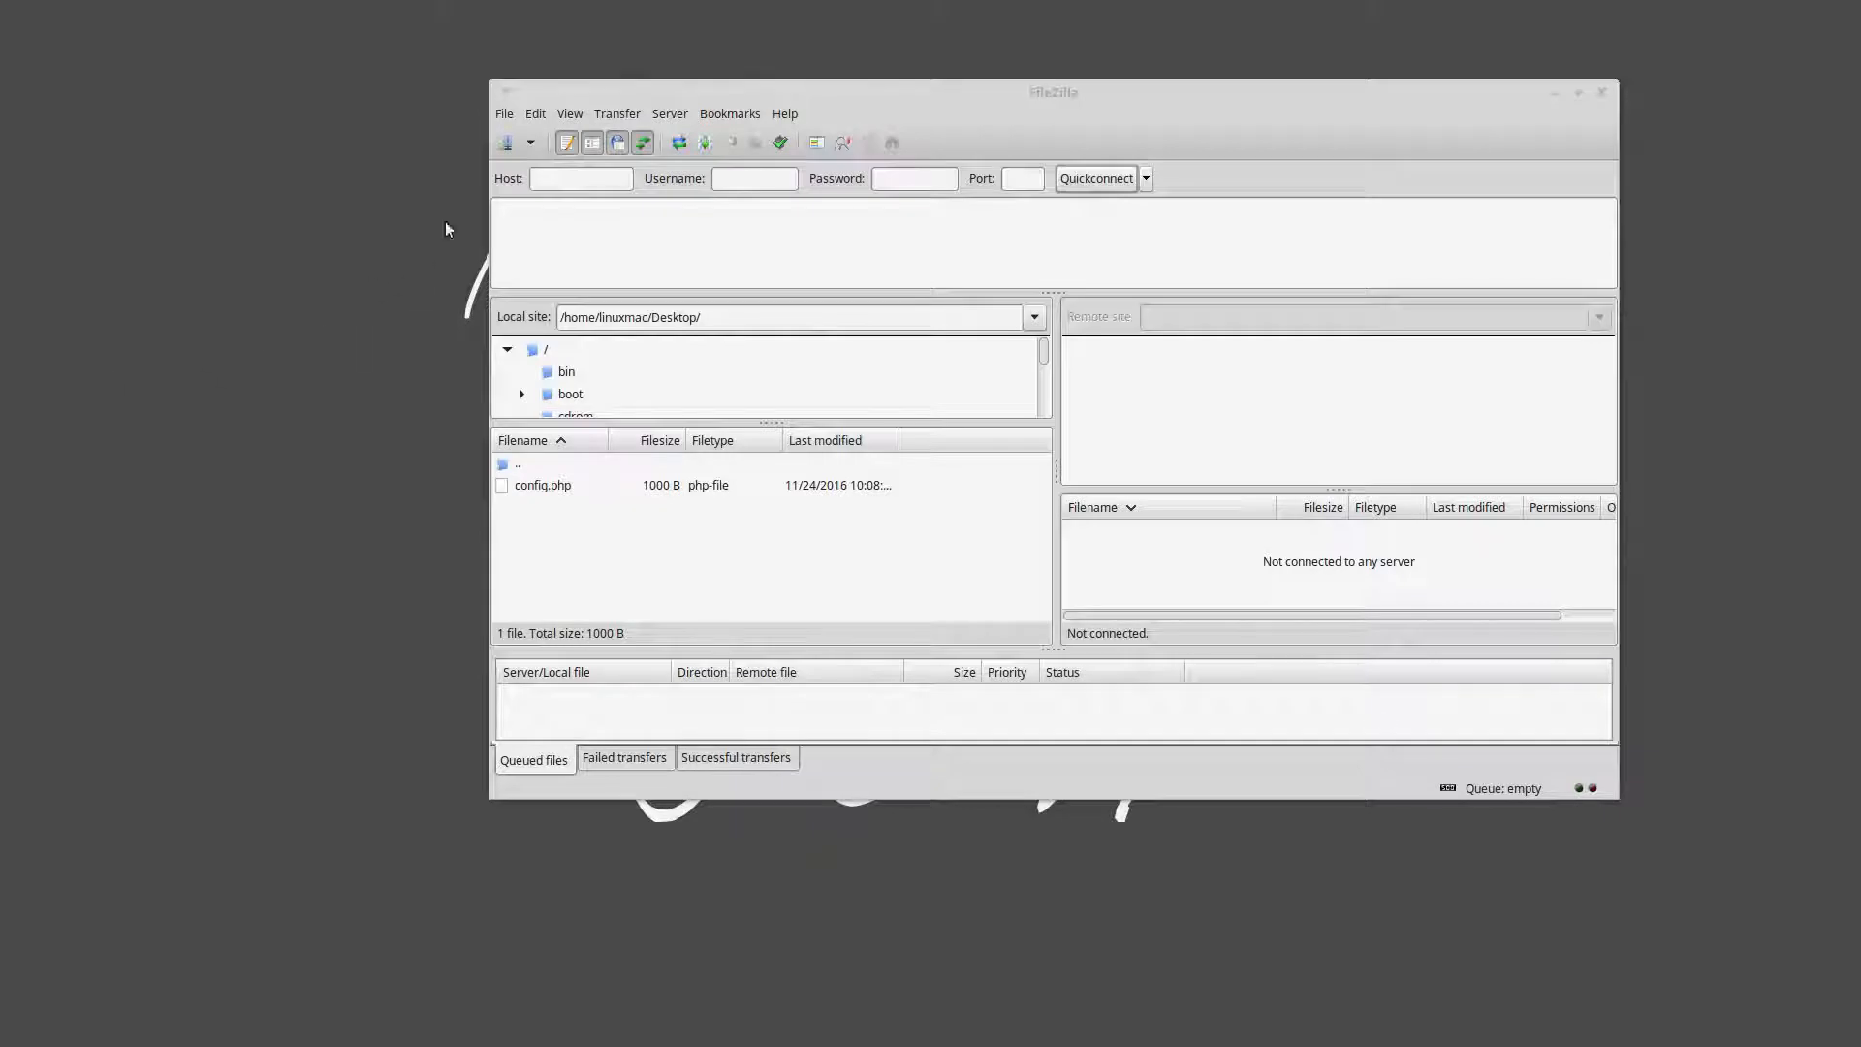
Quickconnect to host 199.168.71.51 as cetekftpadmin with its password
text(199.168.71.51)
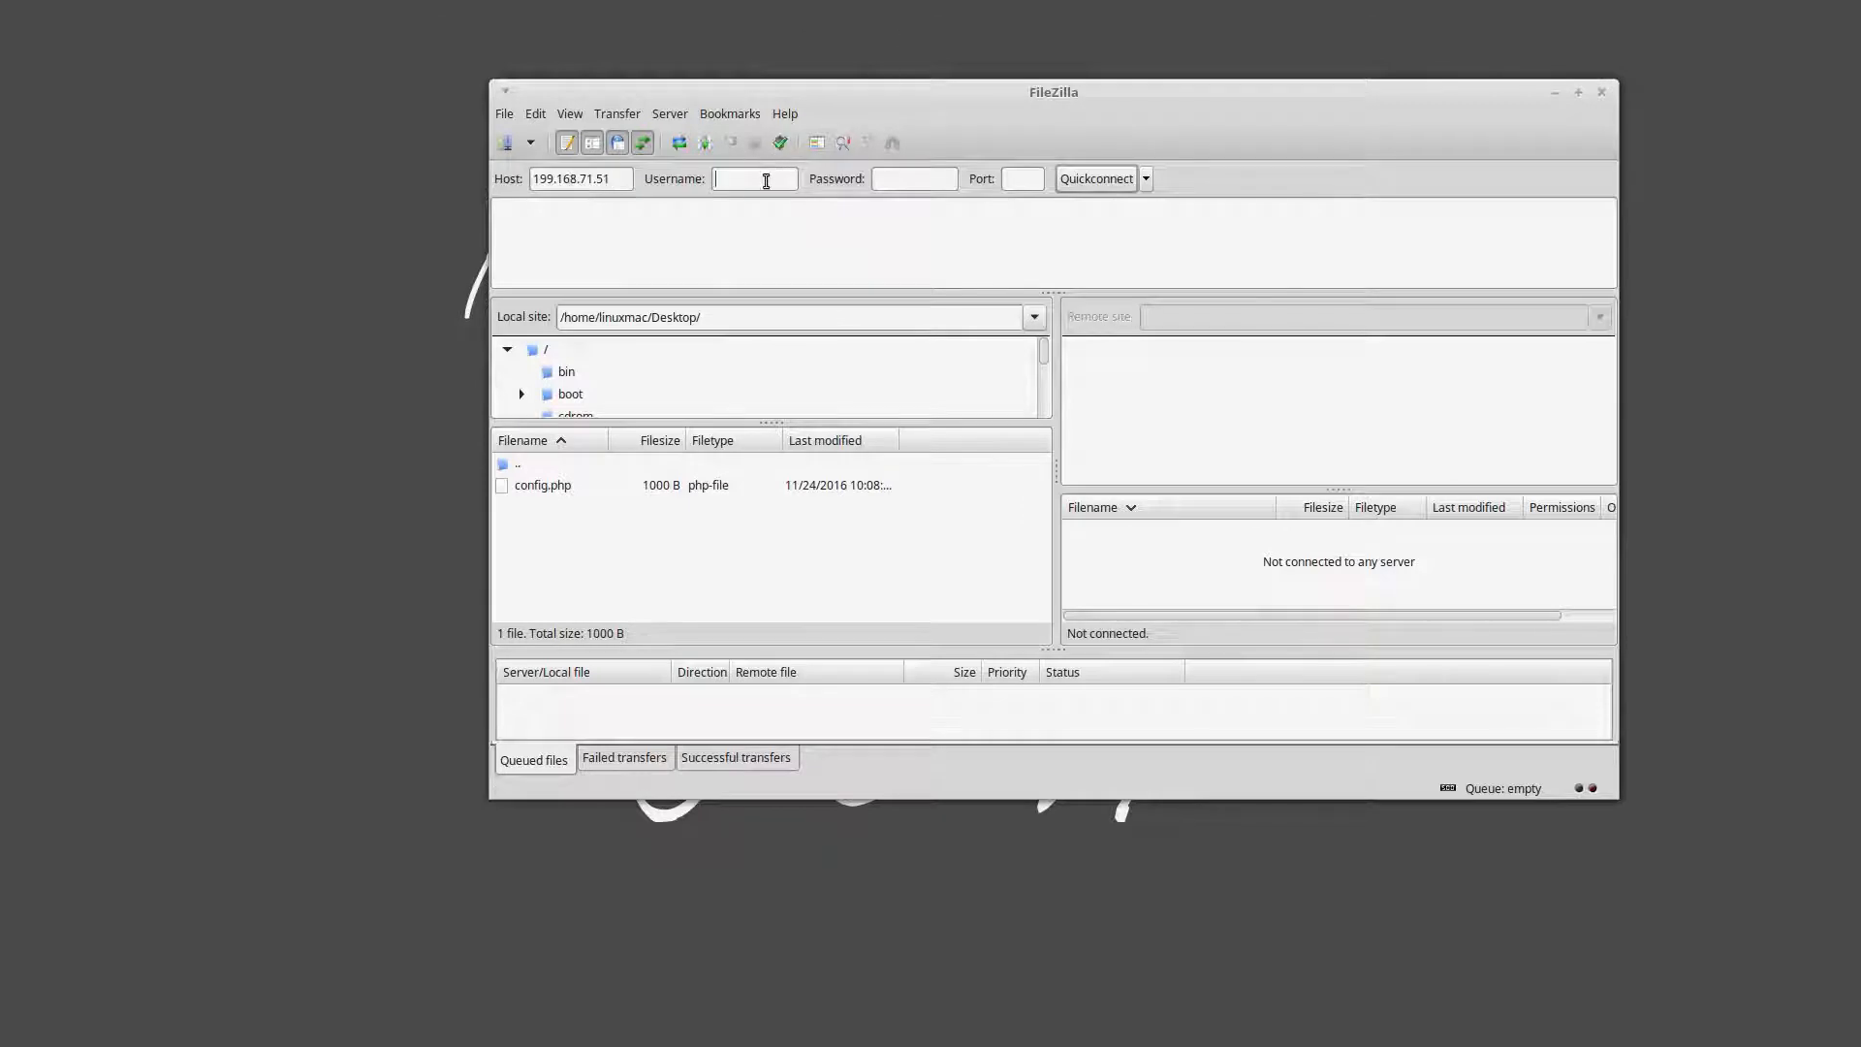
text(cetekftpadmin)
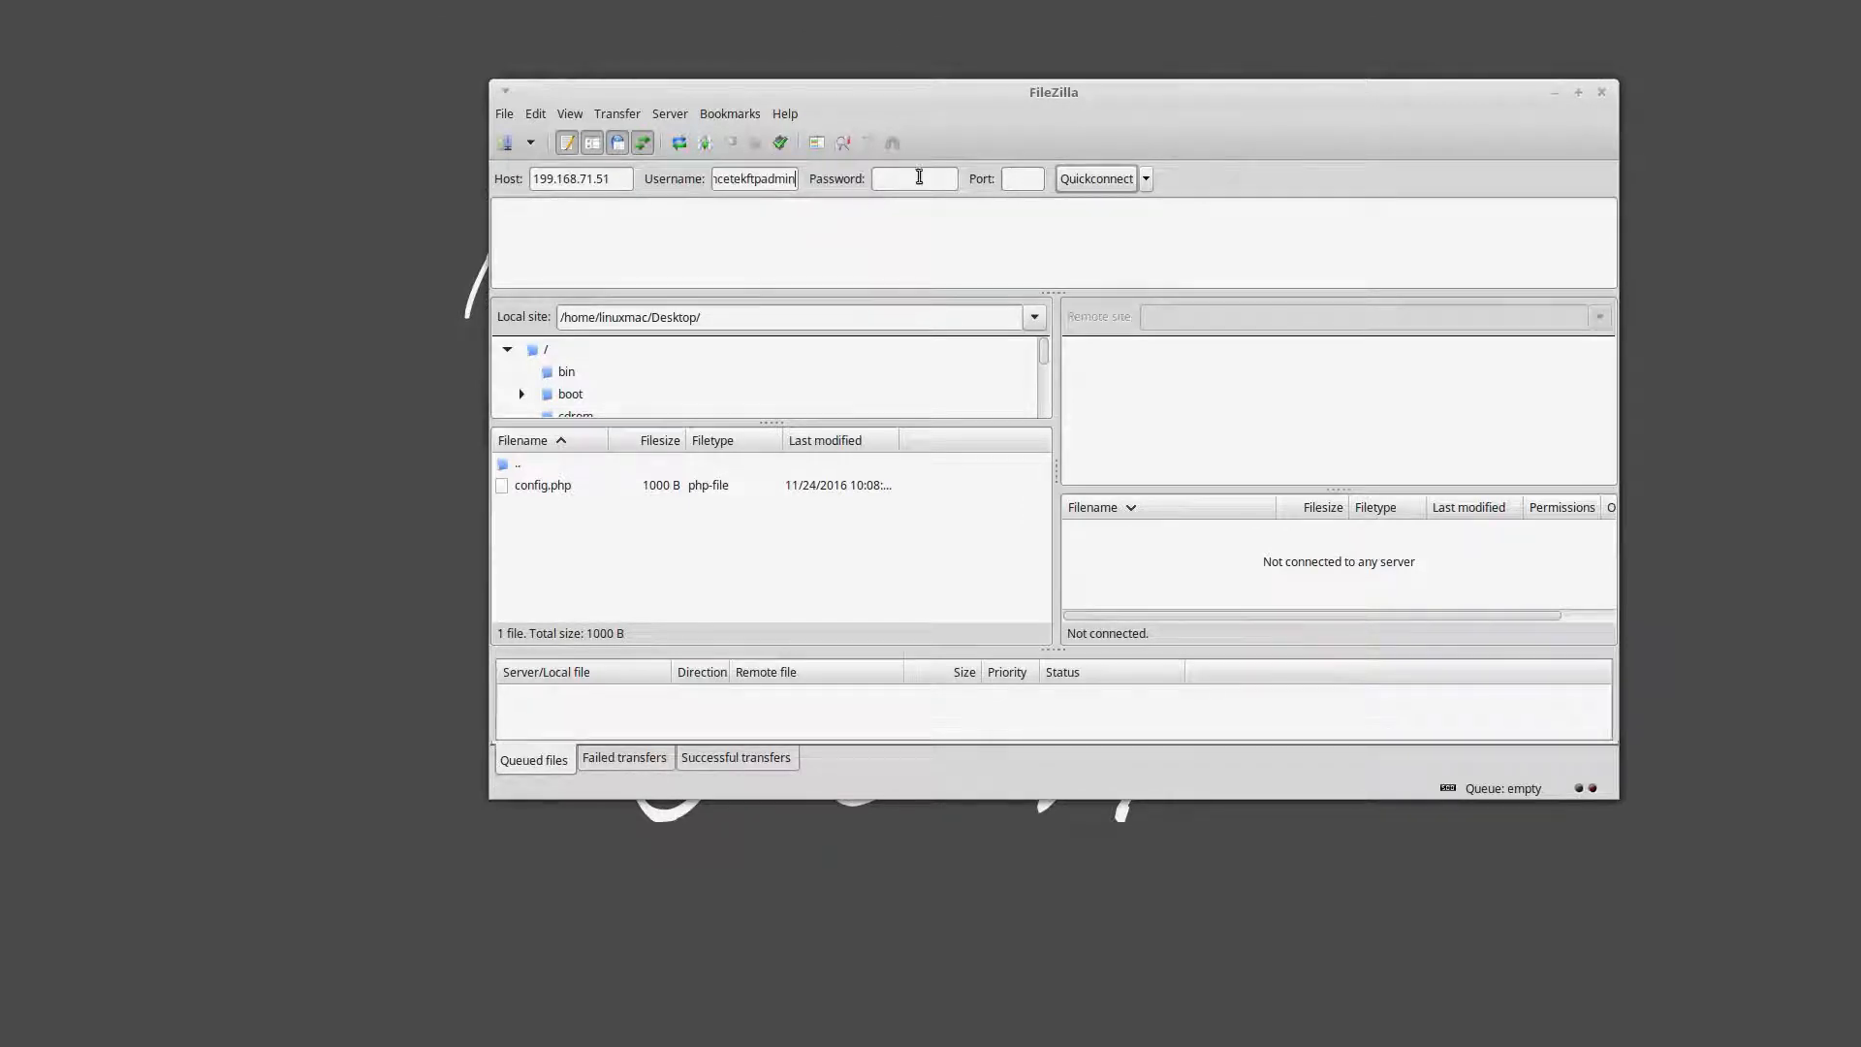
text(••••)
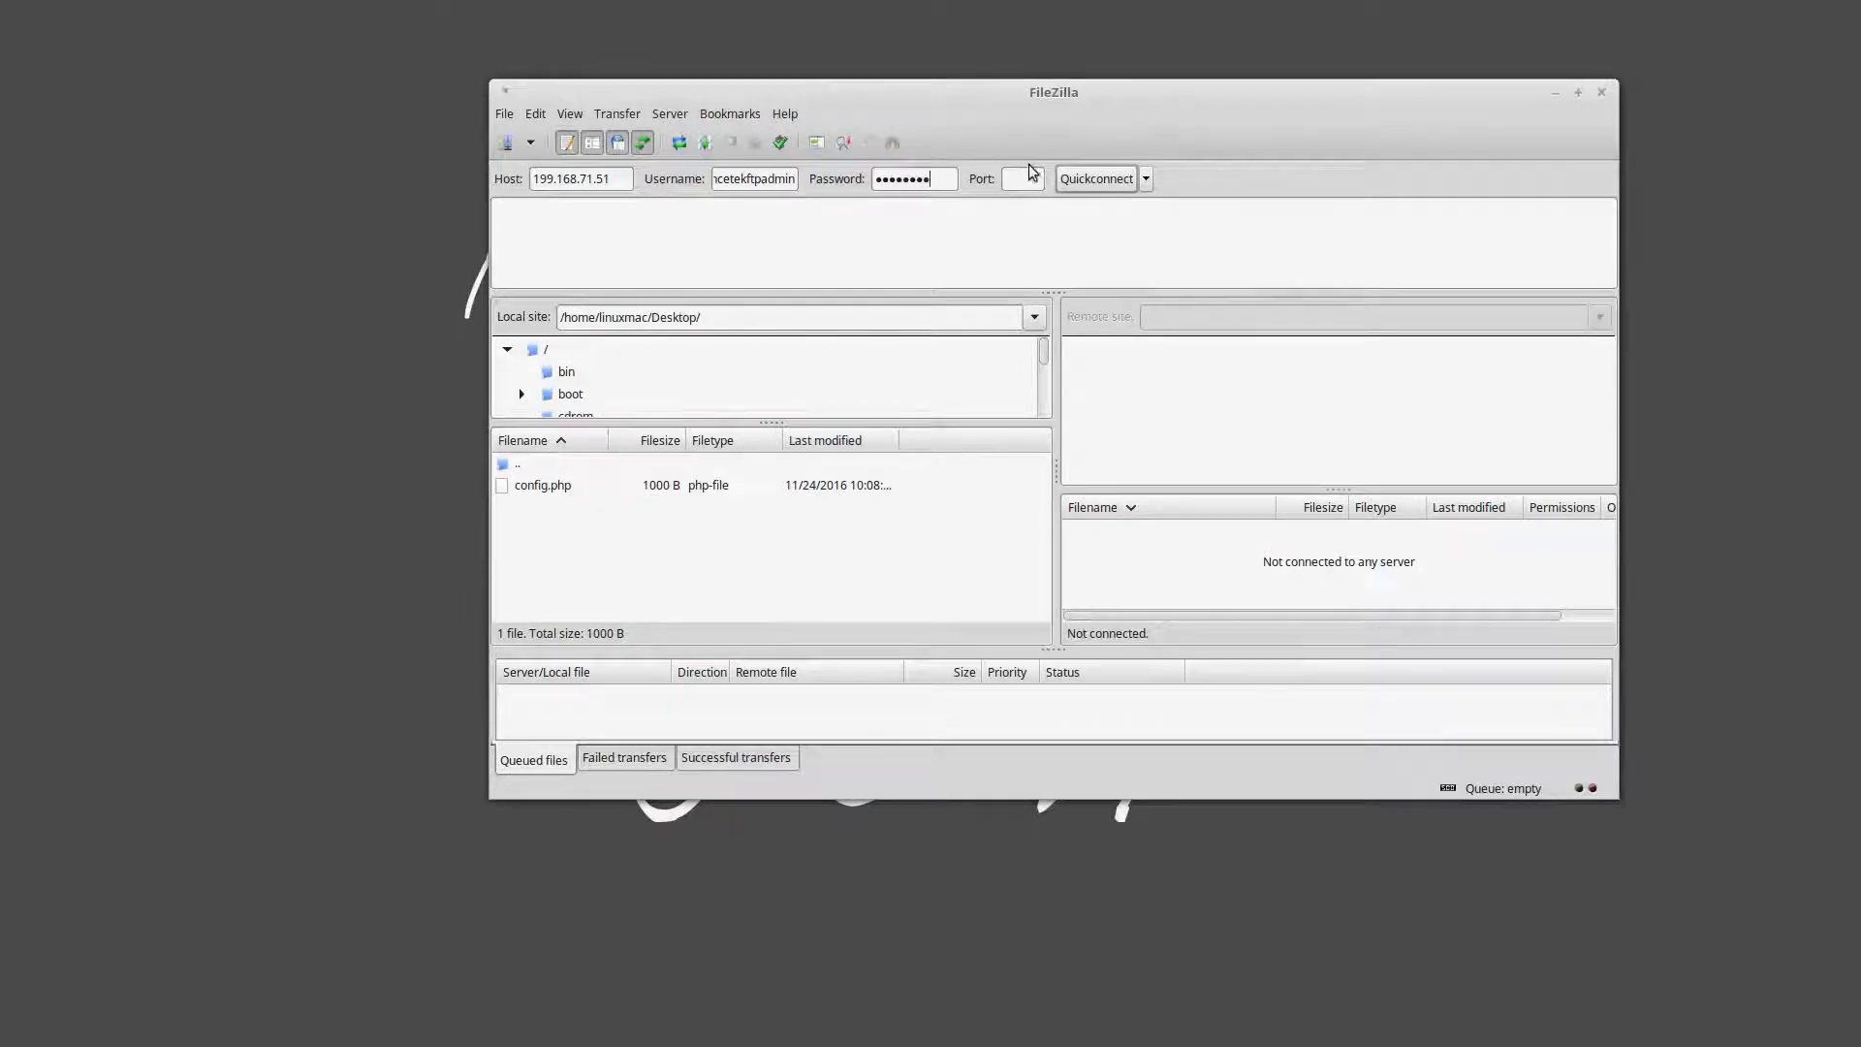
click(1093, 178)
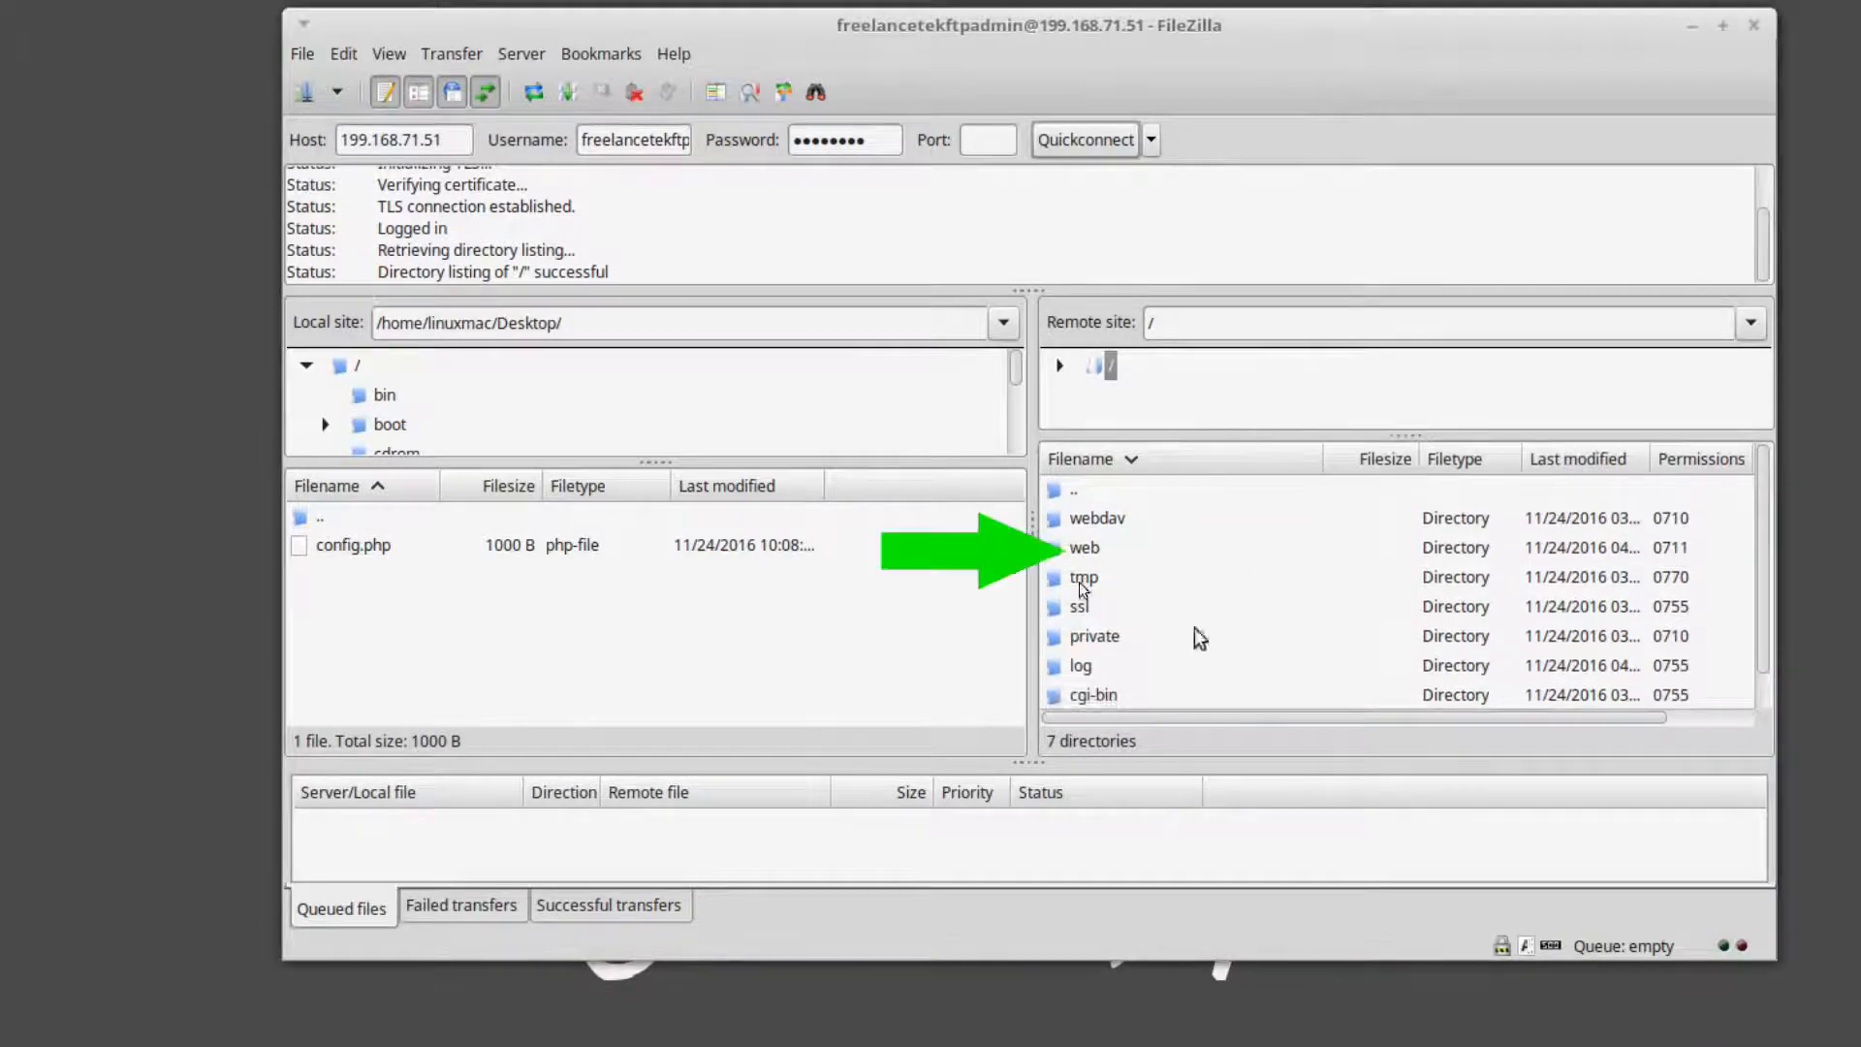
Enter the remote /web folder and bring up the context menu on its file list
double_click(1086, 547)
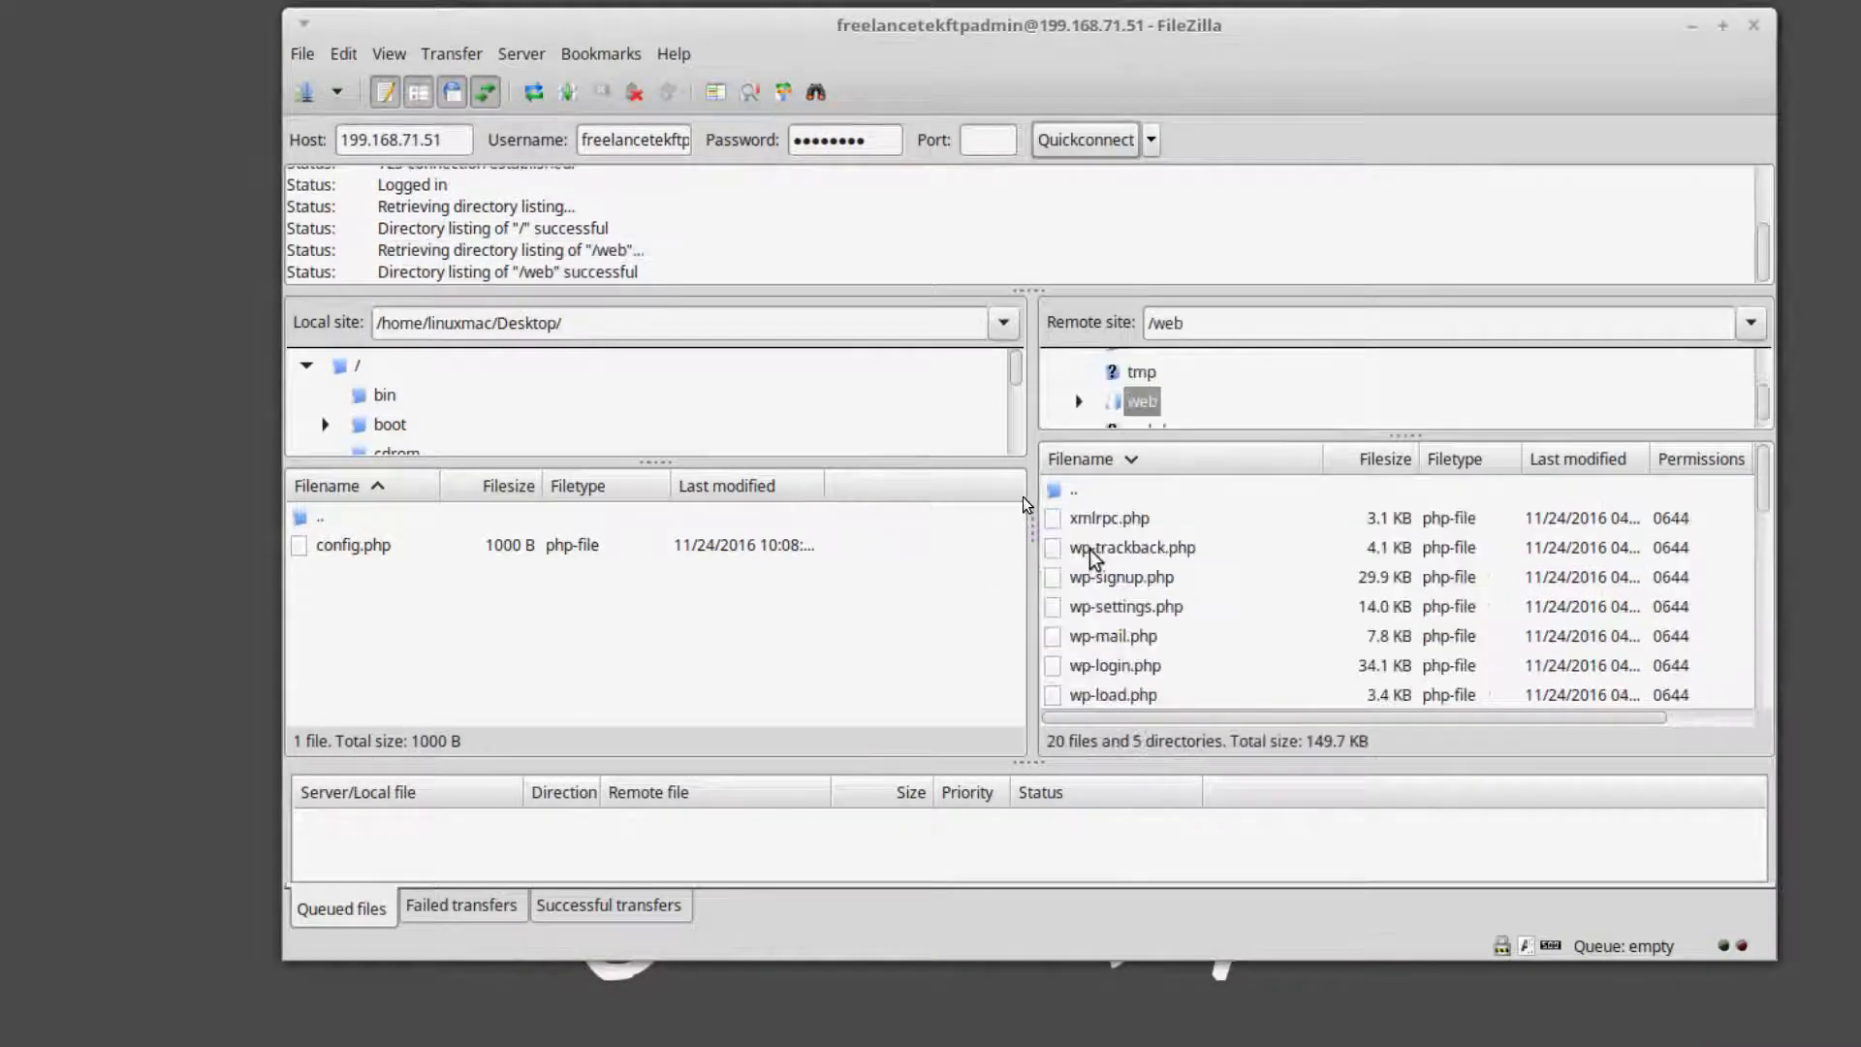
mouse_move(1247, 599)
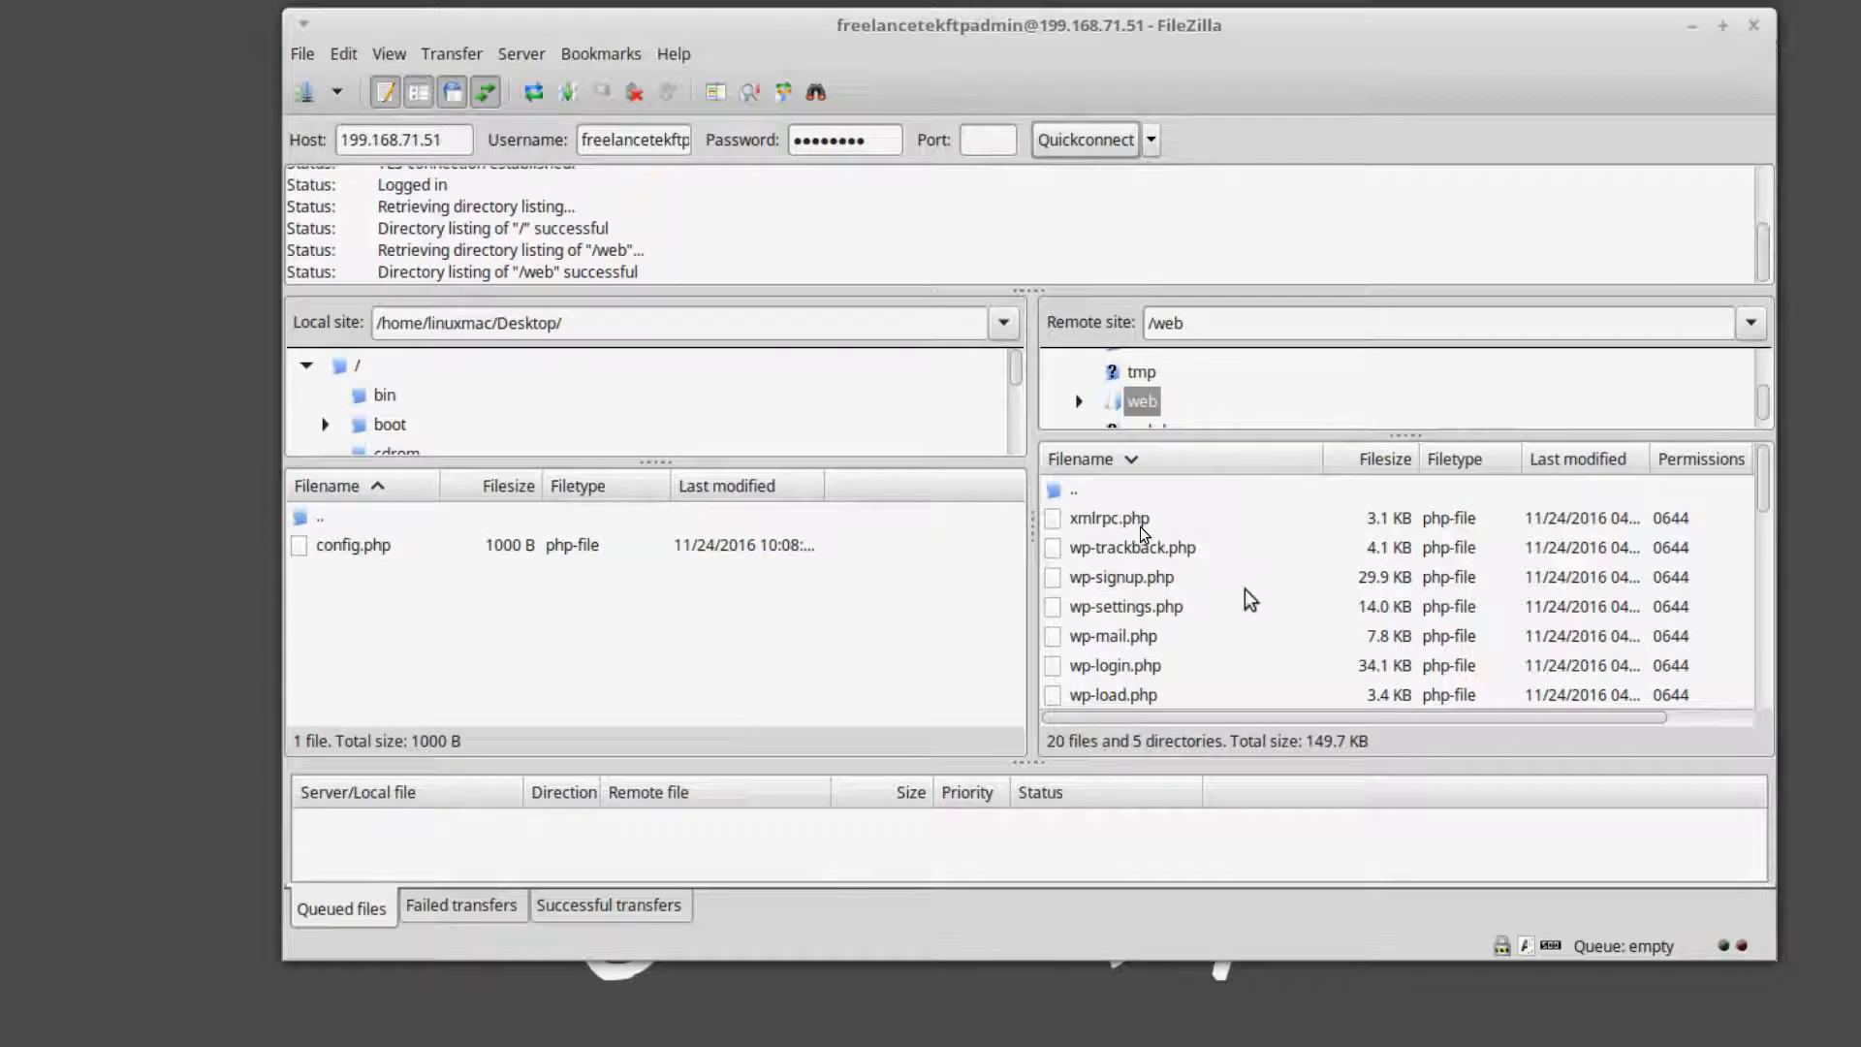
mouse_move(1163, 510)
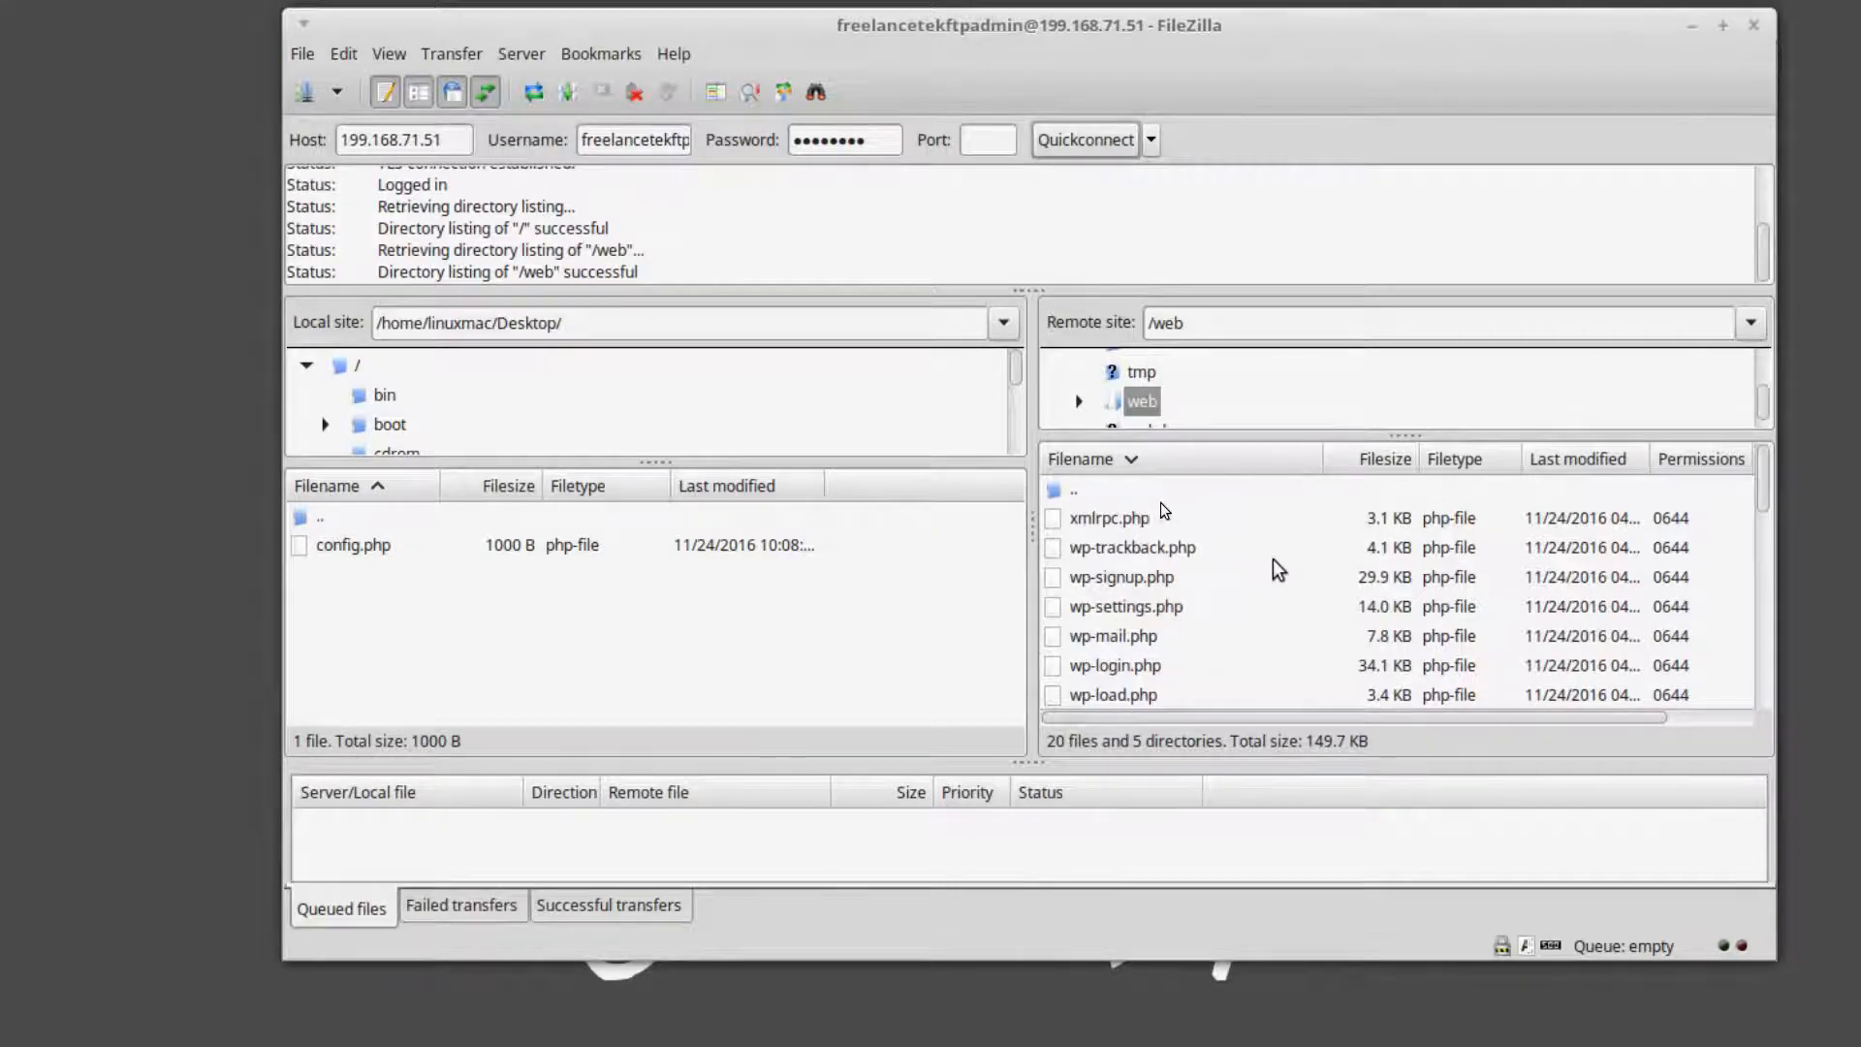
right_click(1131, 546)
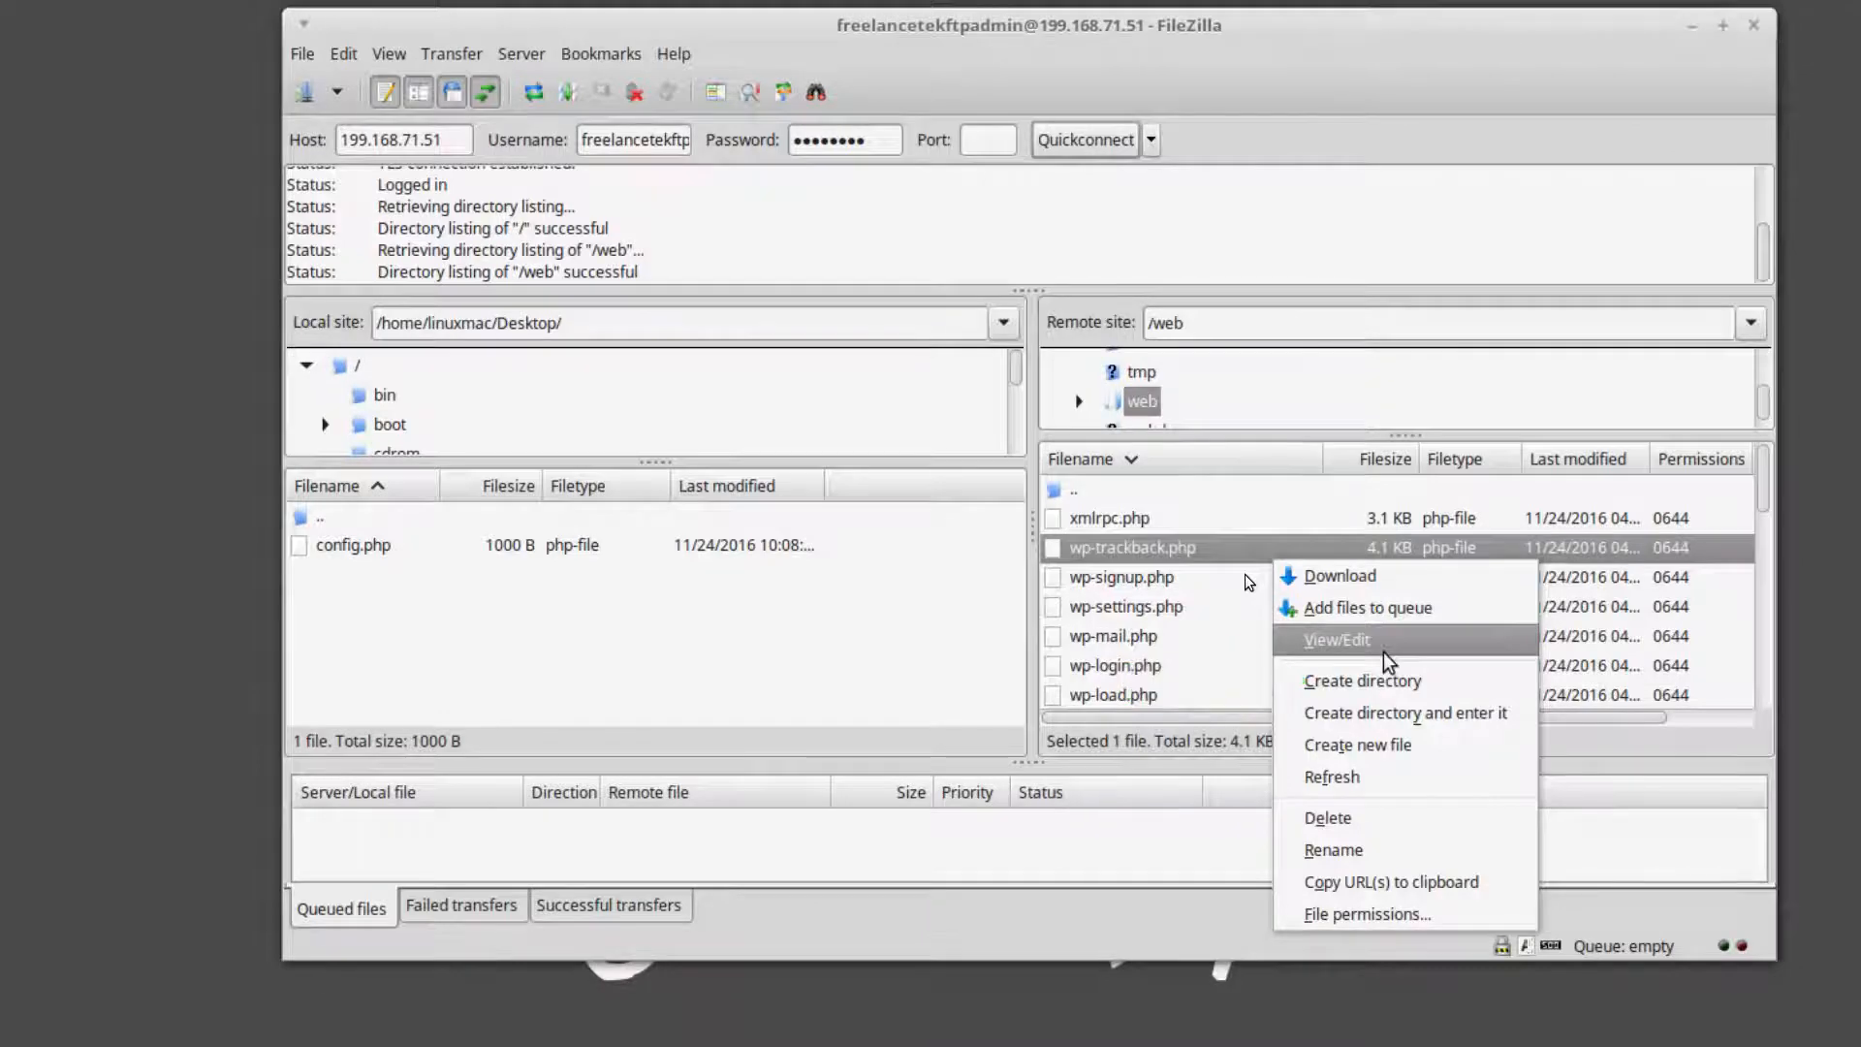
mouse_move(1377, 680)
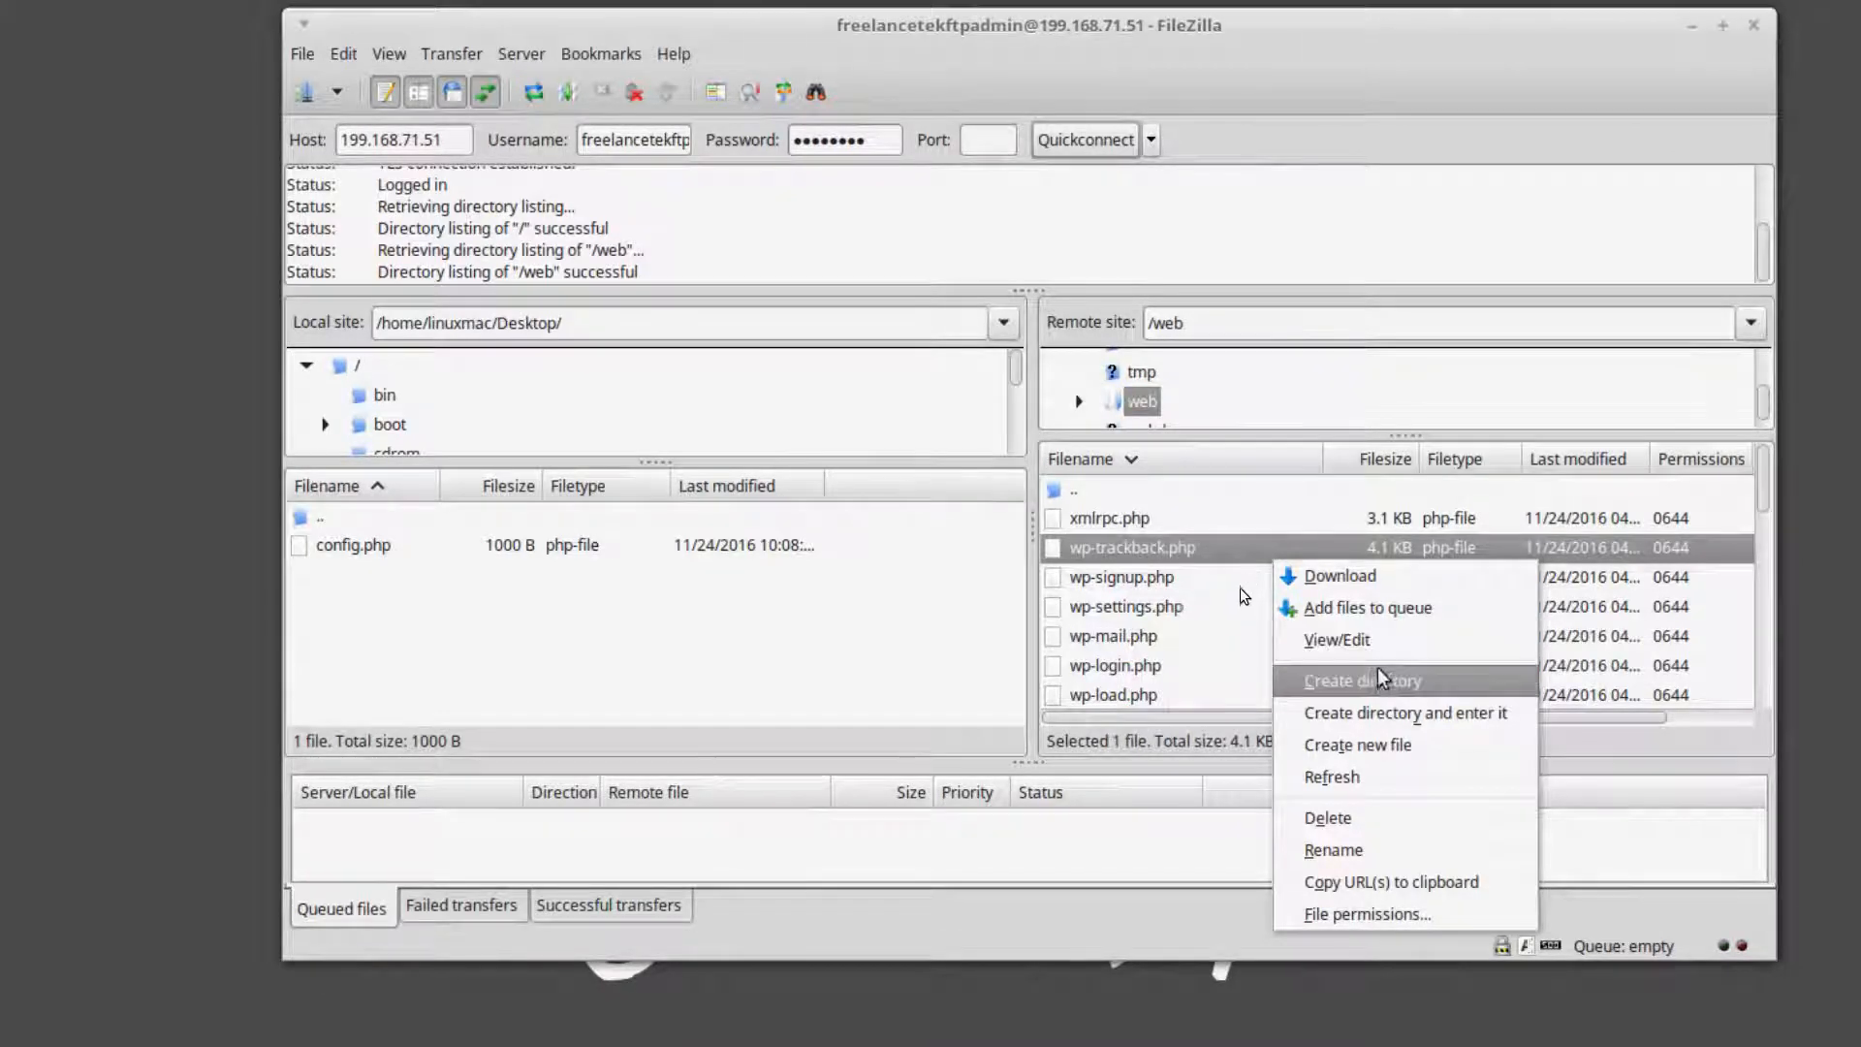
Create the directory /web/subdomain on the server and enter the empty folder
click(1363, 681)
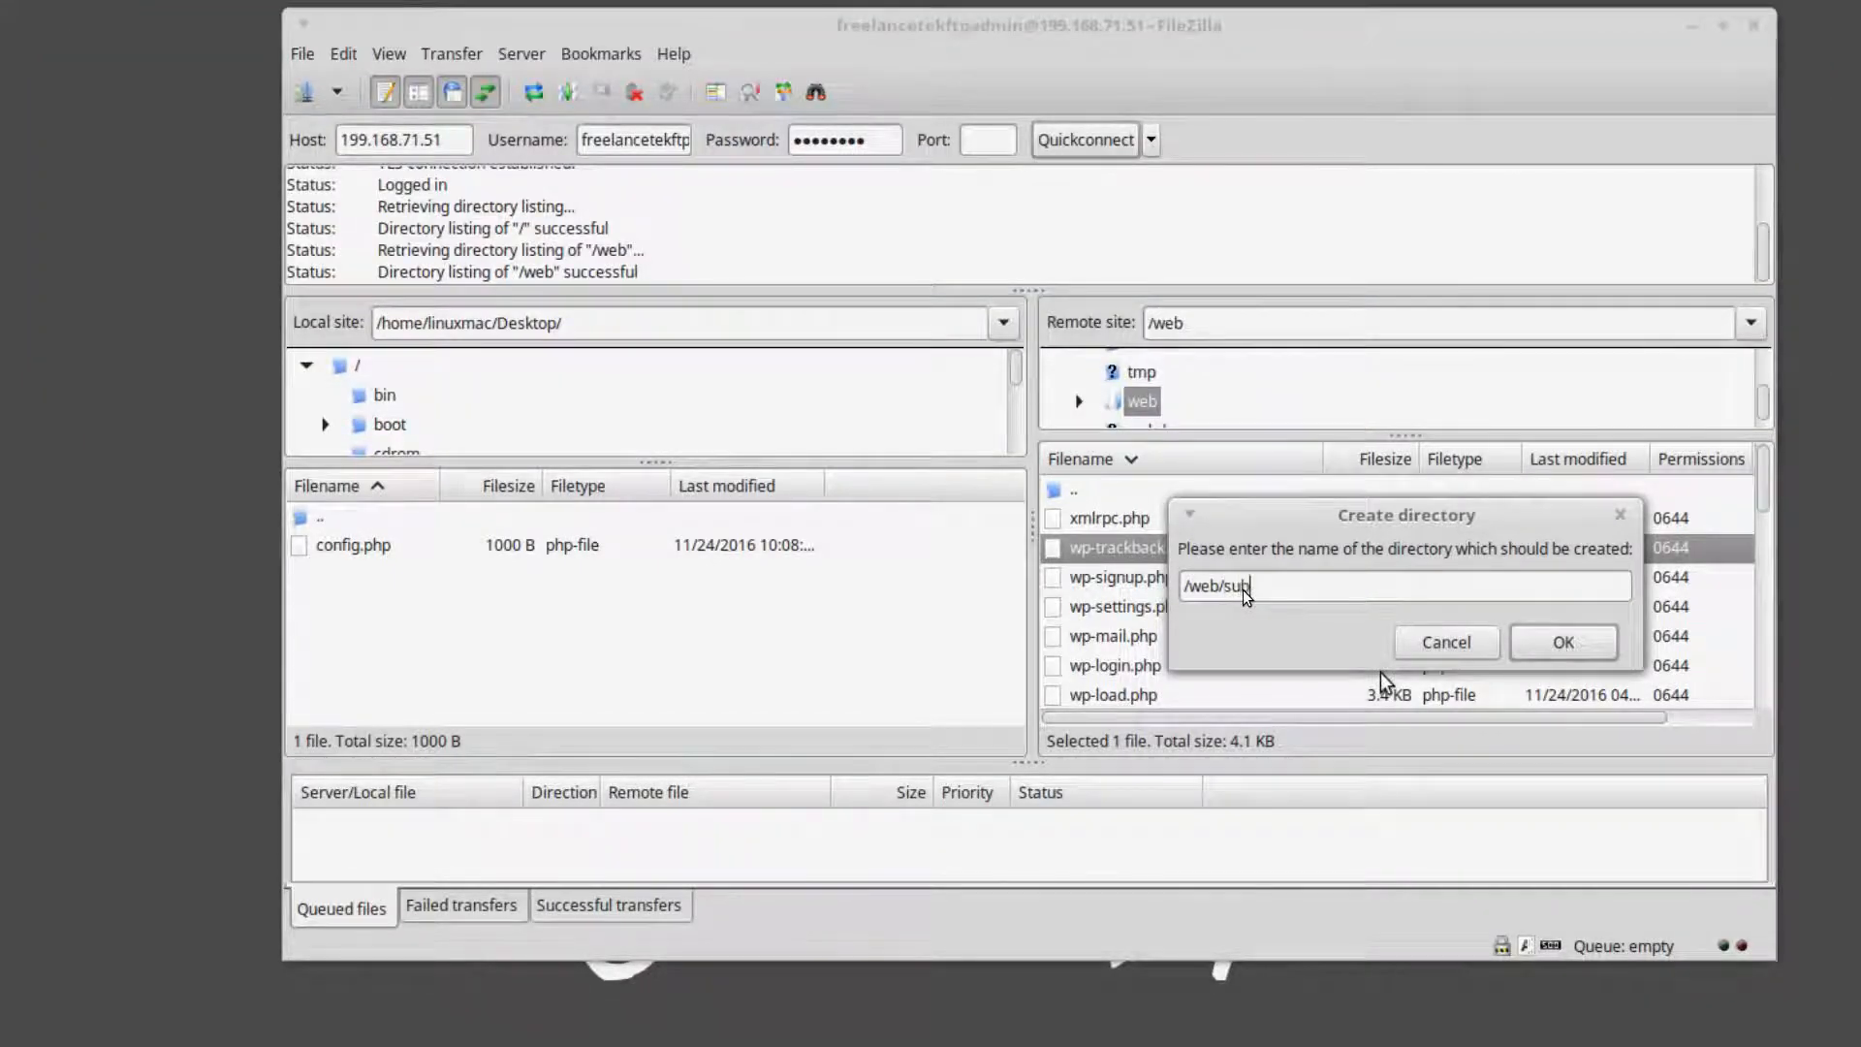
text(domain)
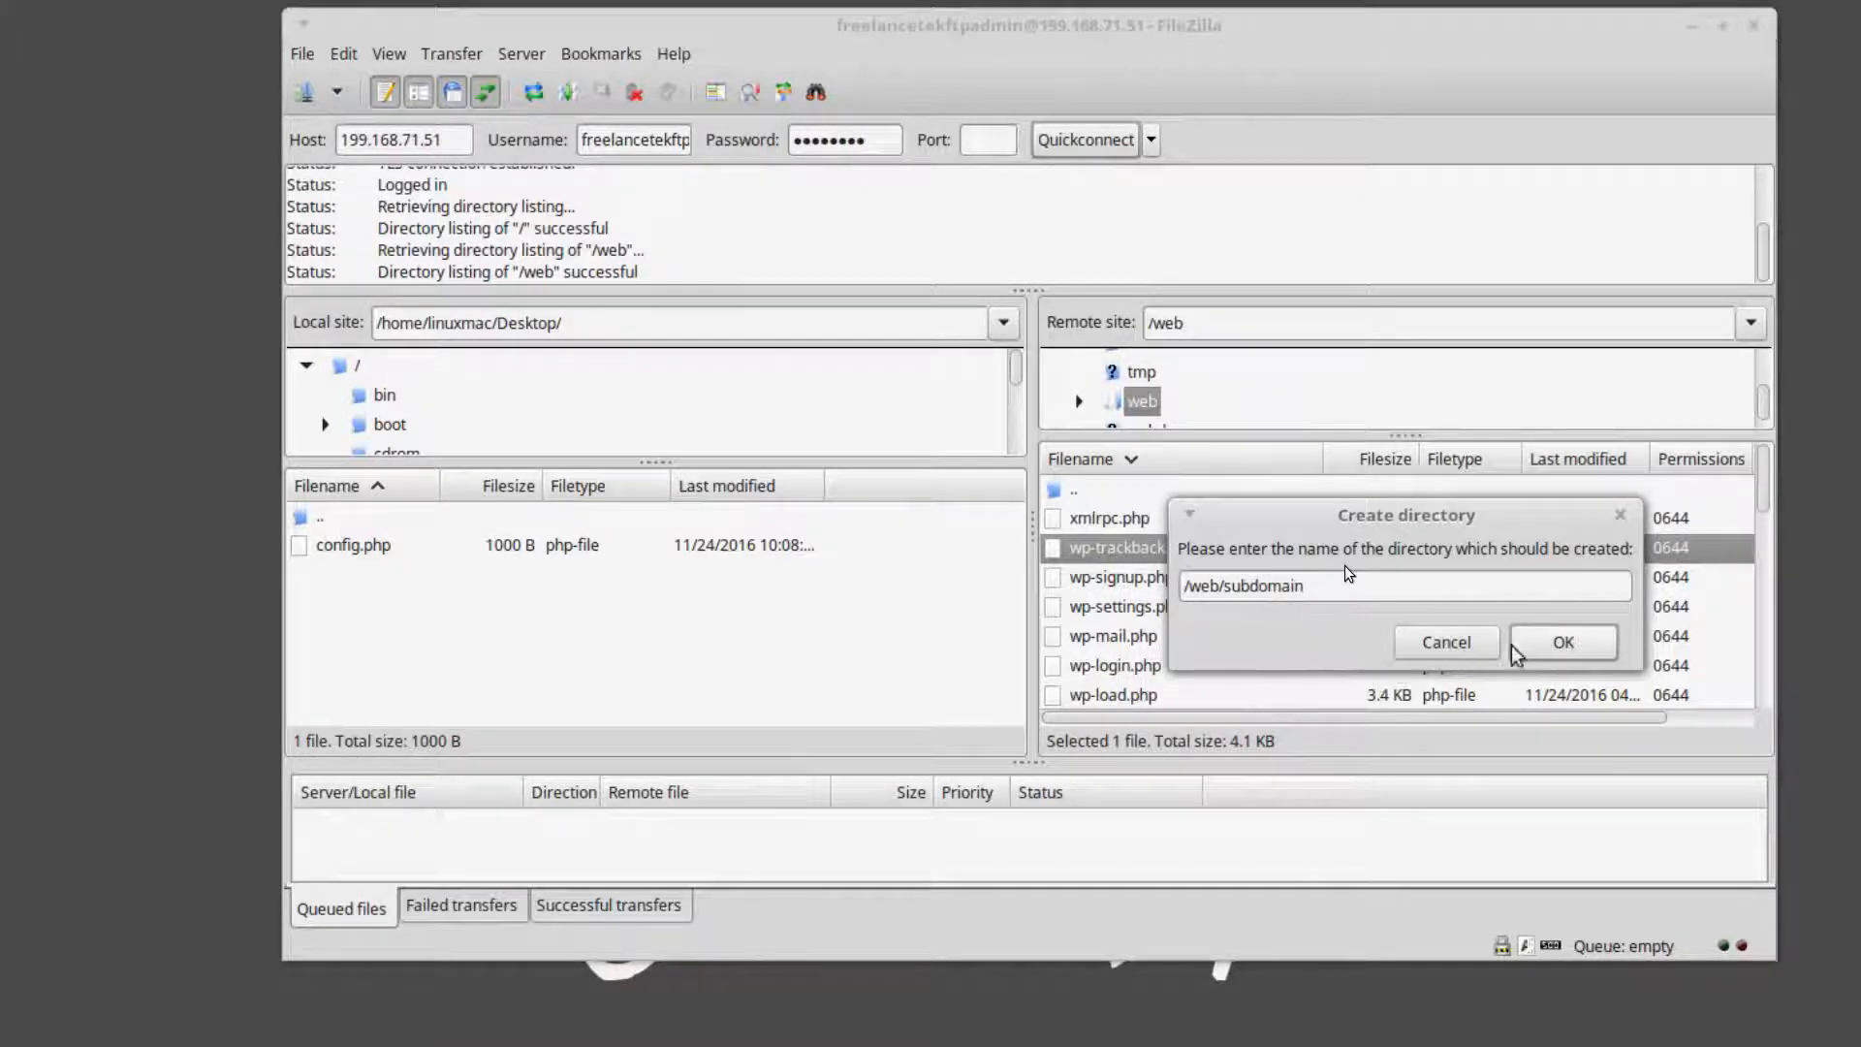
click(1562, 642)
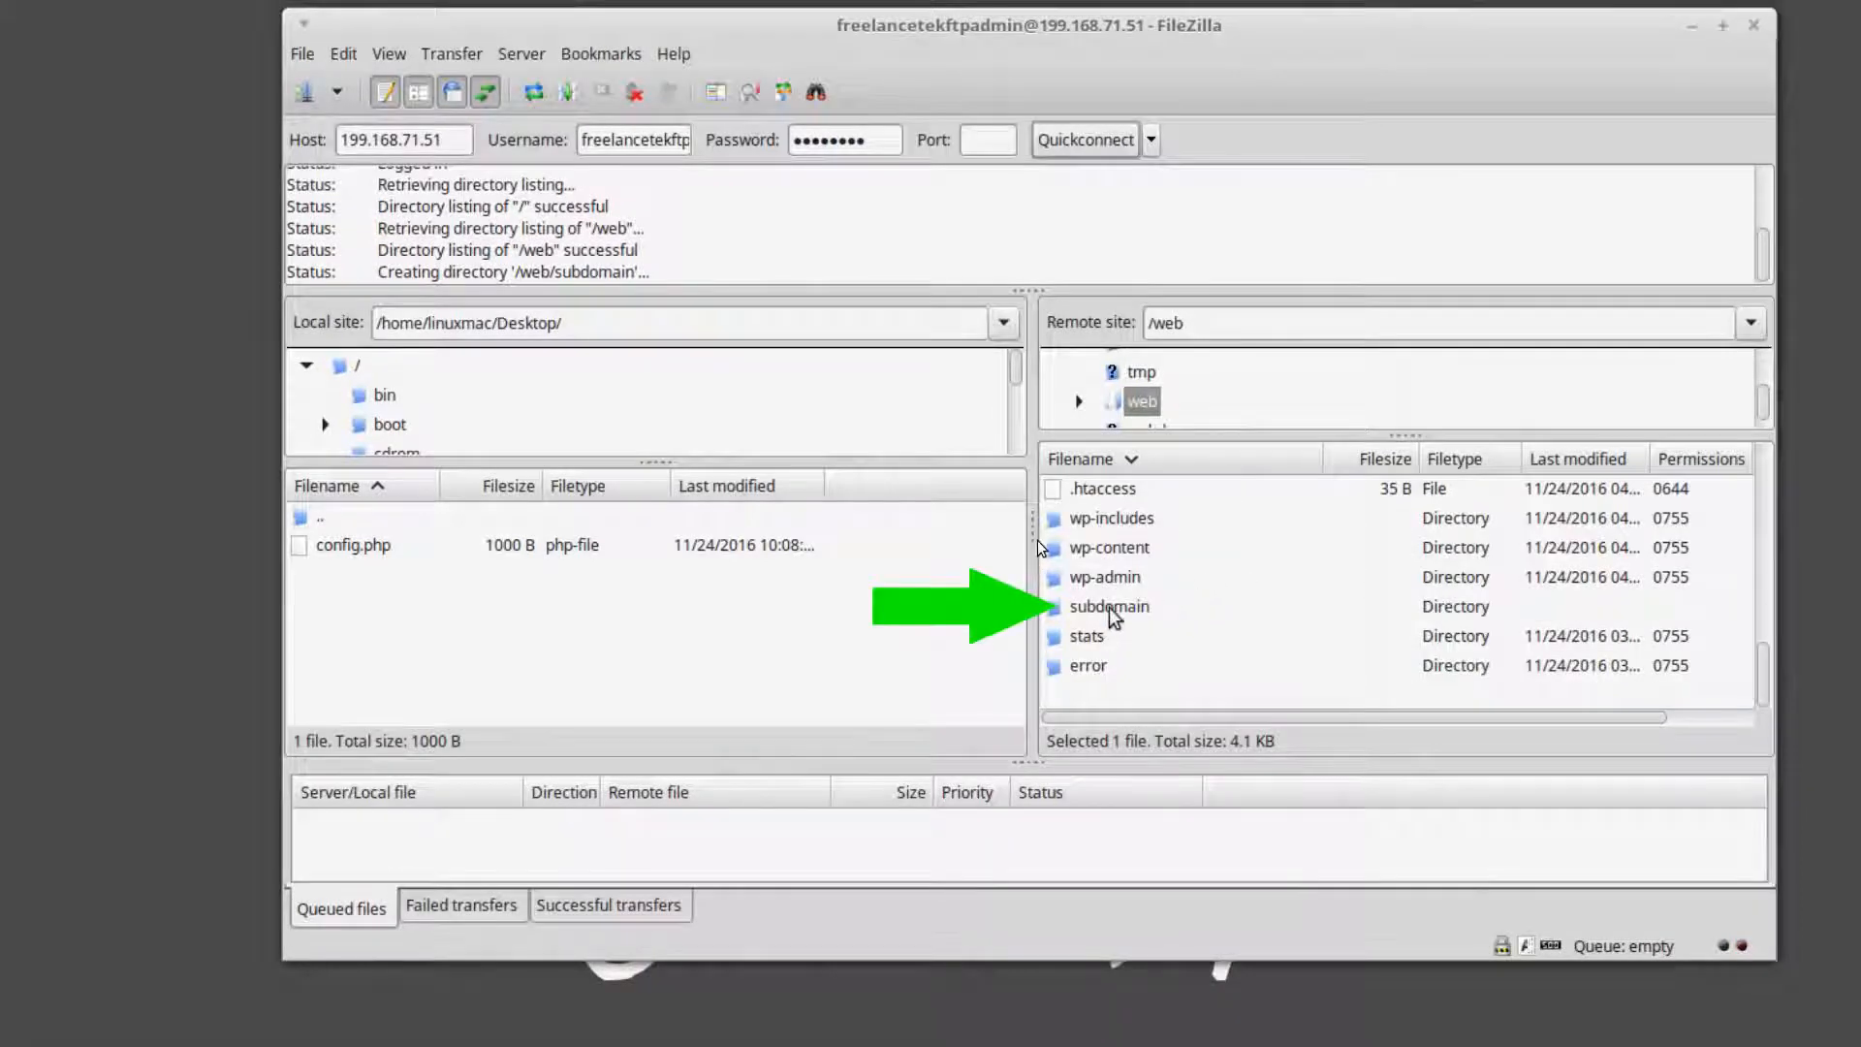
double_click(1107, 607)
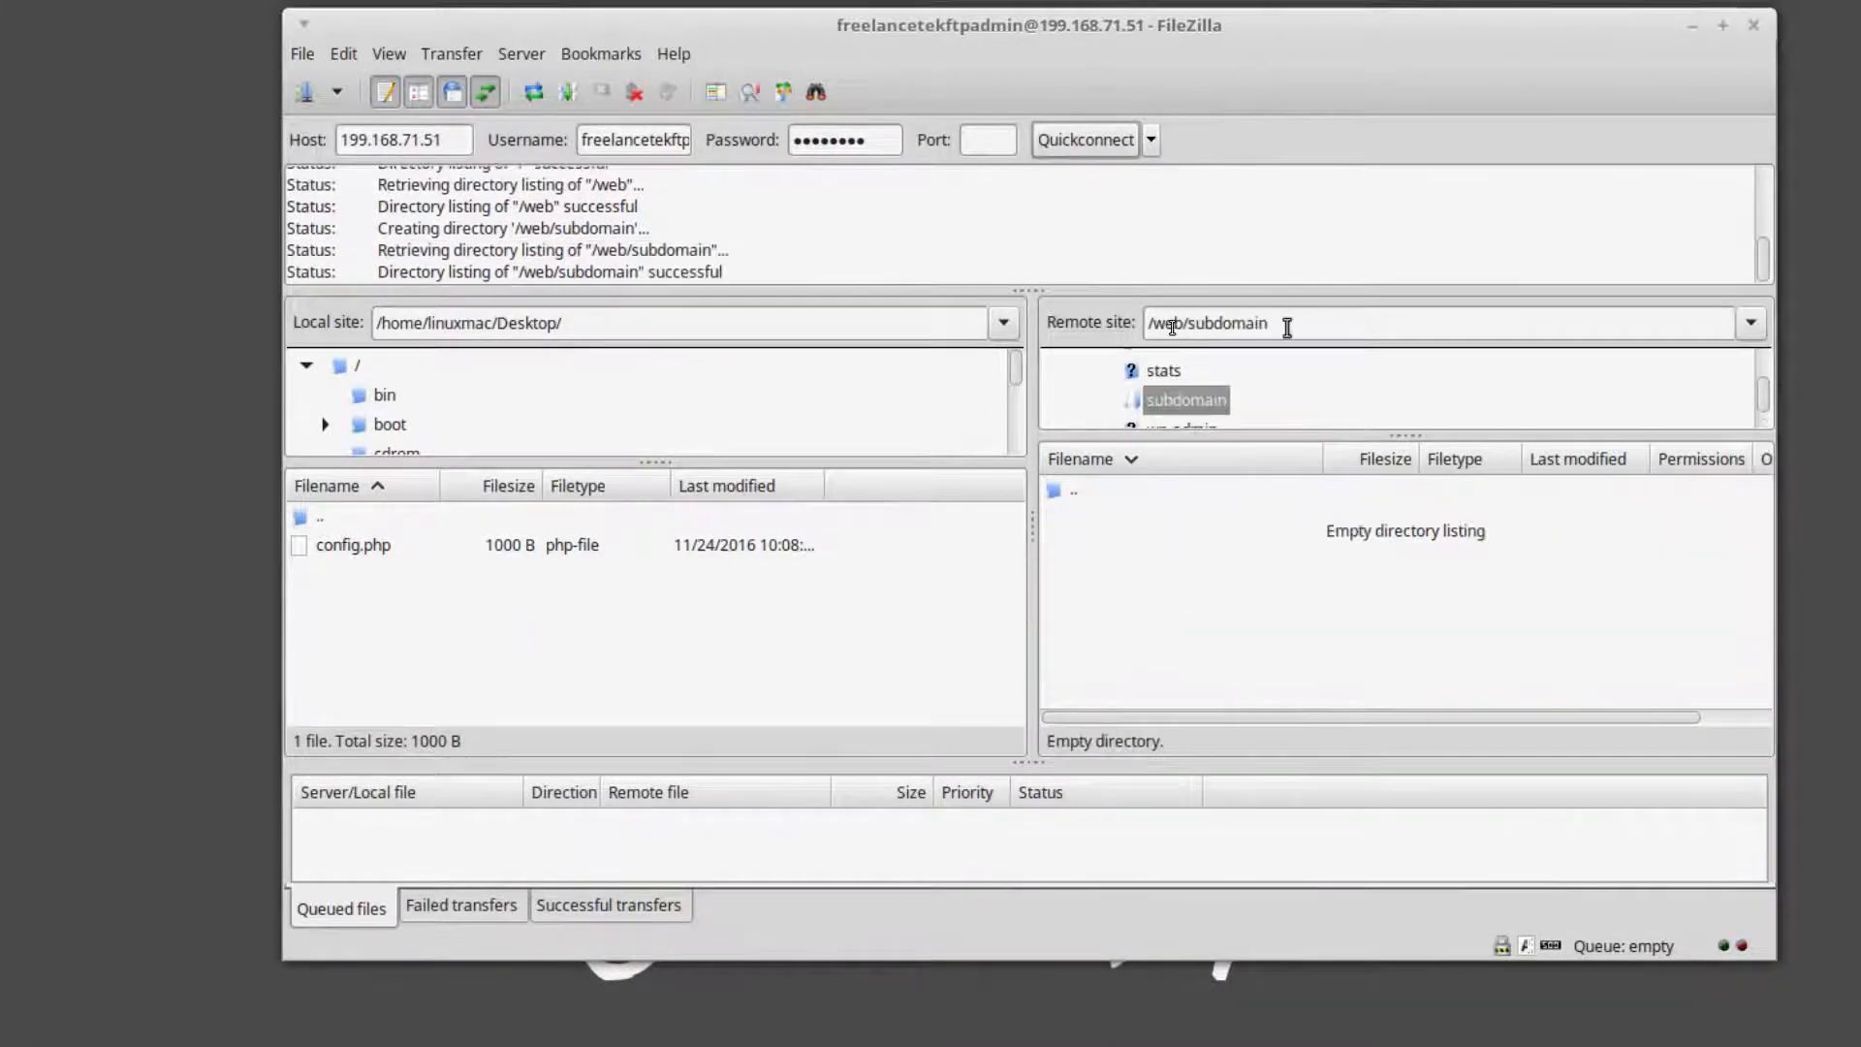
double_click(1206, 322)
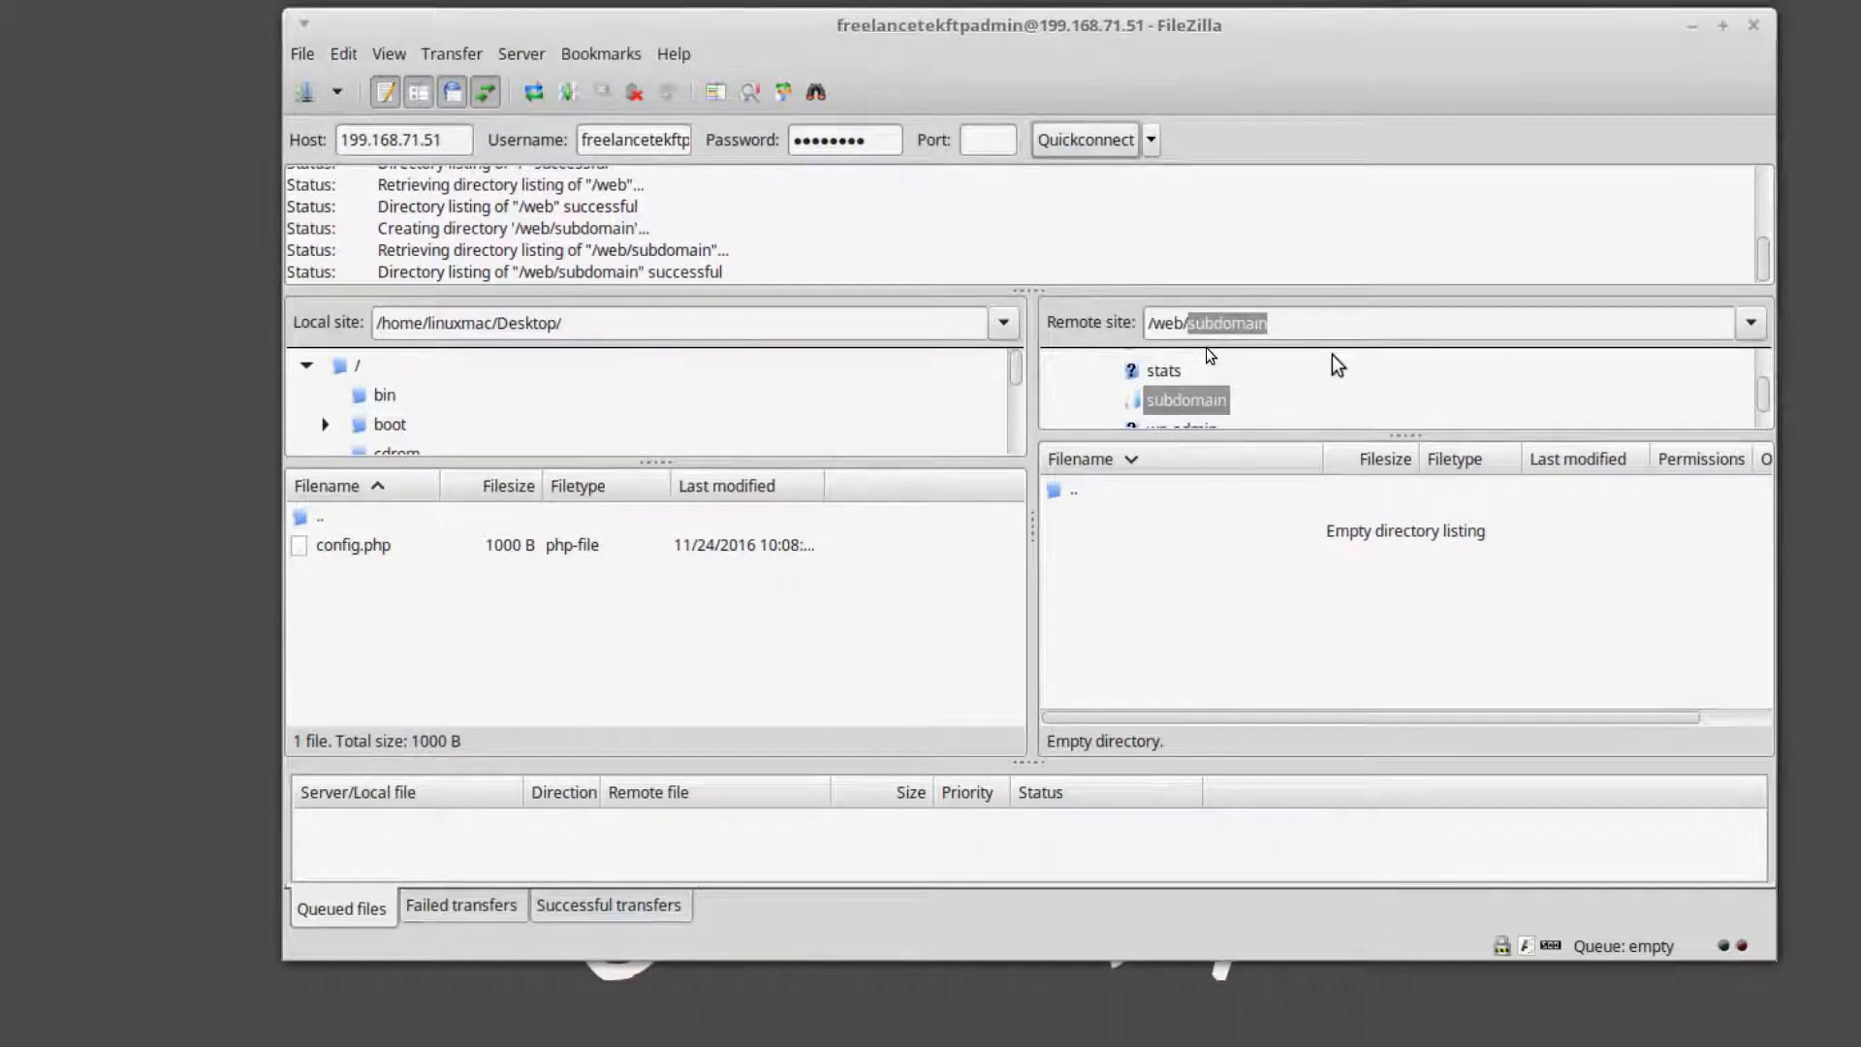
mouse_move(1196, 605)
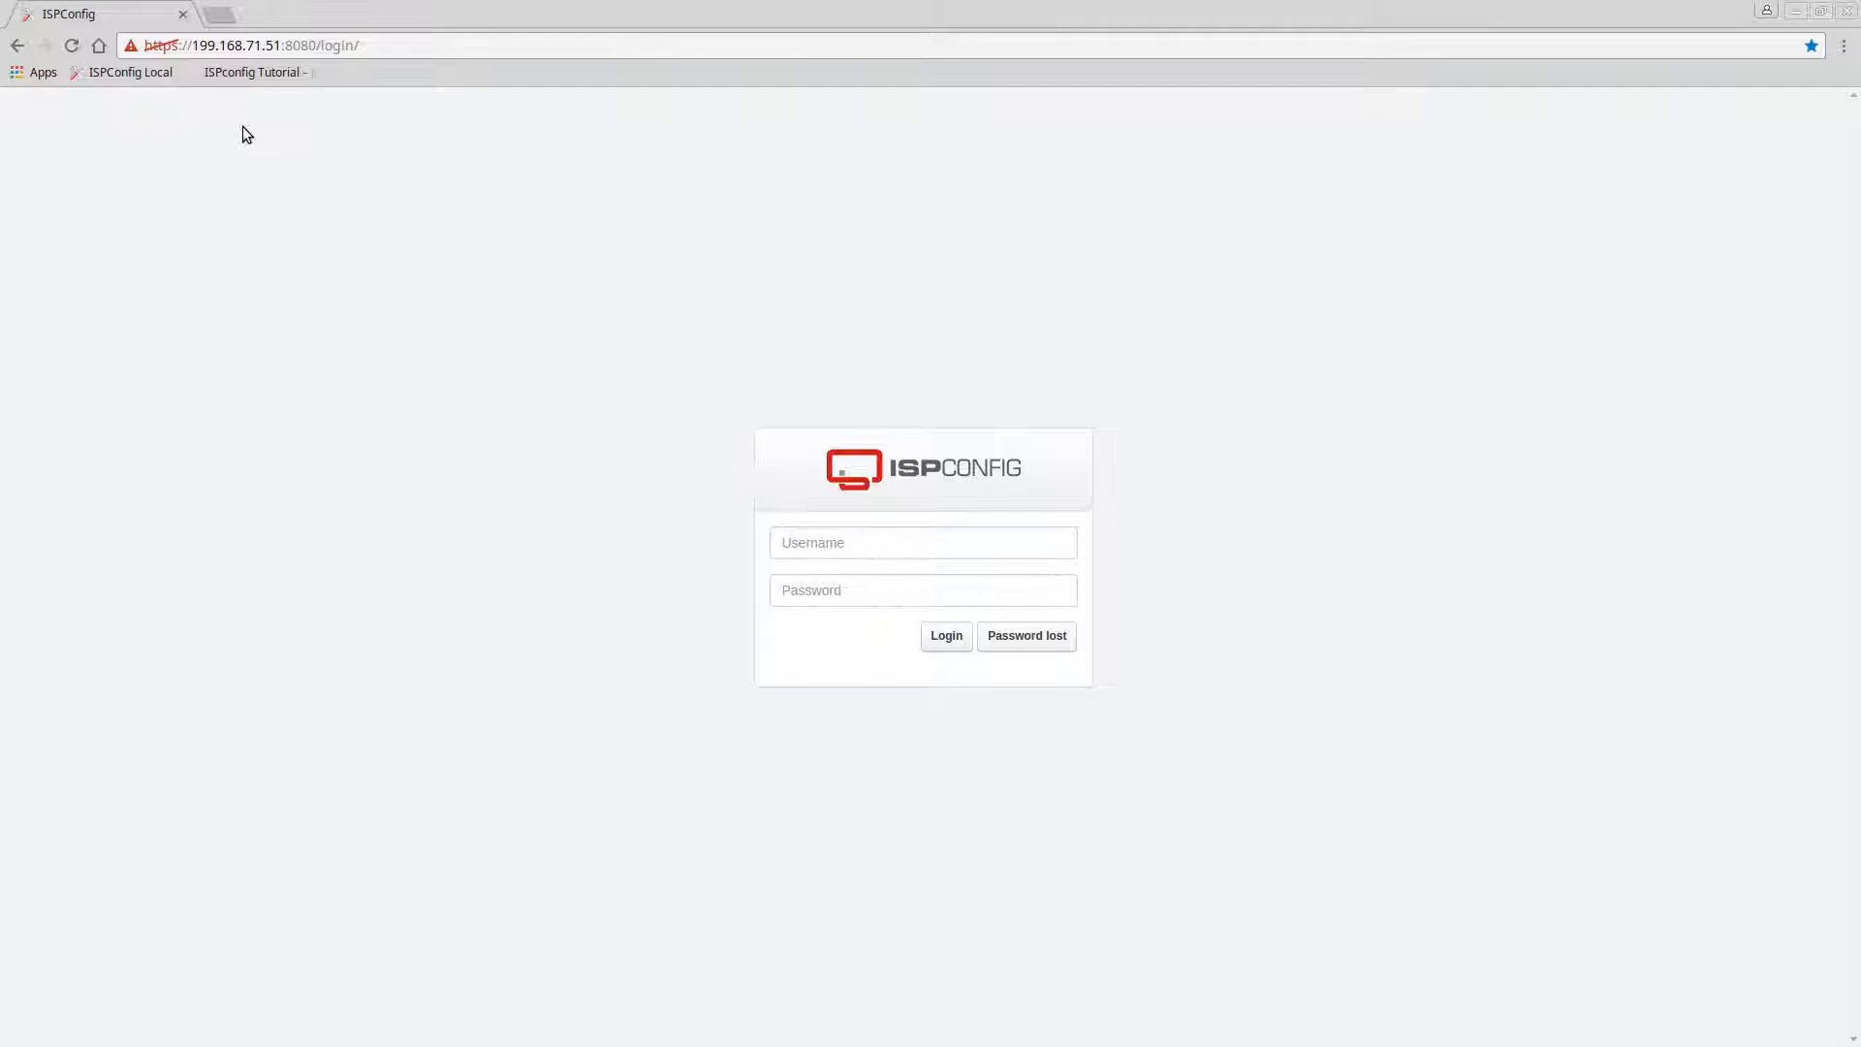
Log in to ISPConfig as admin to reach the Welcome dashboard
click(923, 543)
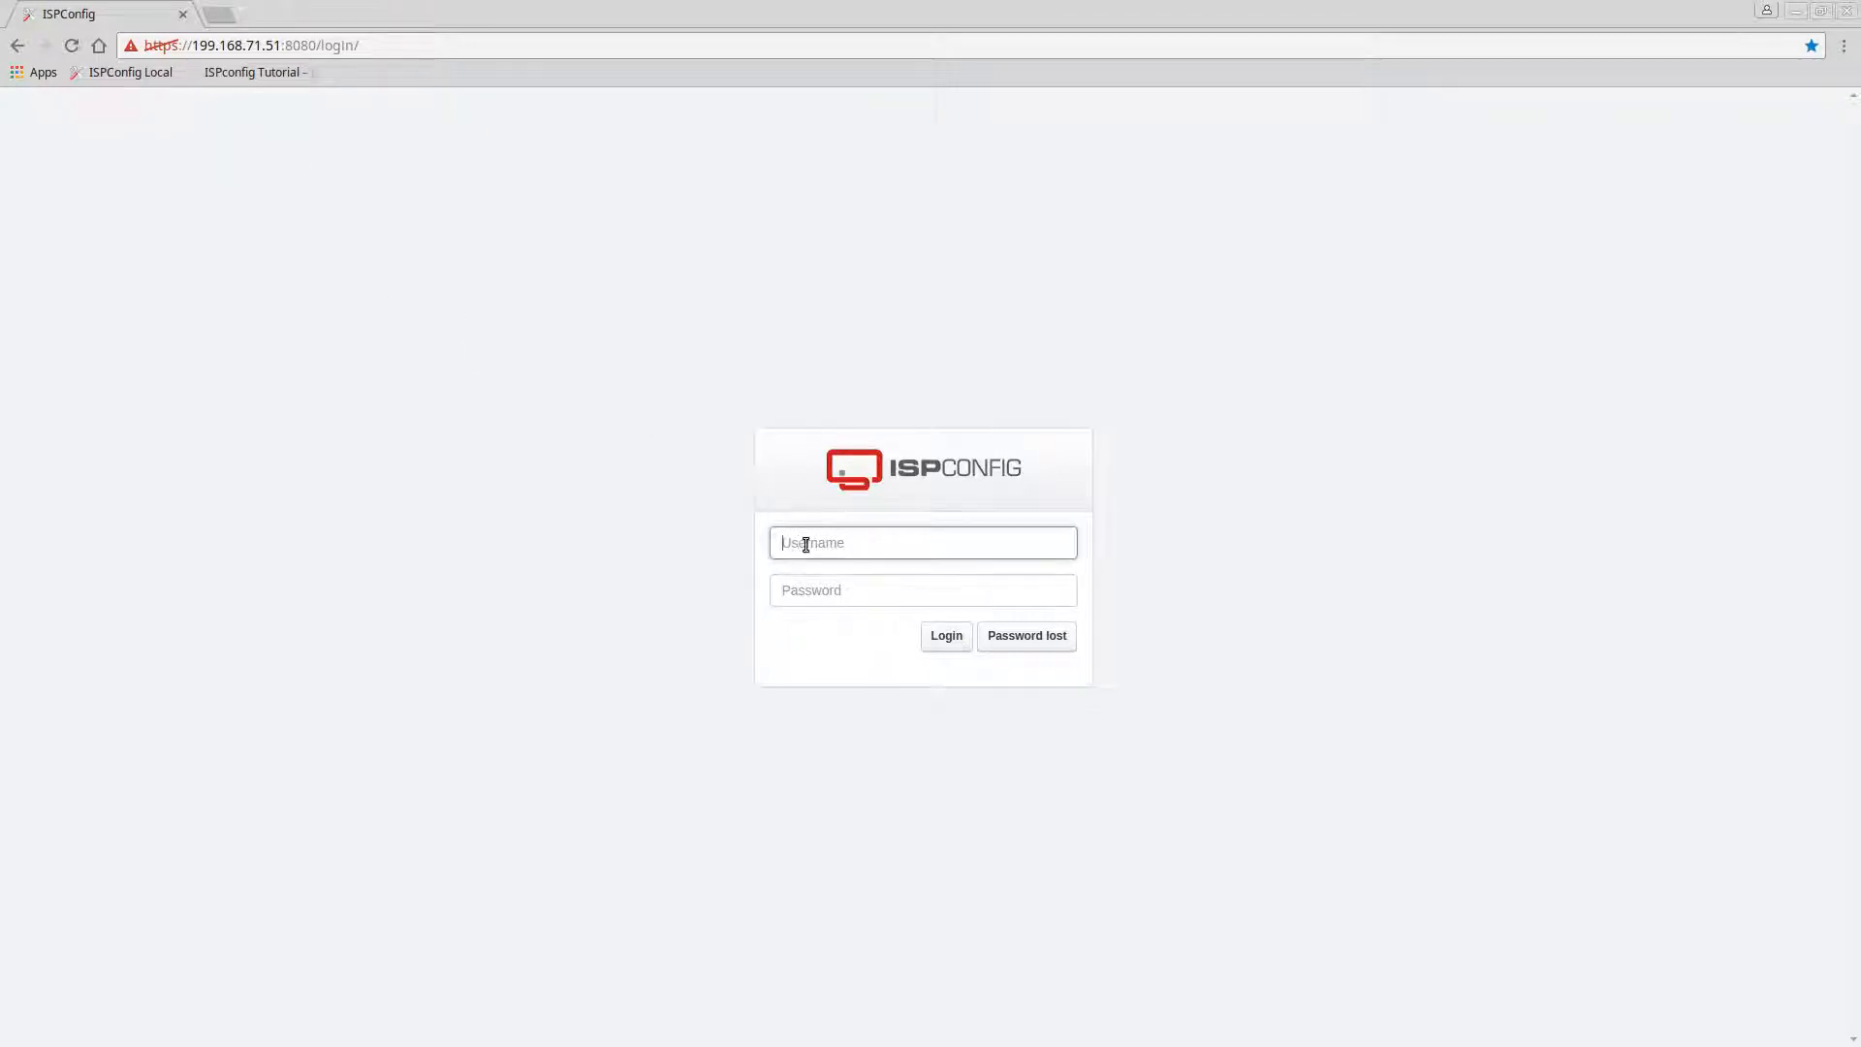
text(admin)
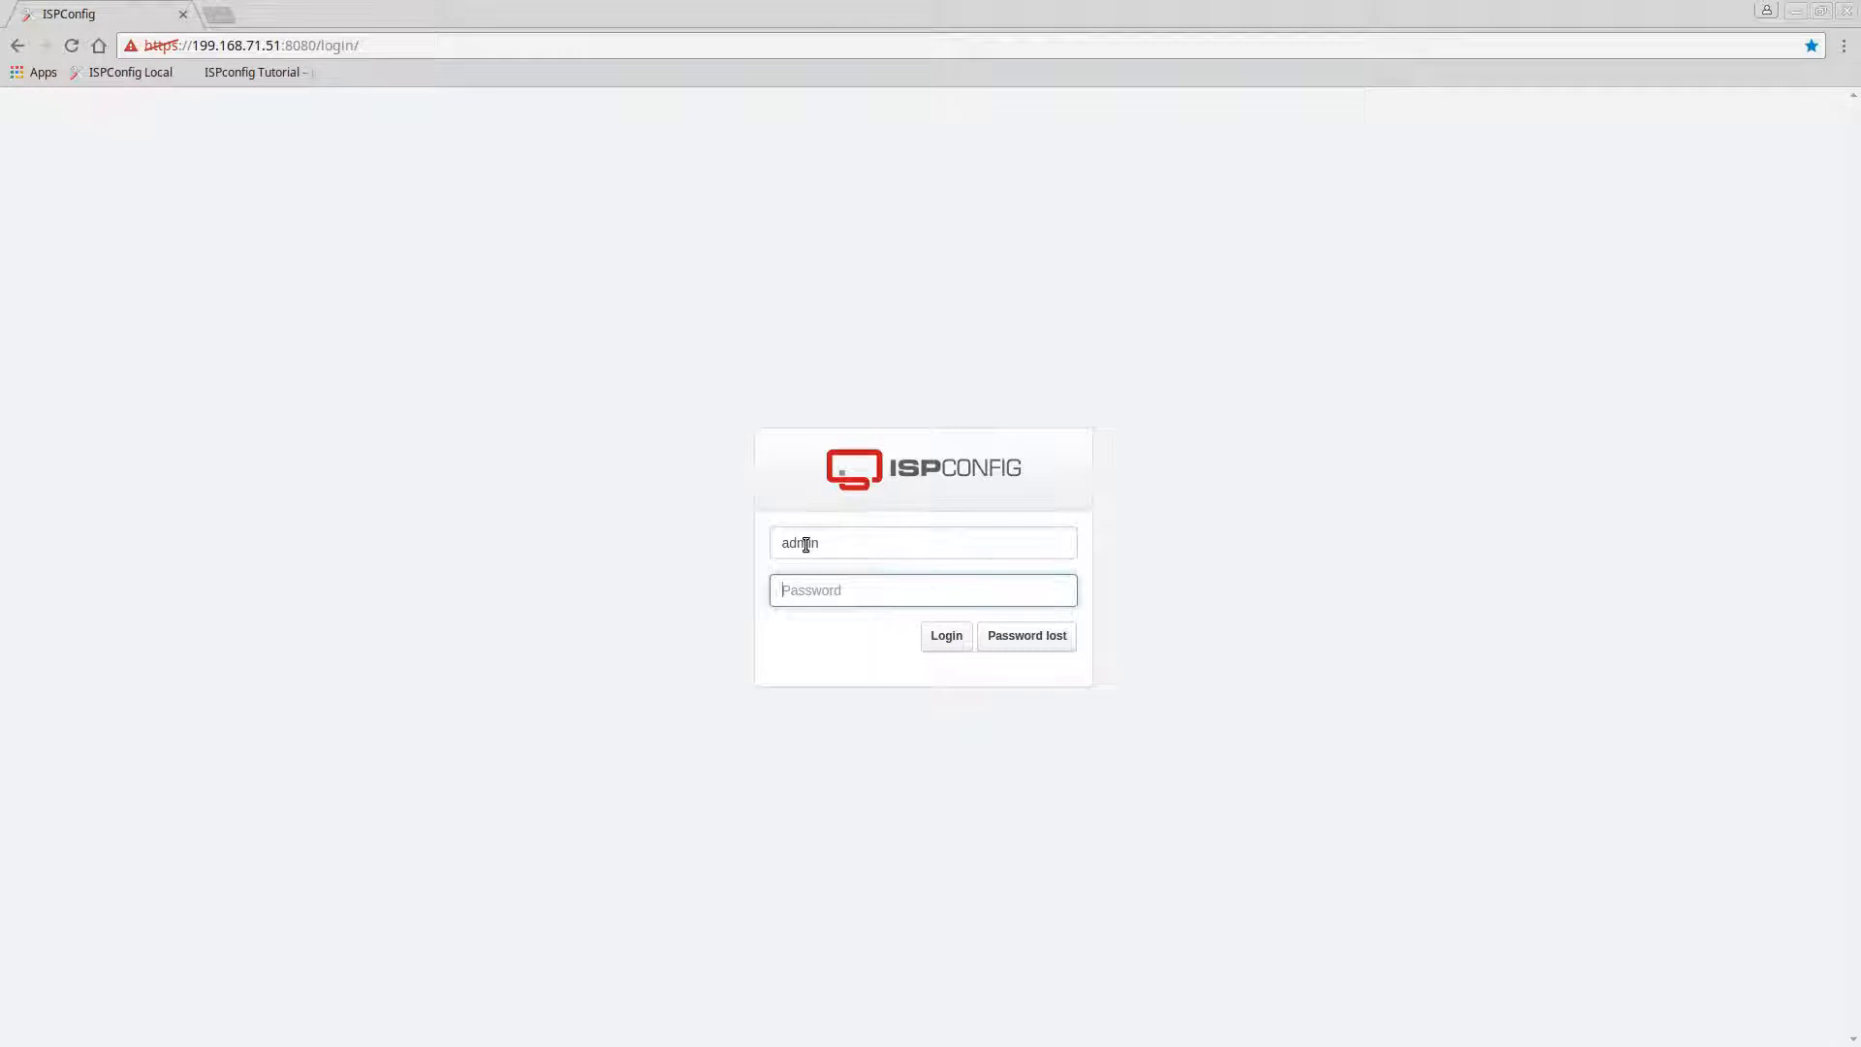
text(password)
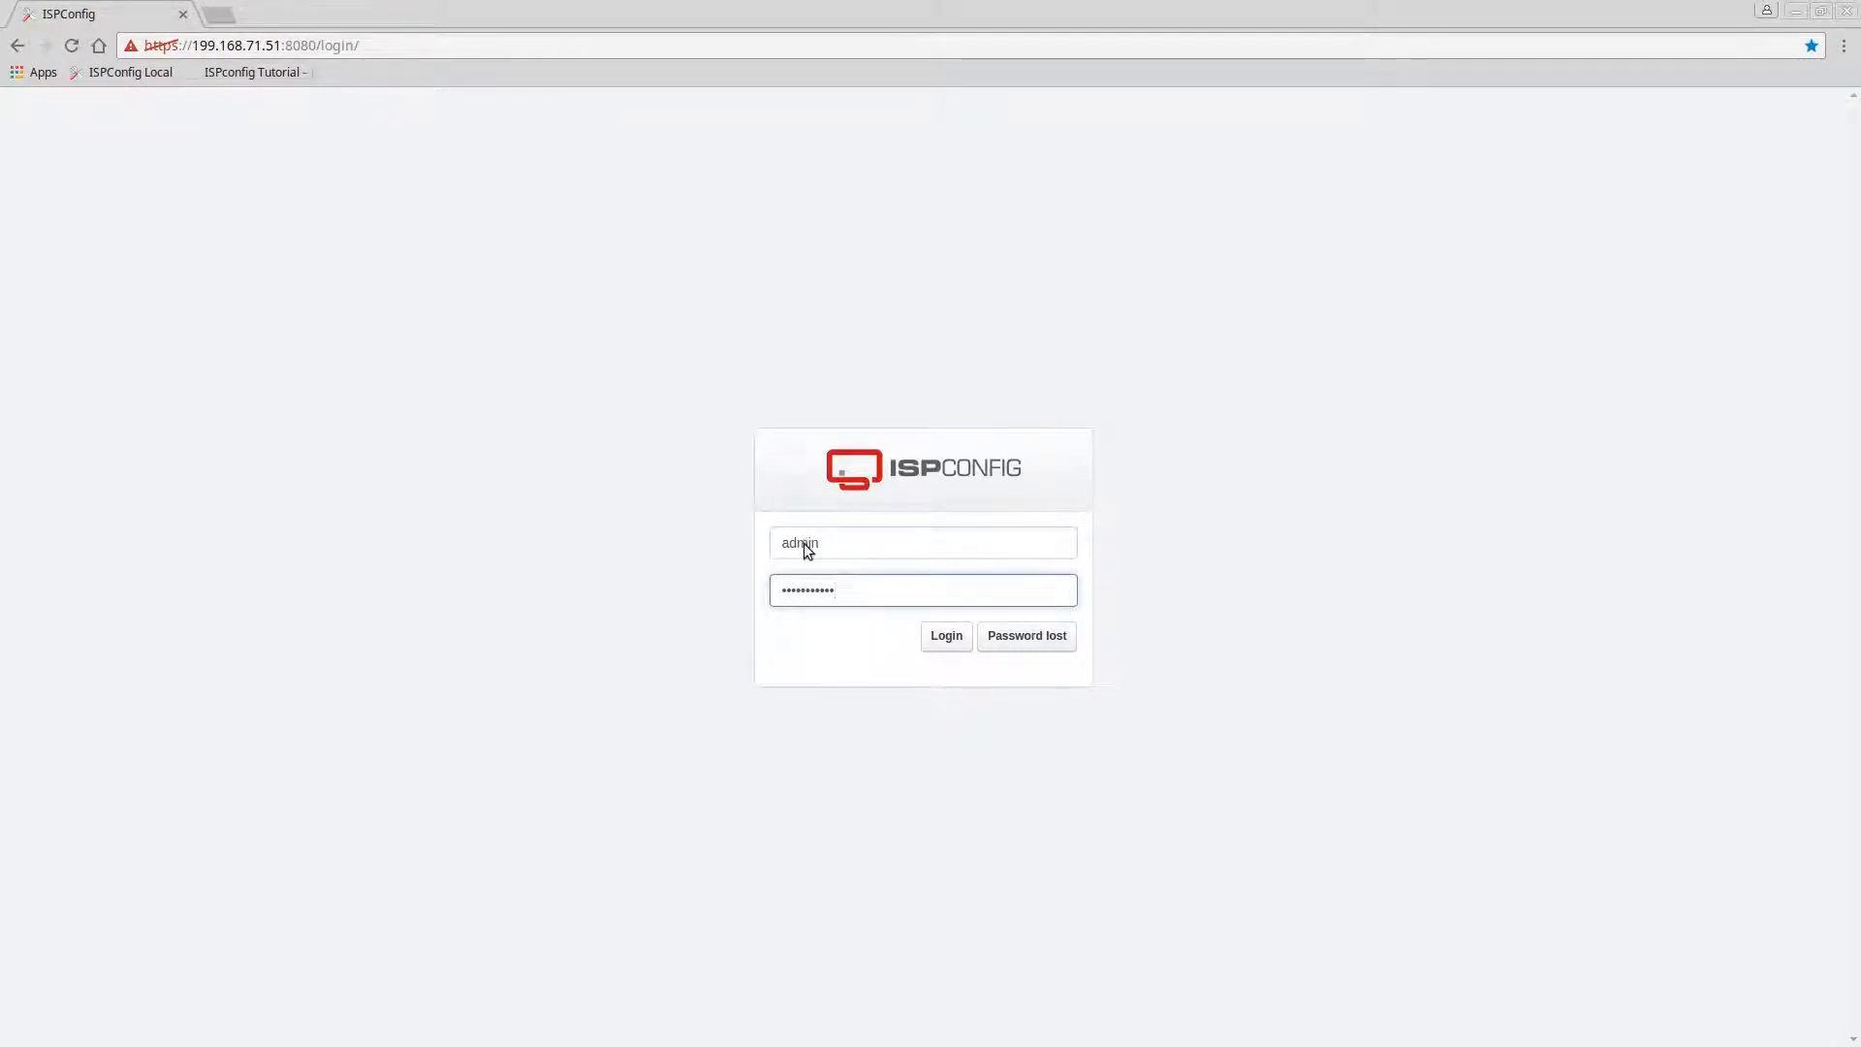
click(946, 636)
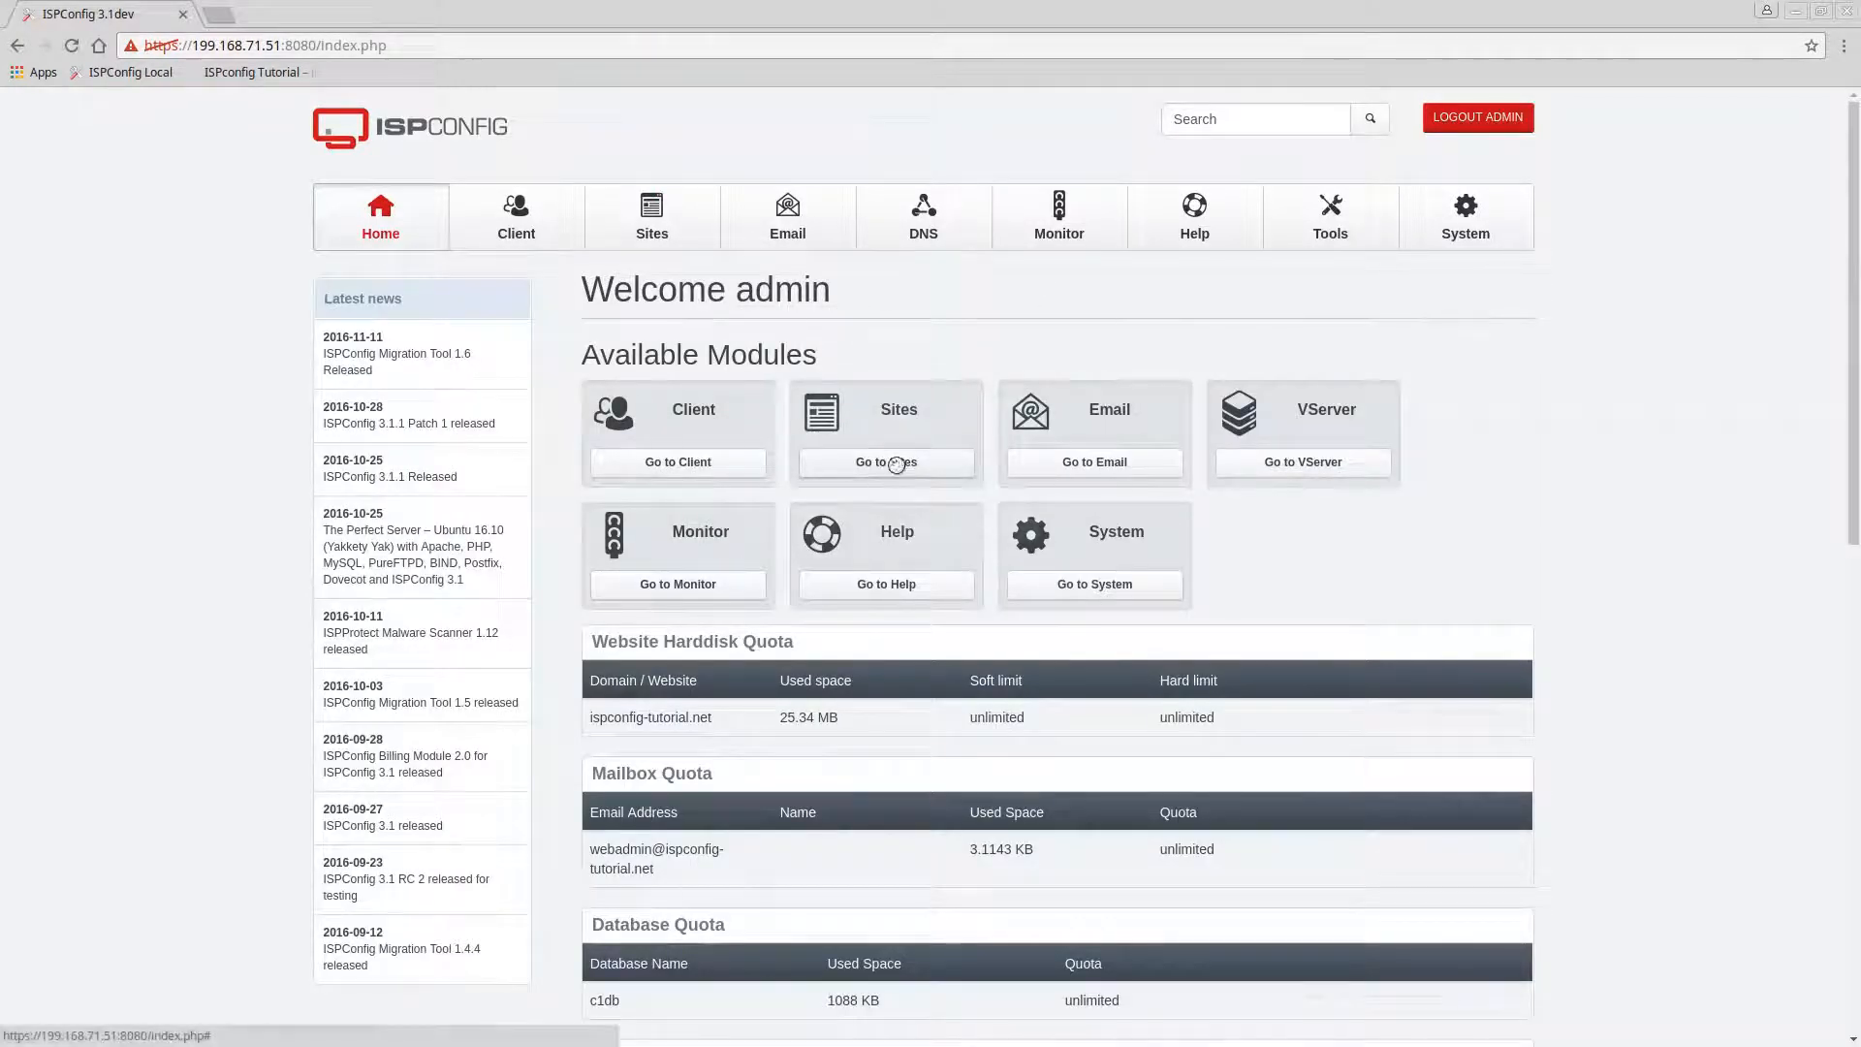
From Sites > Subdomain for website, start a new subdomain entry
click(886, 462)
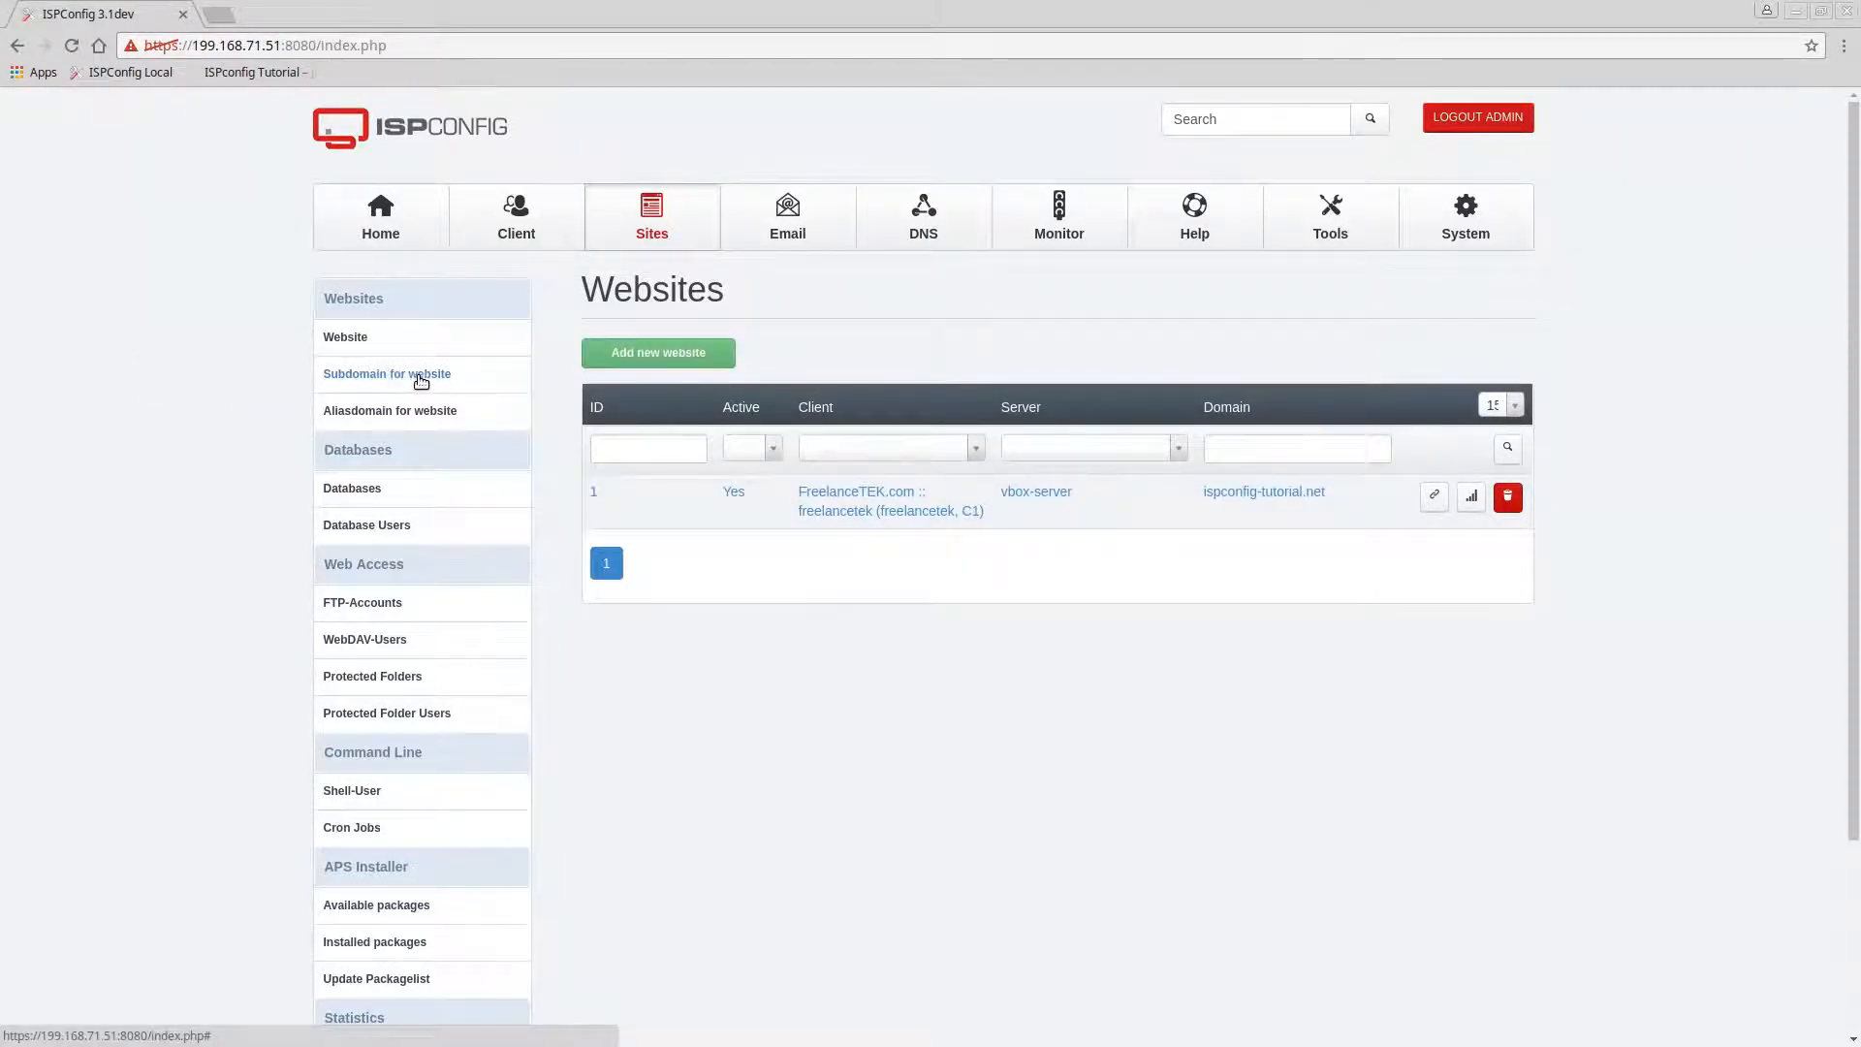
click(386, 372)
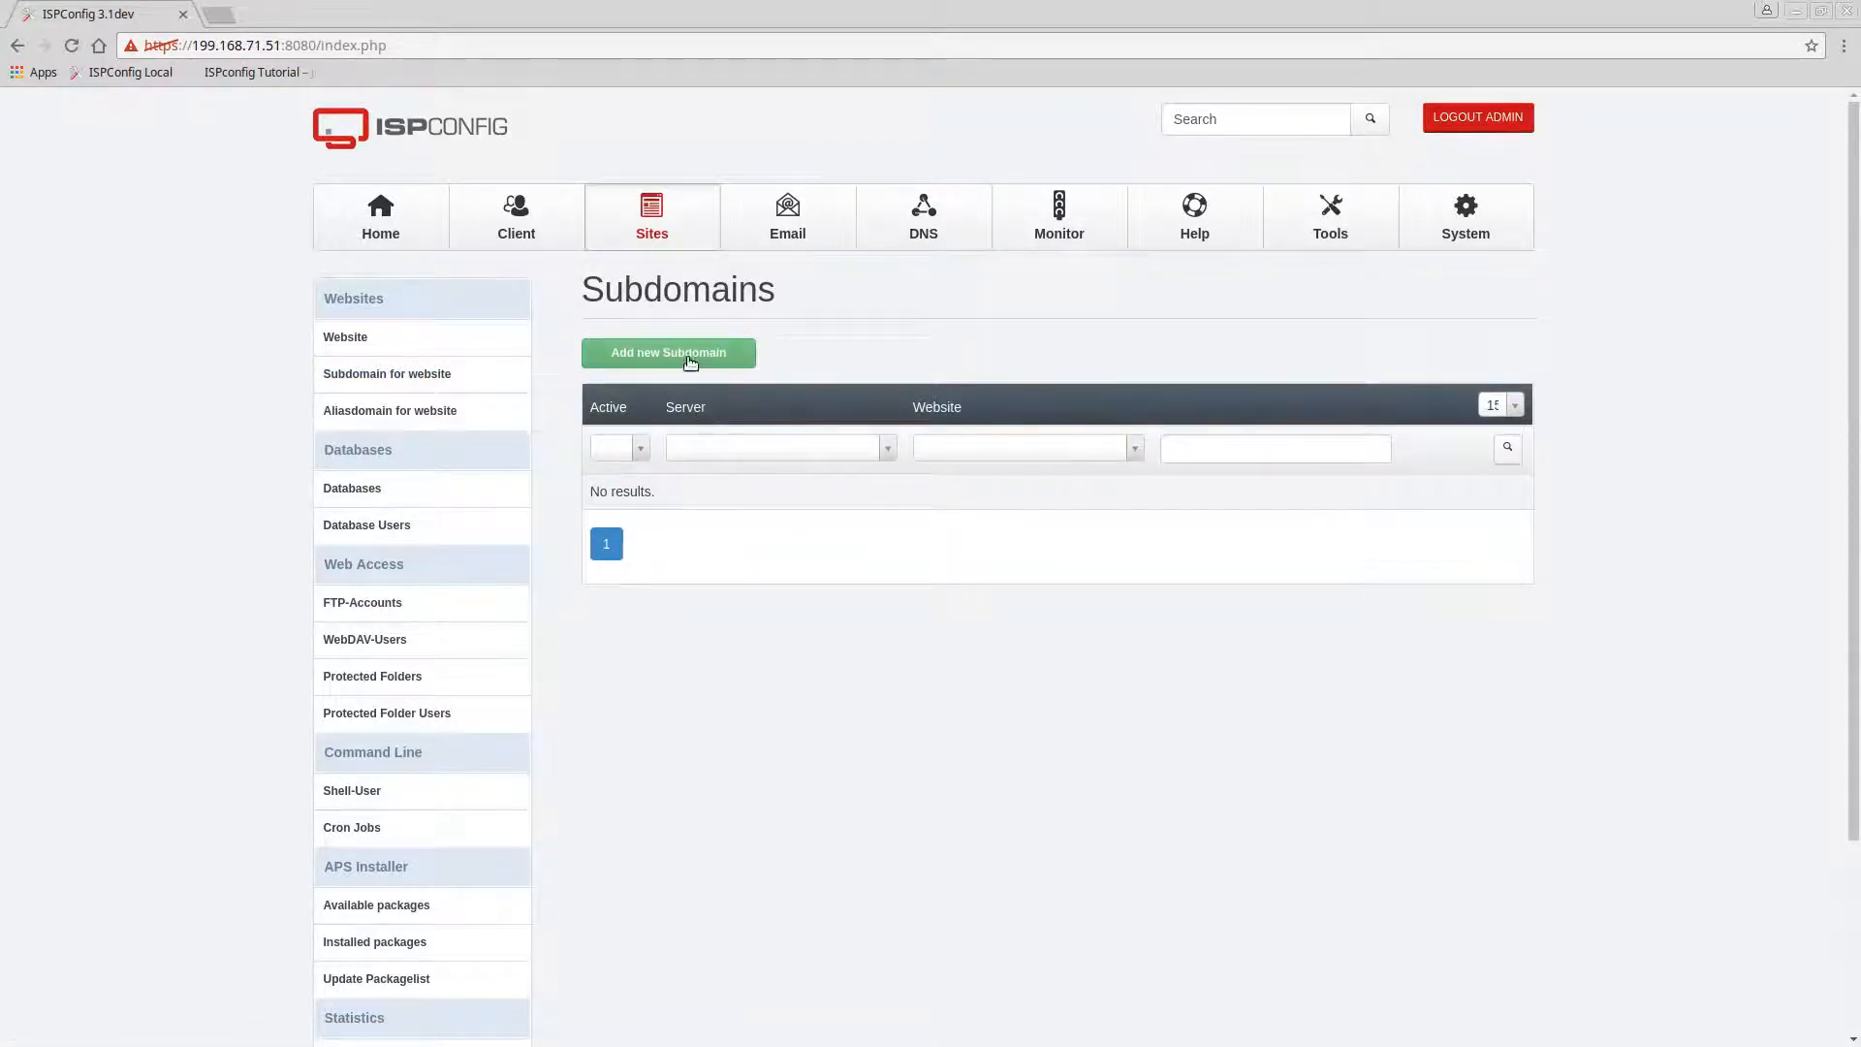
click(669, 352)
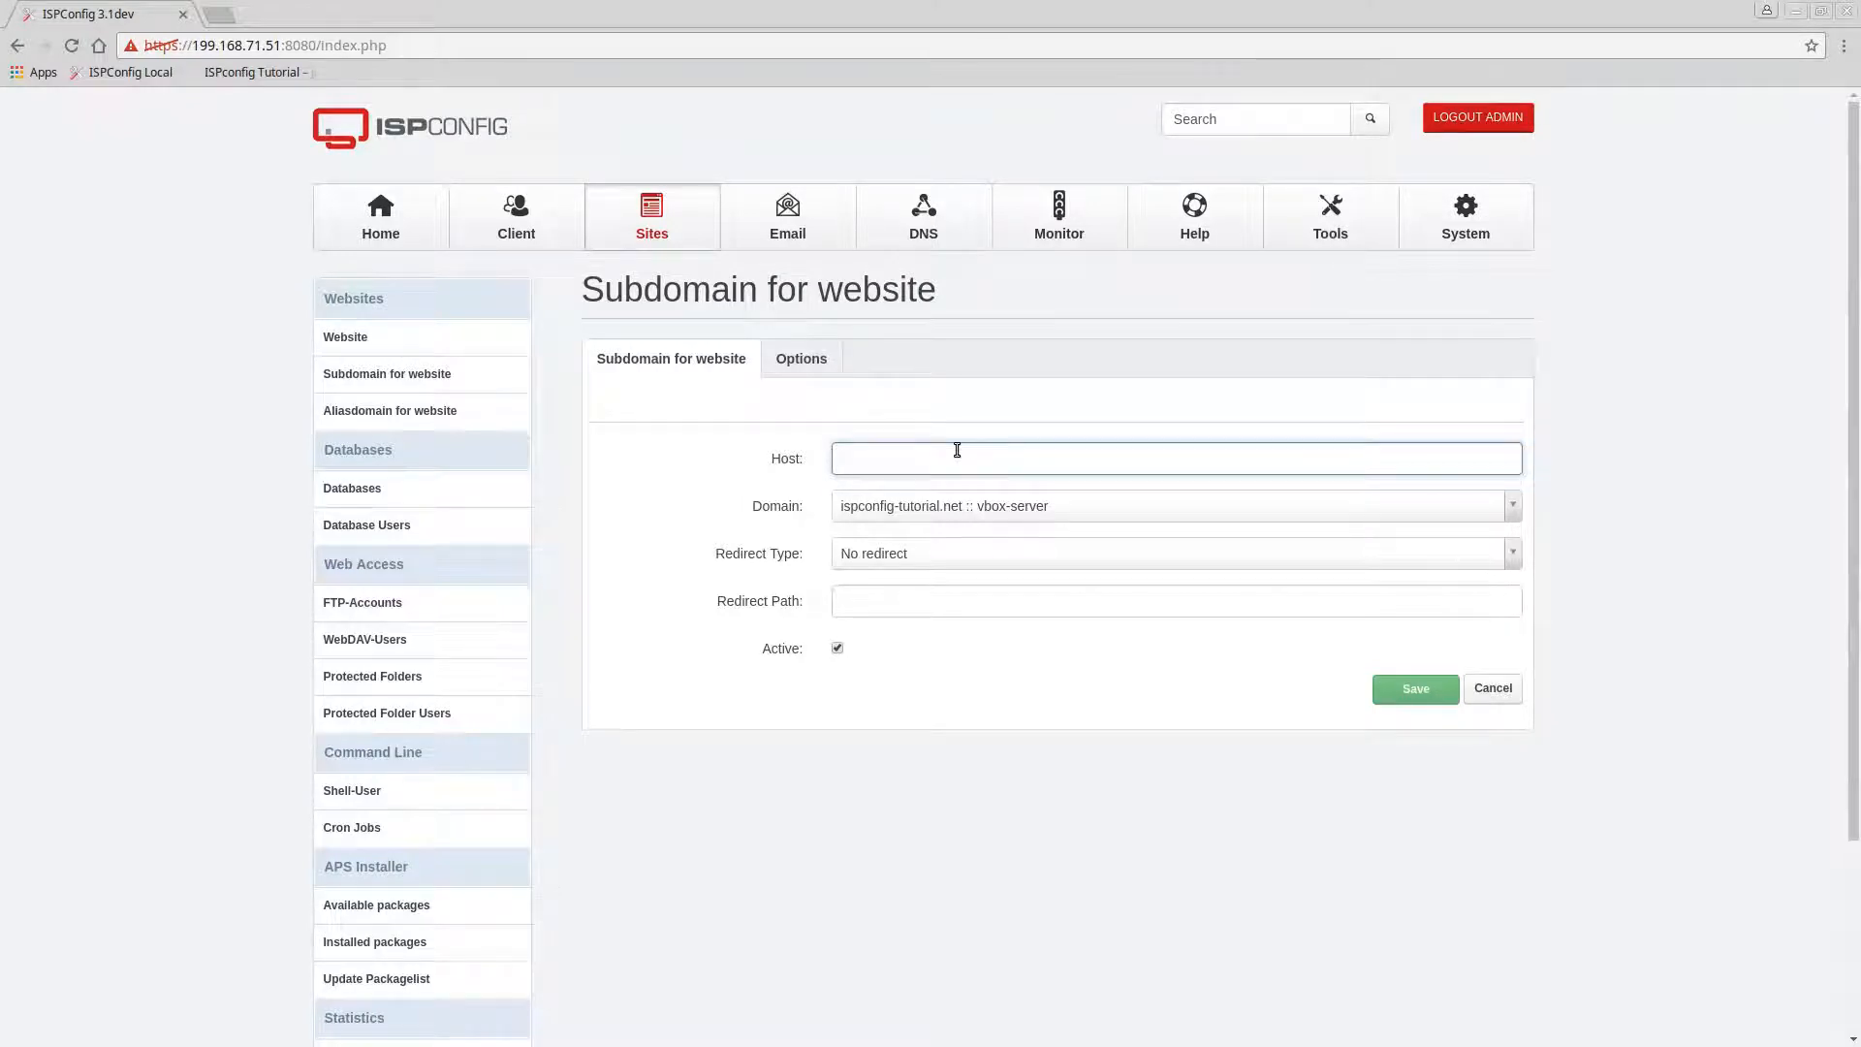
Save host 'subdomain' with Redirect Type L and path /subdomain/, correcting a mistyped path
text(sub)
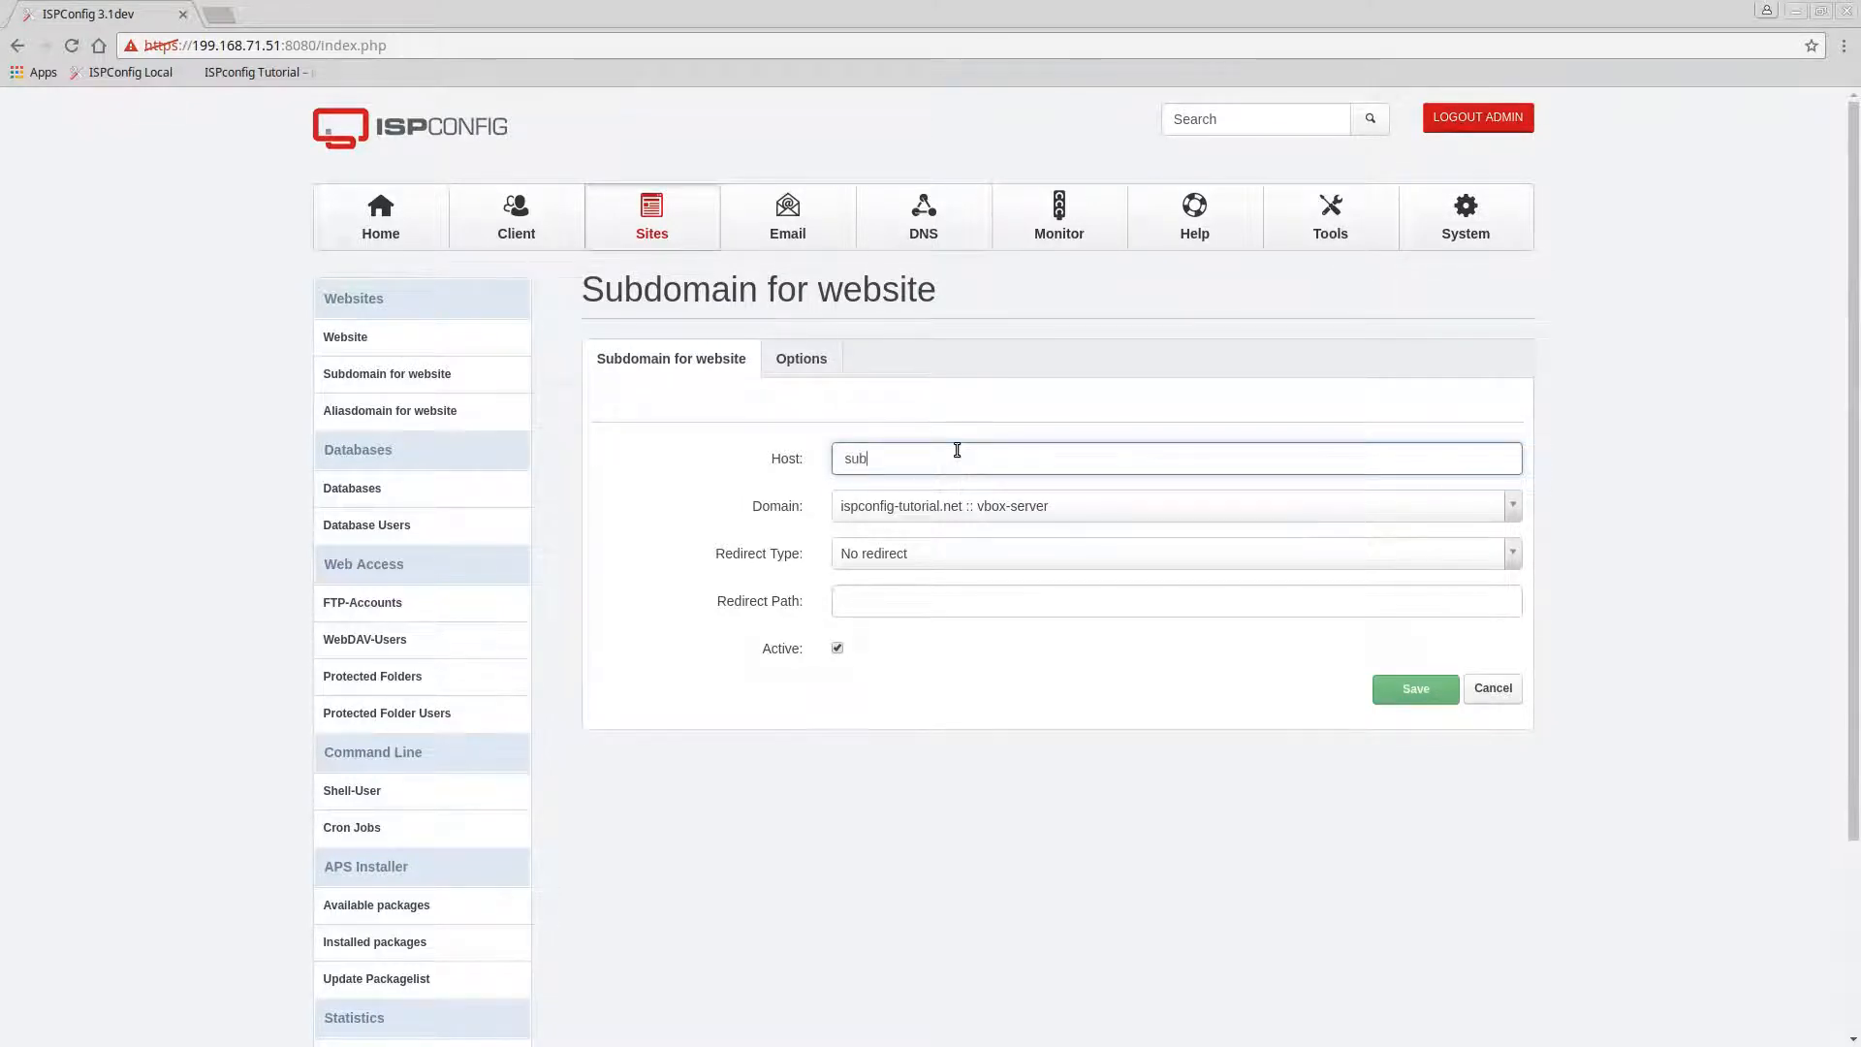
text(domain)
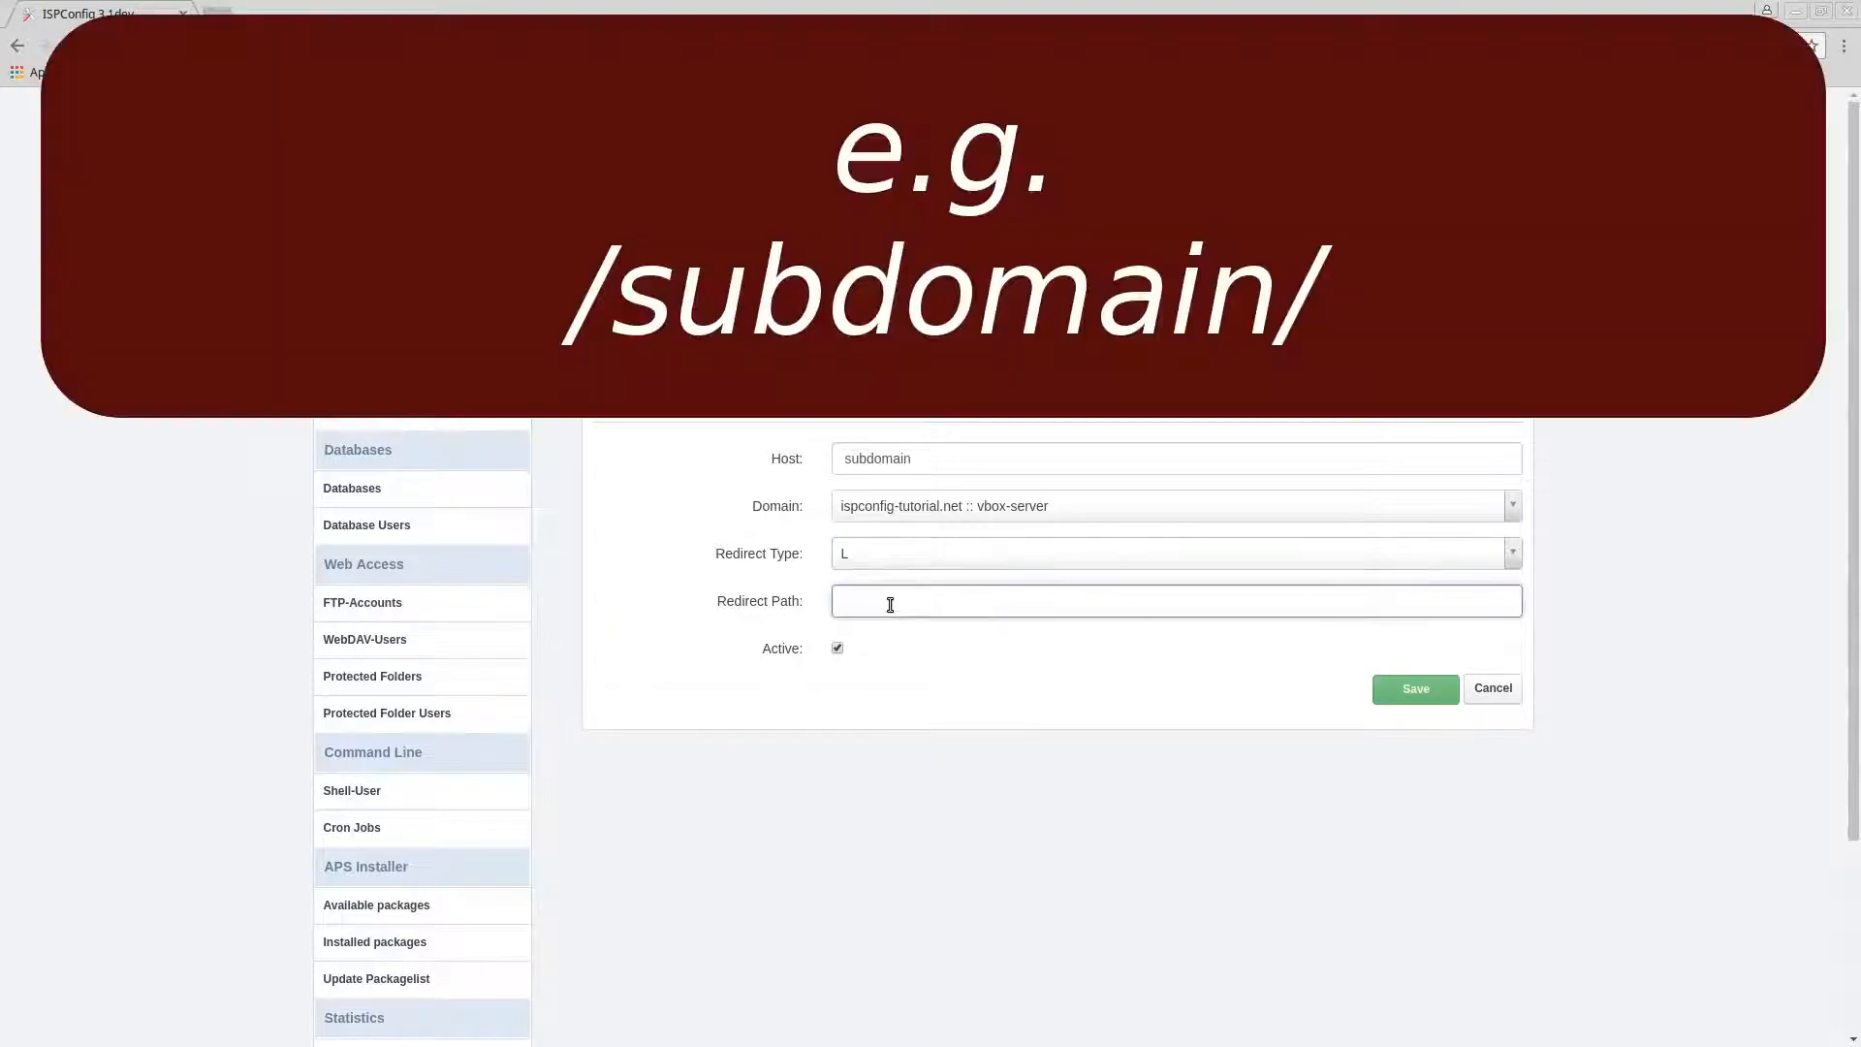
text(/freelancetekftpadmin)
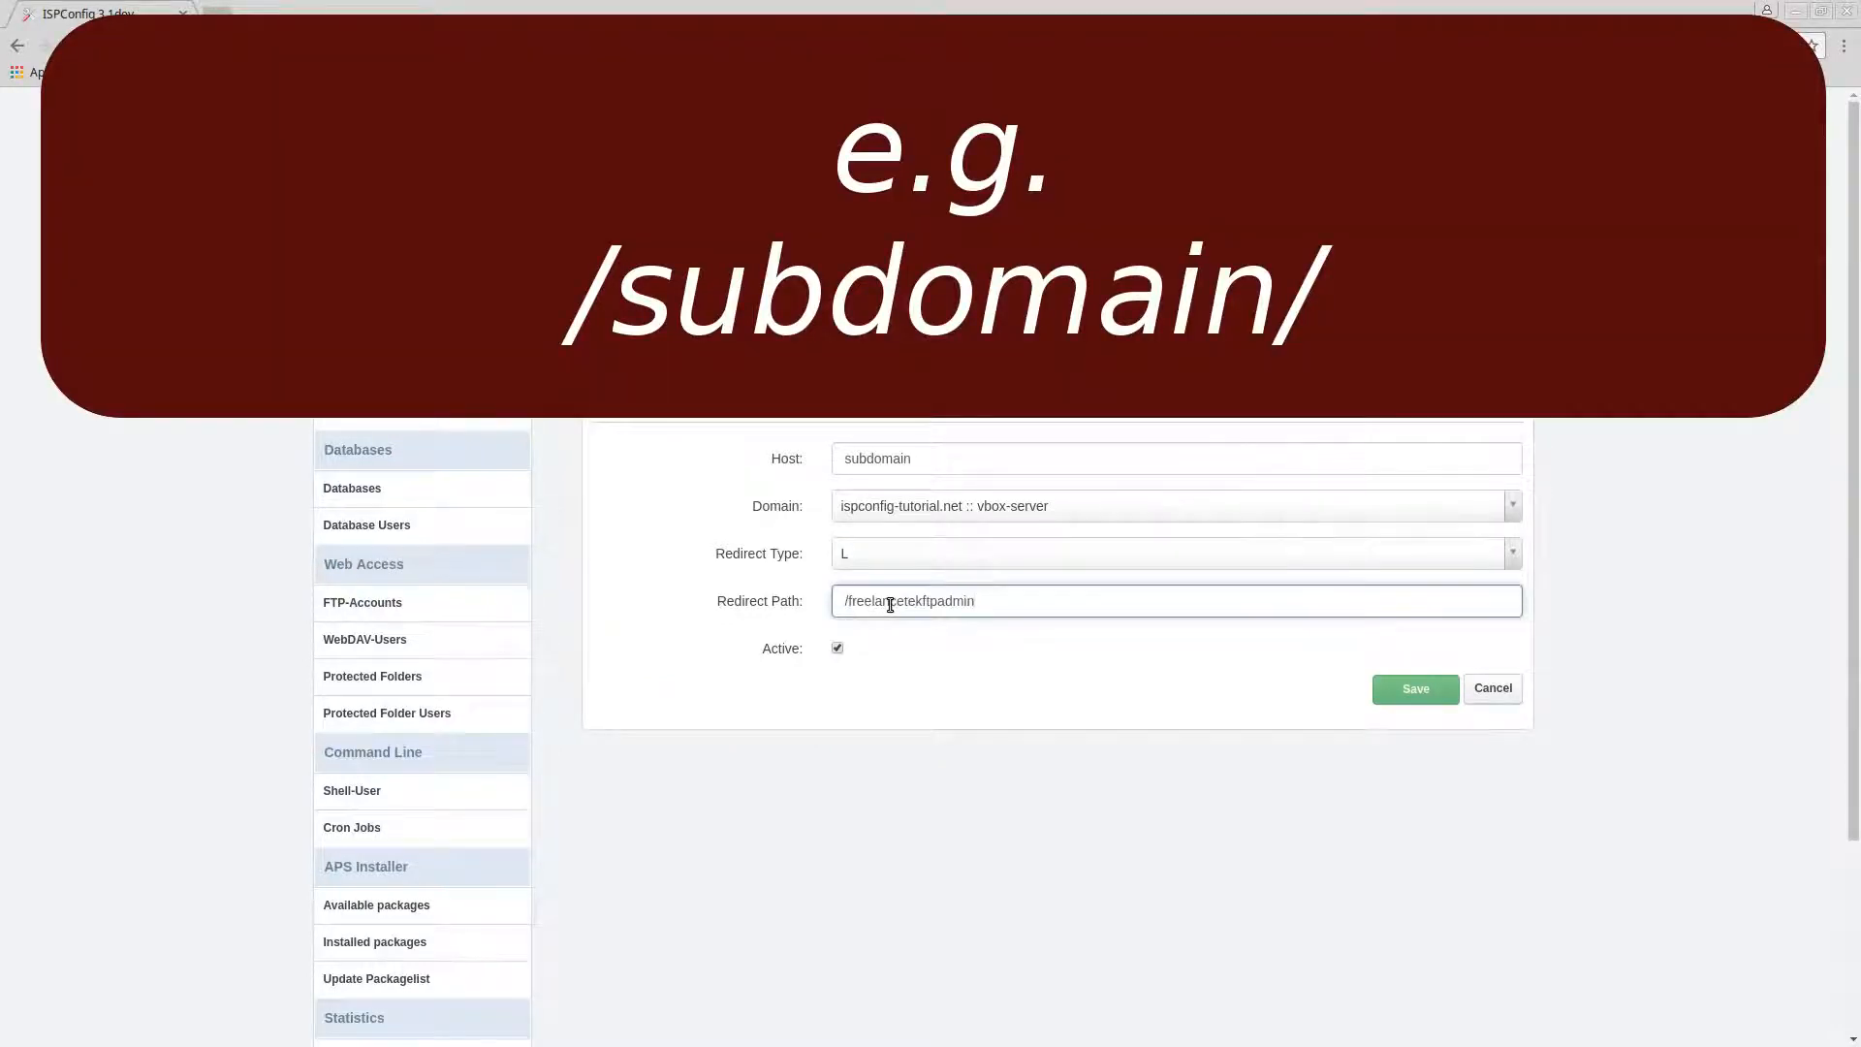
key(Backspace)
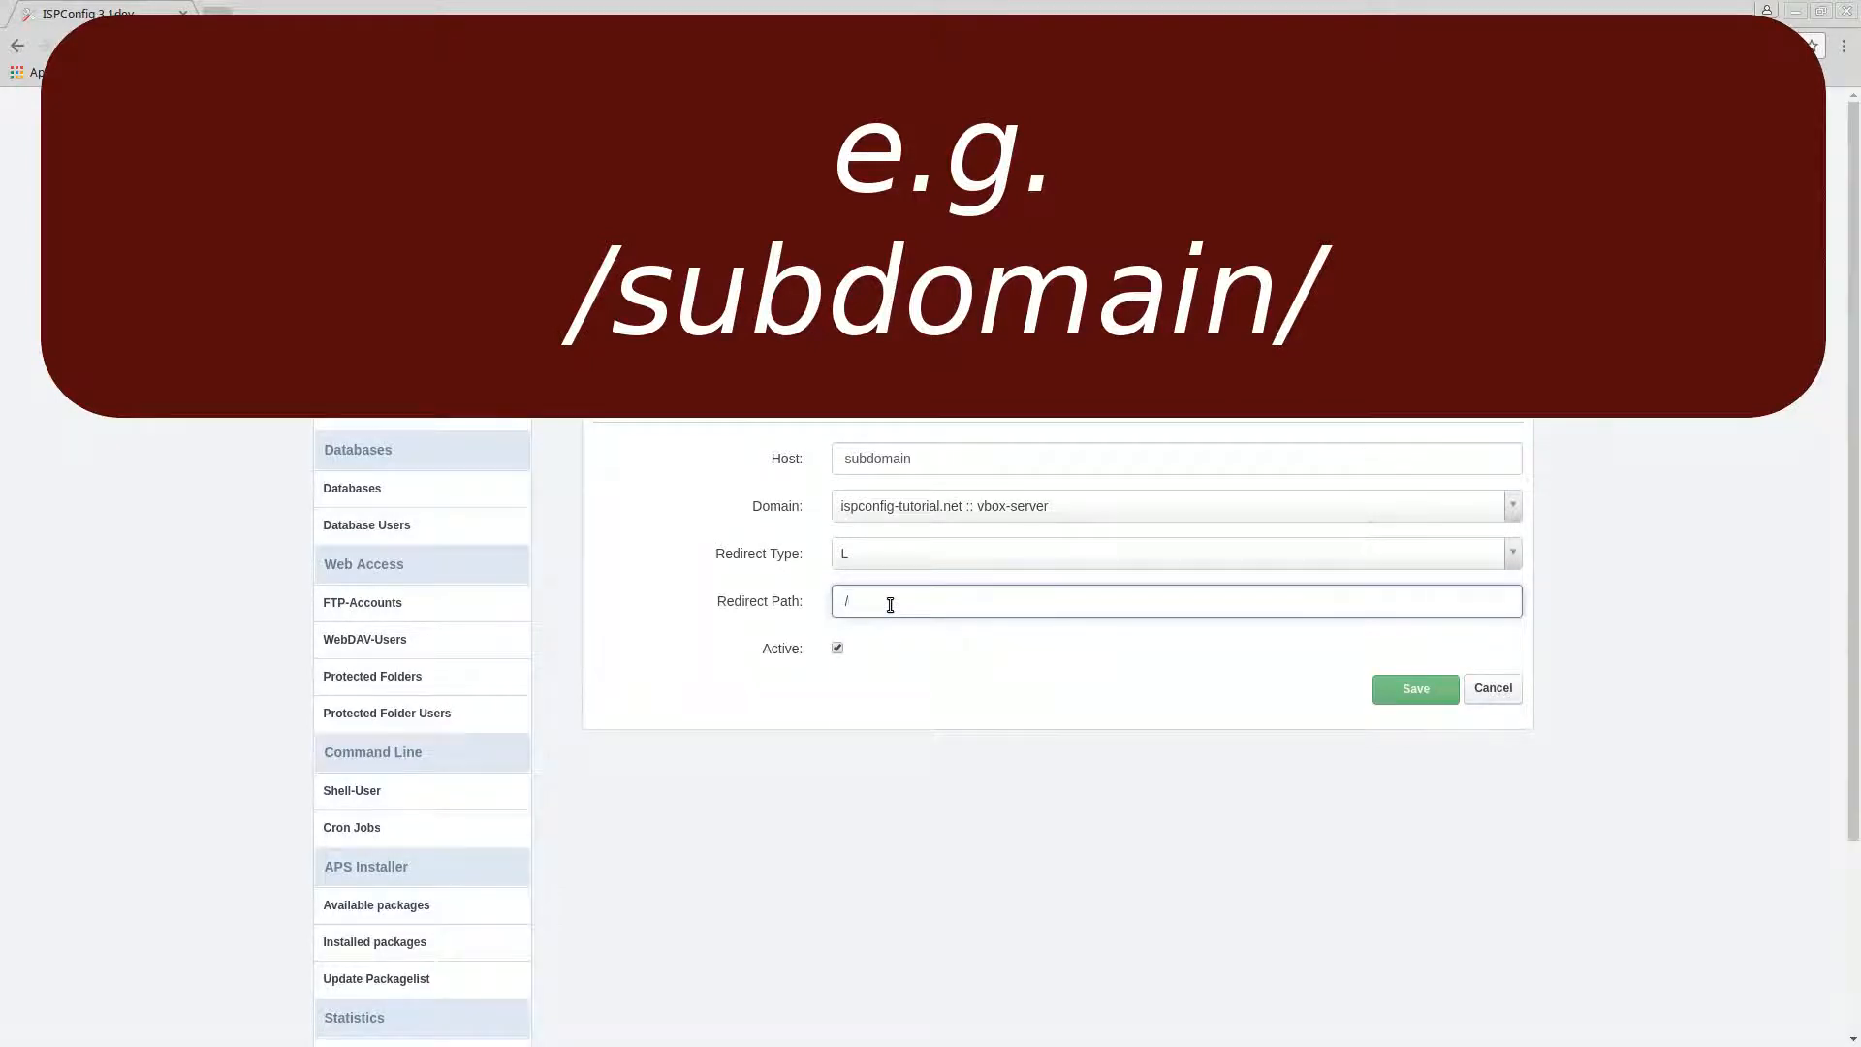
text(subdomain/)
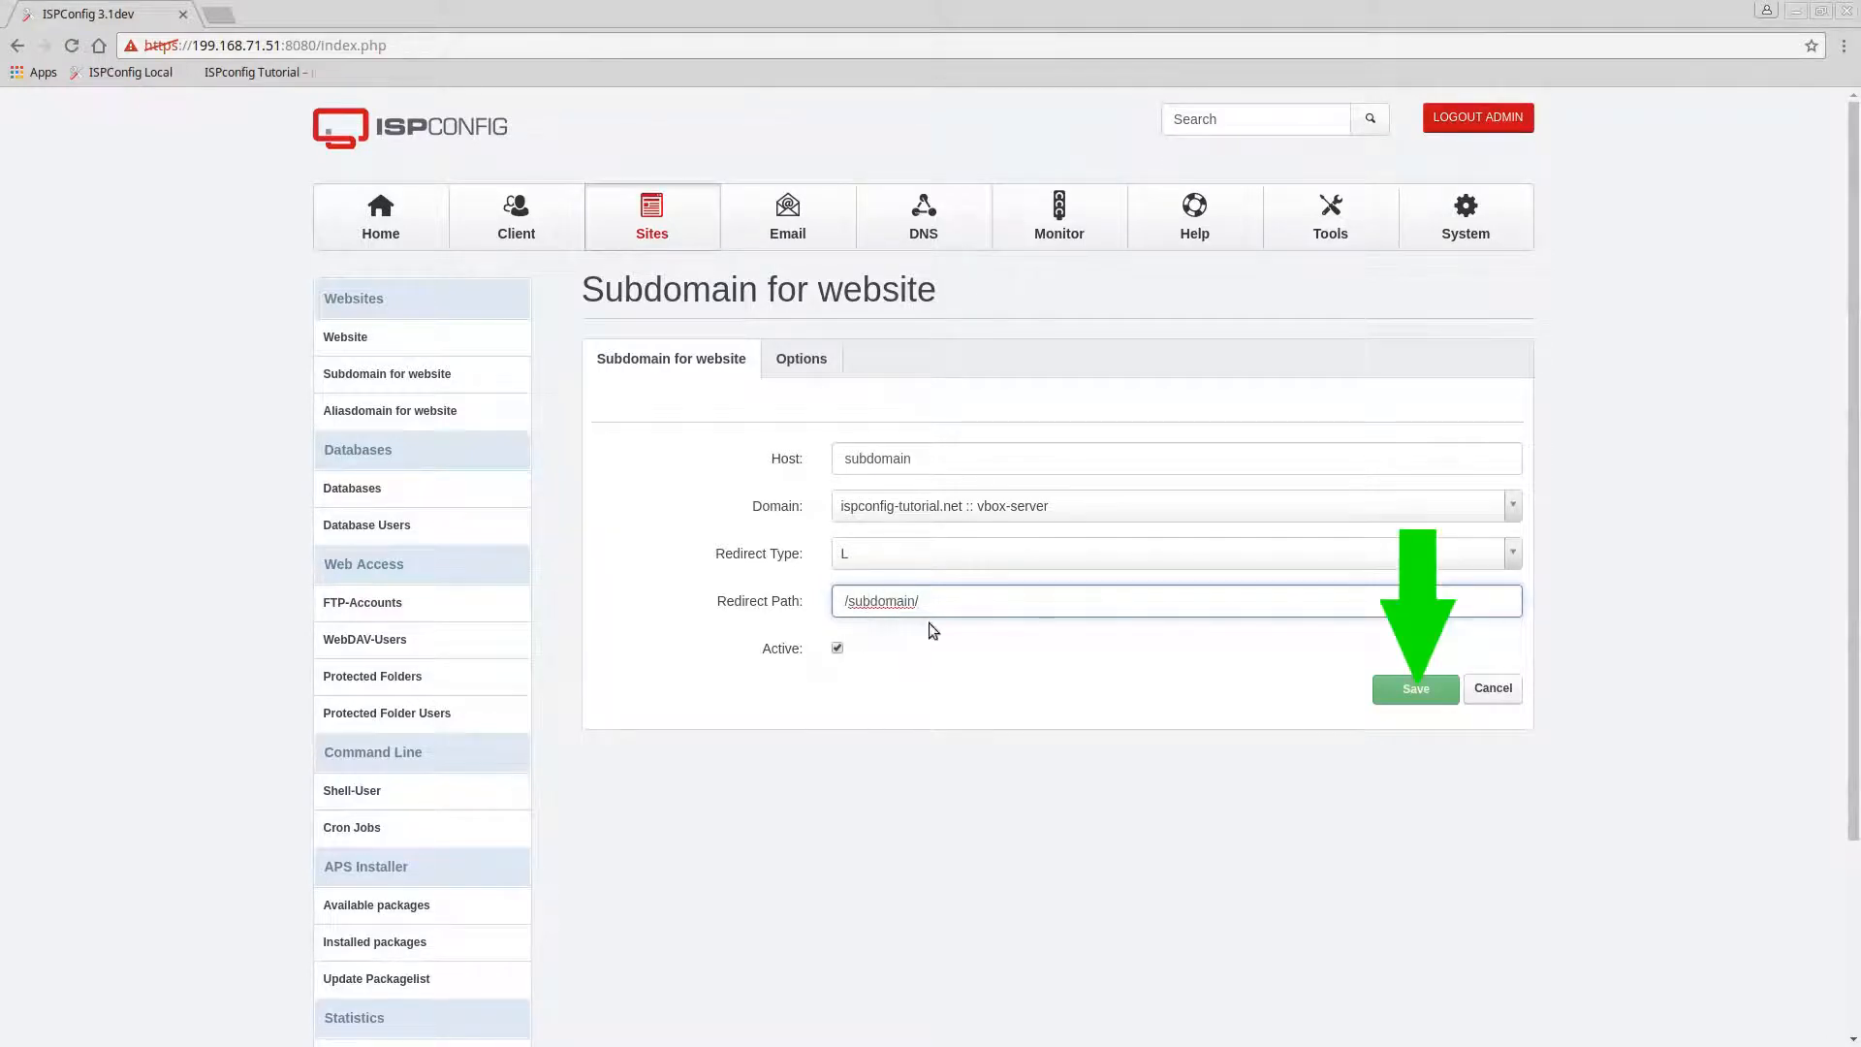
click(1415, 688)
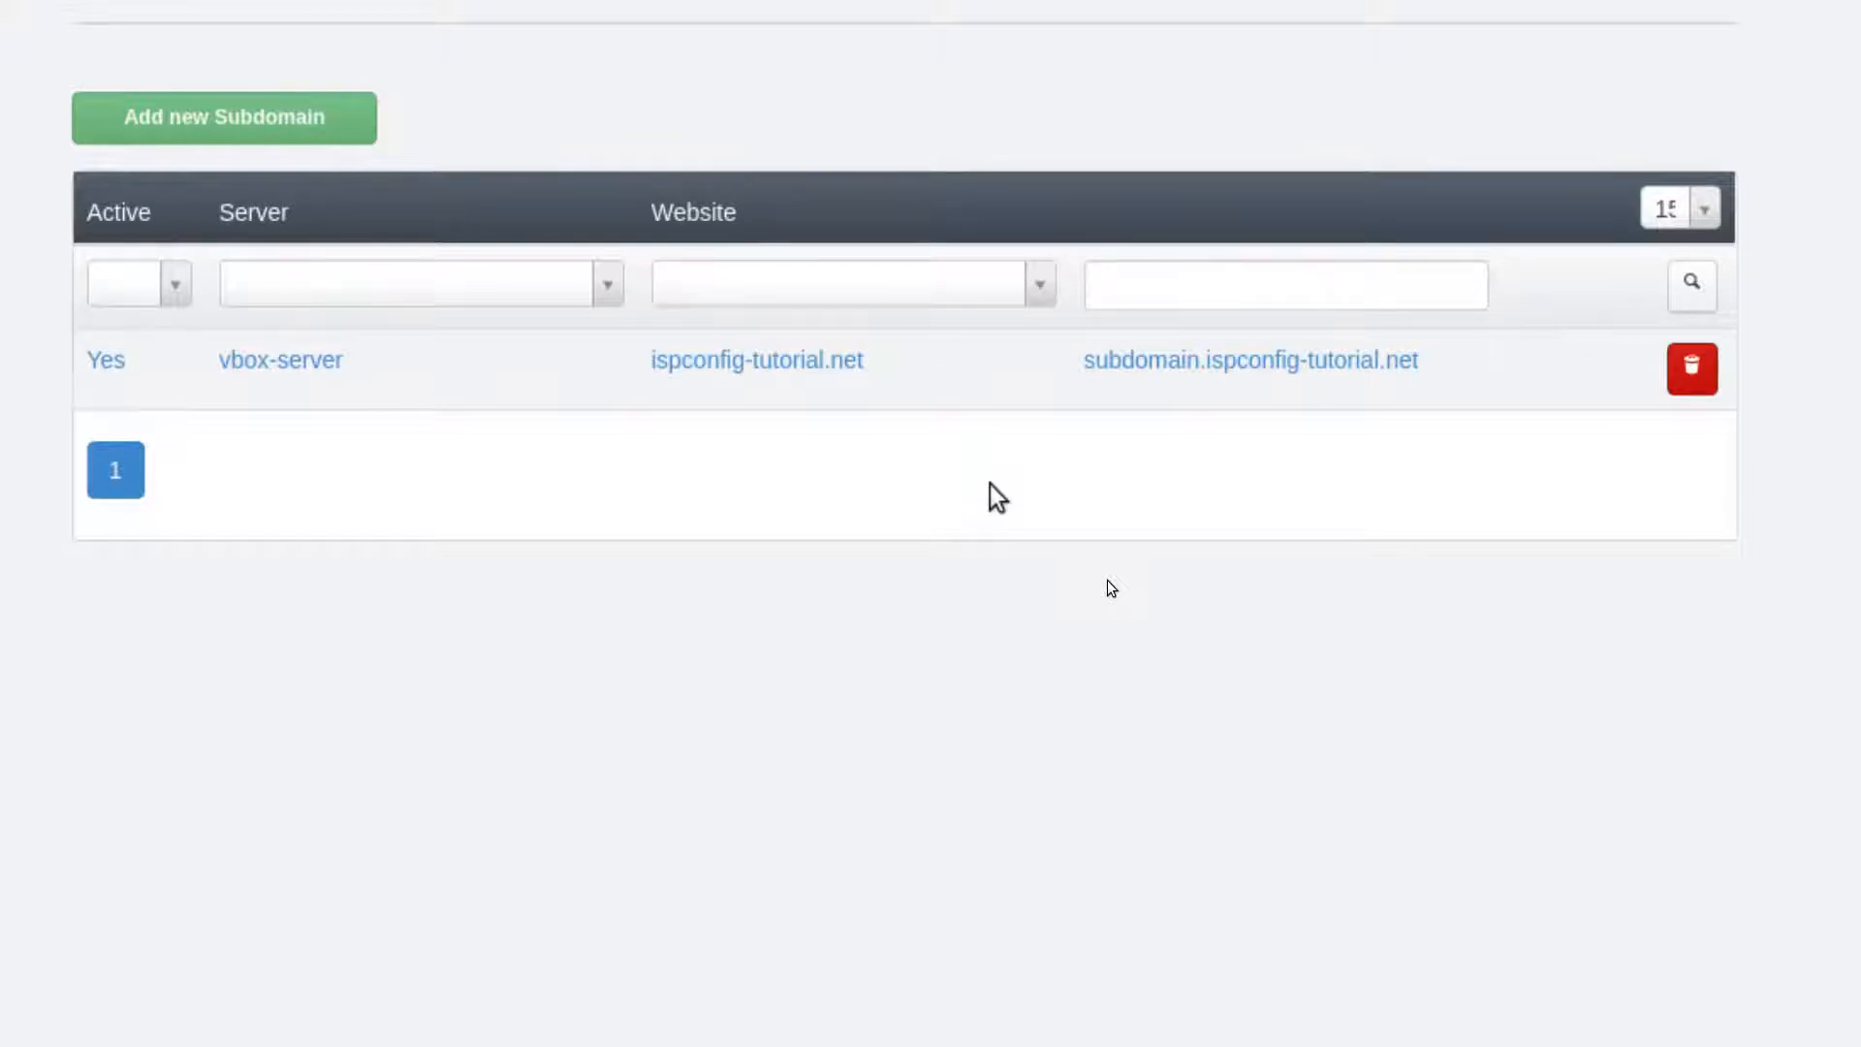
mouse_move(1049, 760)
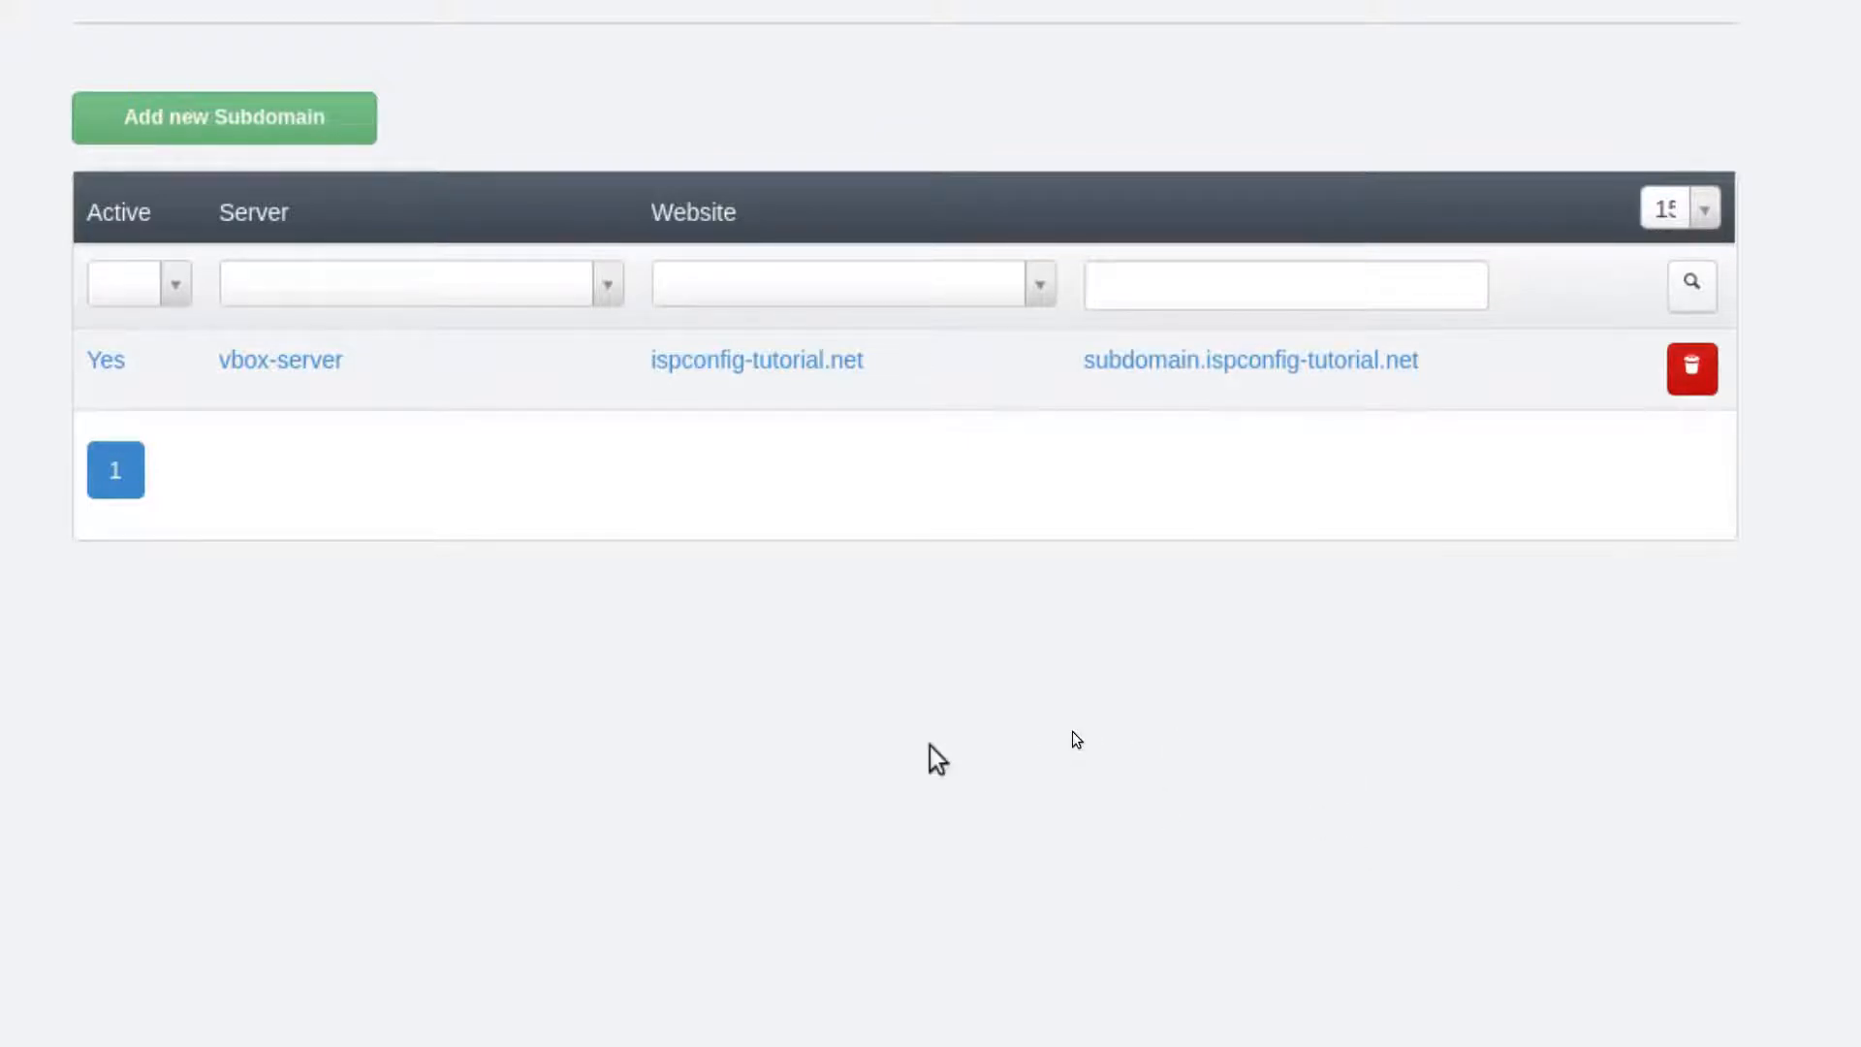
mouse_move(1287, 417)
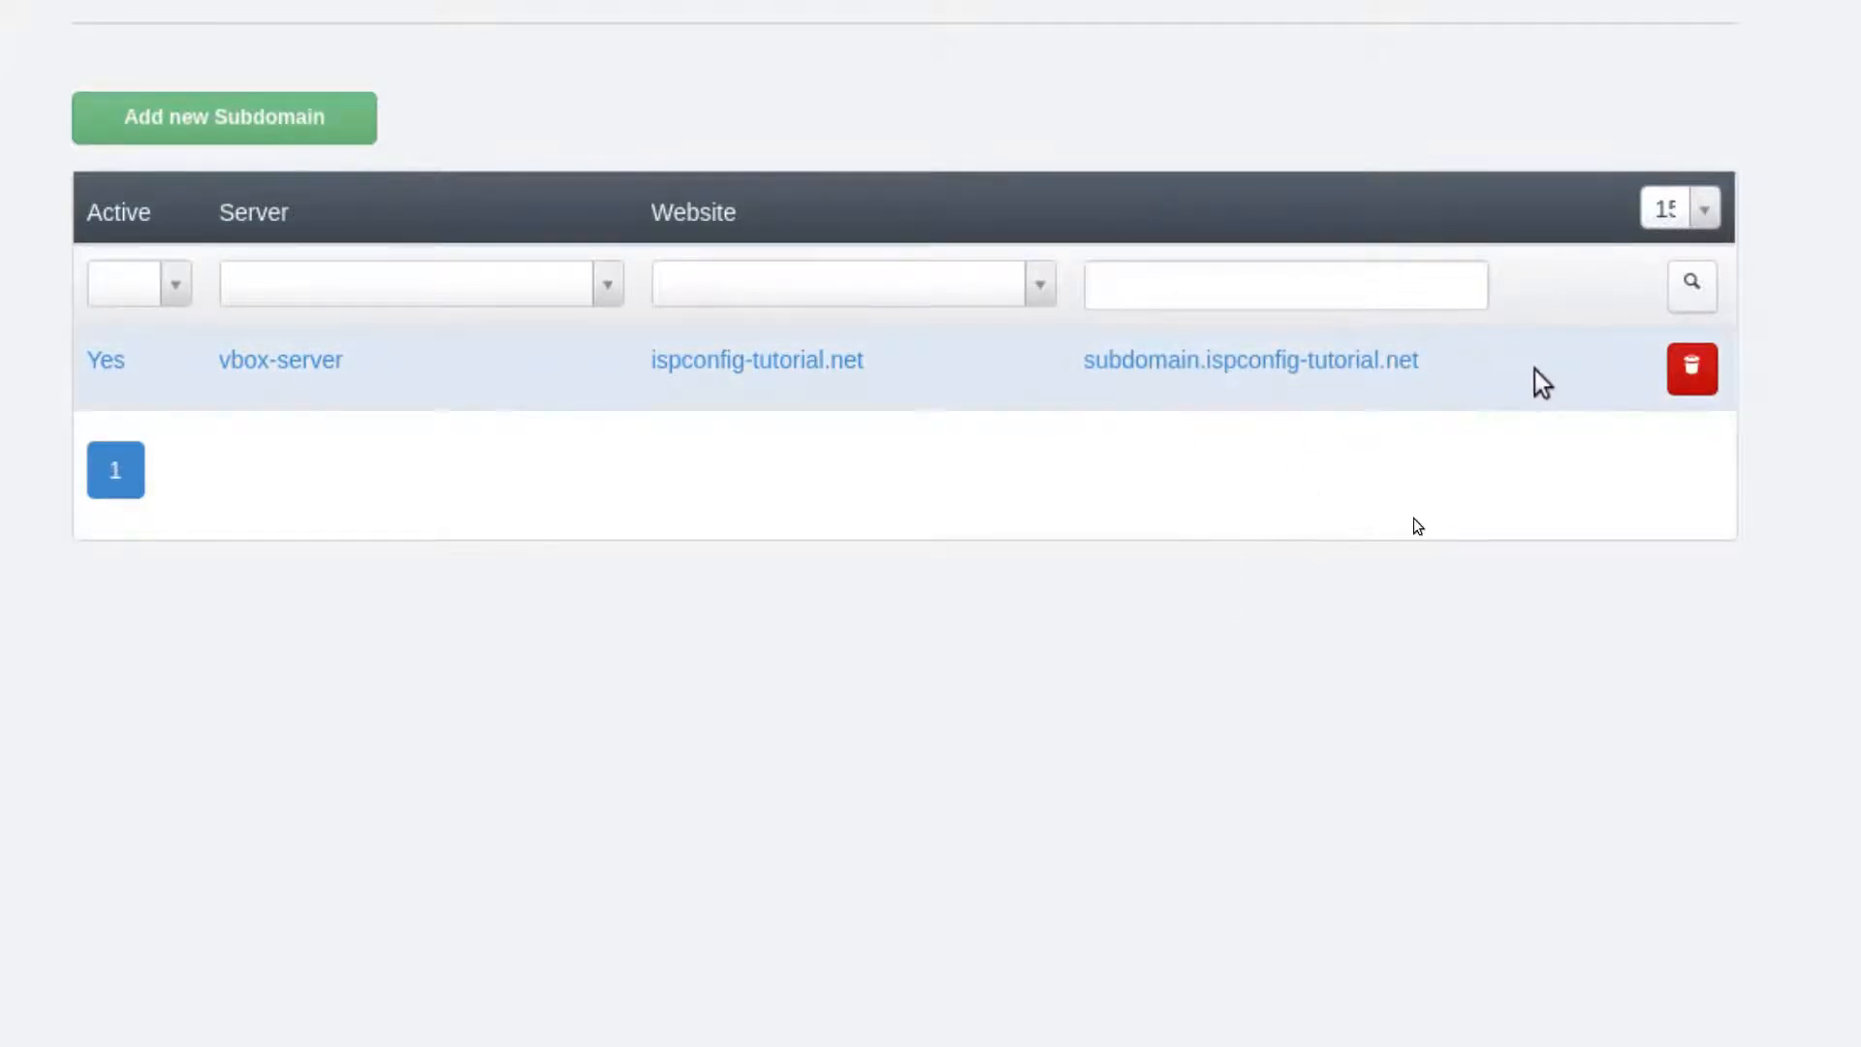
mouse_move(1215, 619)
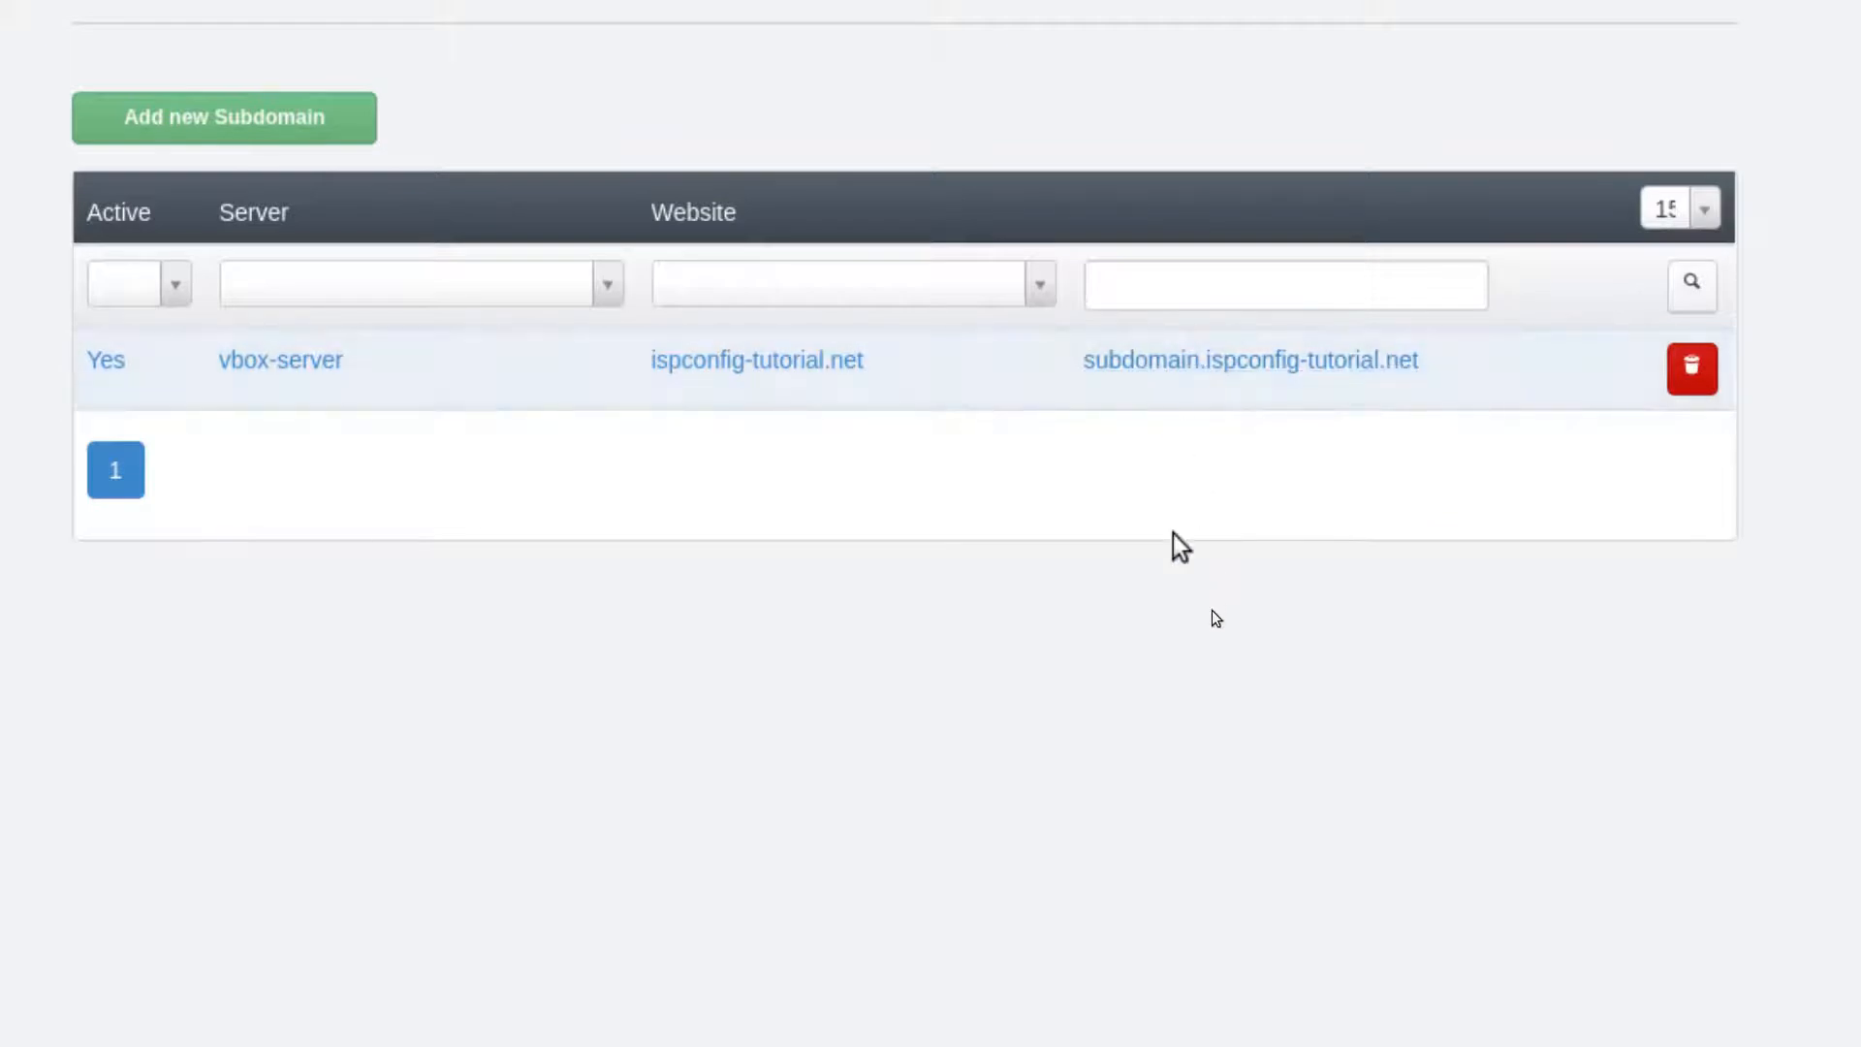
mouse_move(1144, 620)
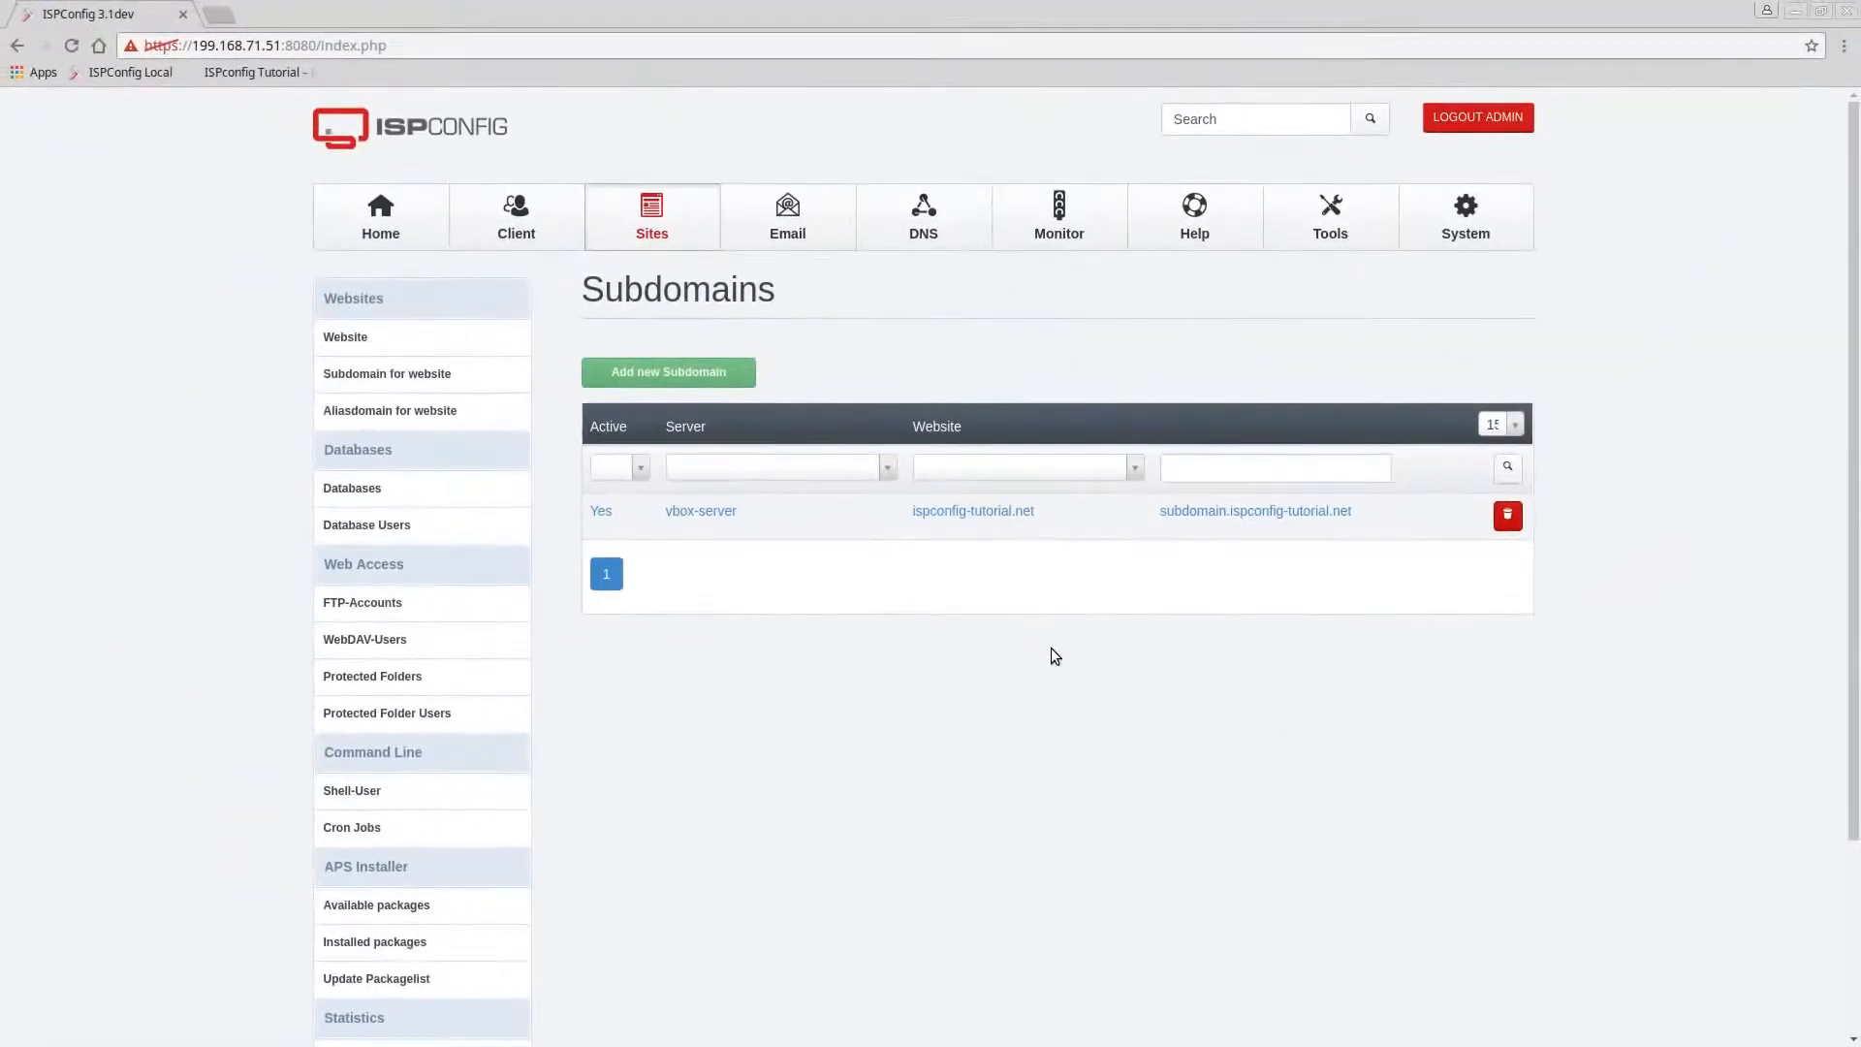
mouse_move(973, 368)
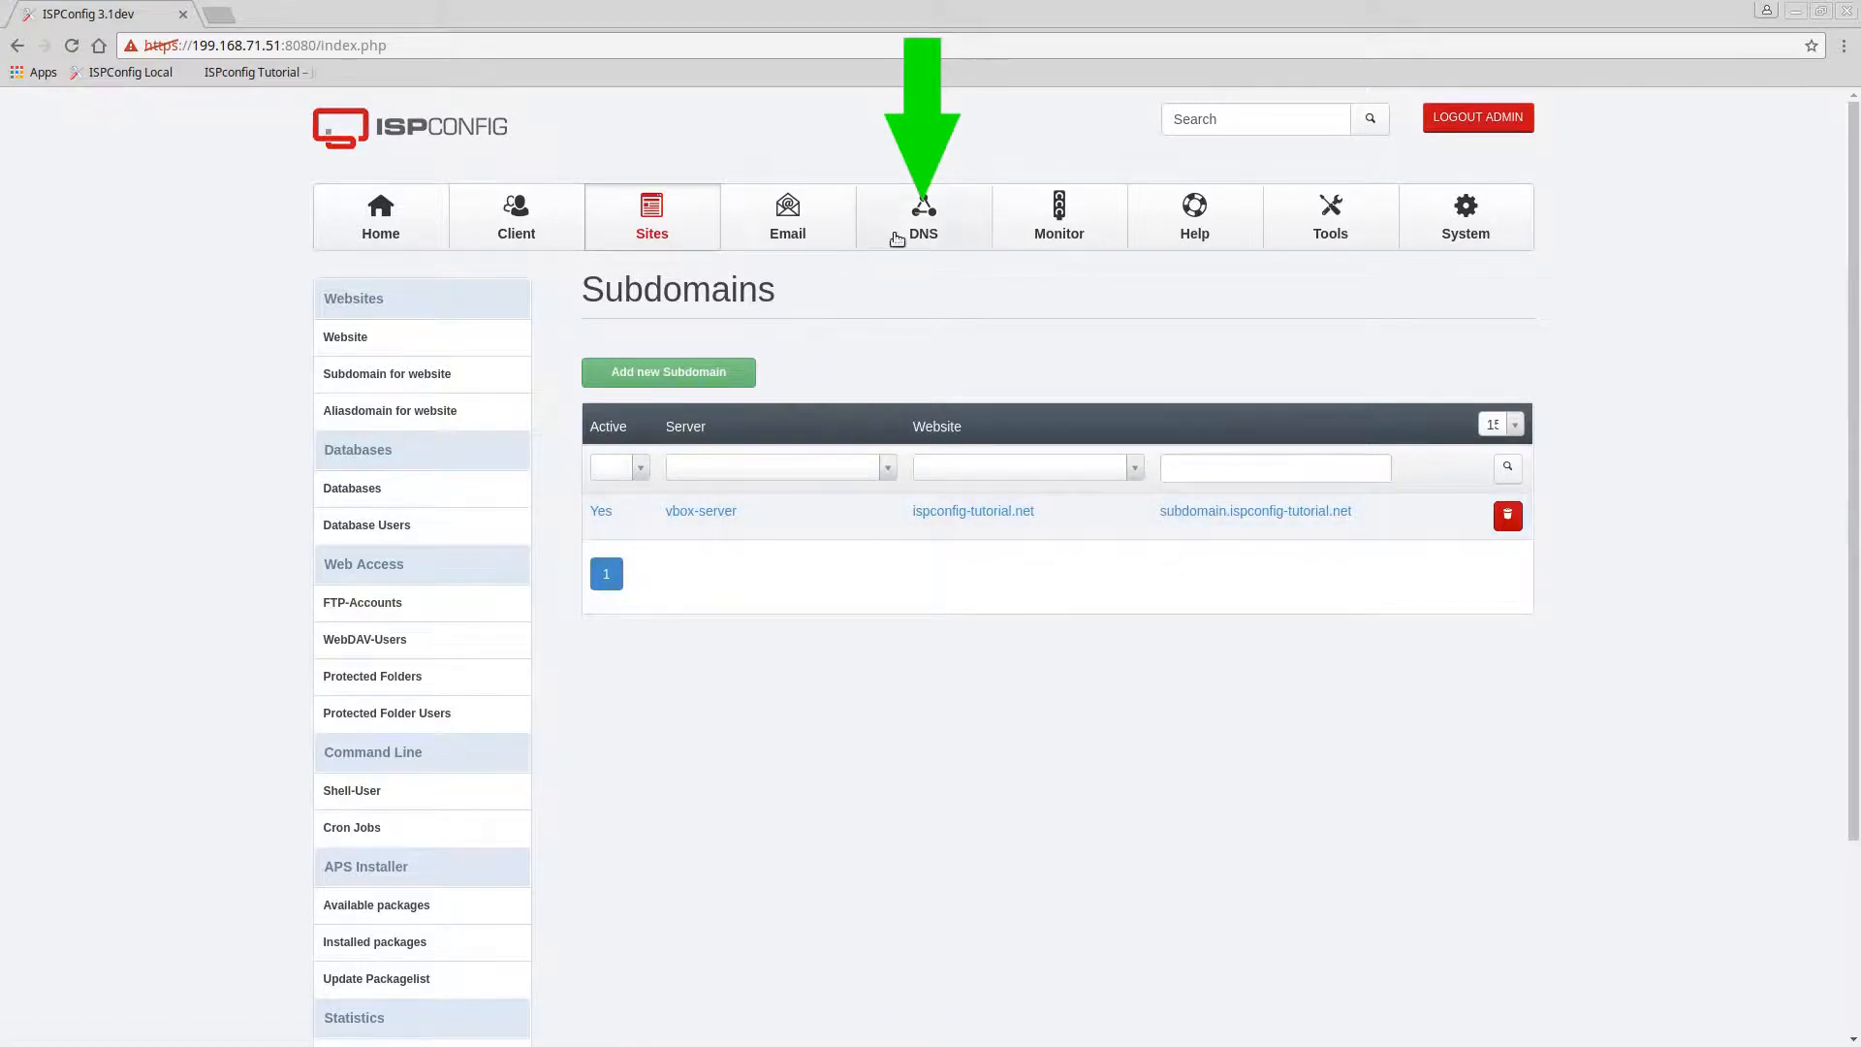
Reach the Records of the ispconfig-tutorial.net DNS zone and start a new A record
click(923, 215)
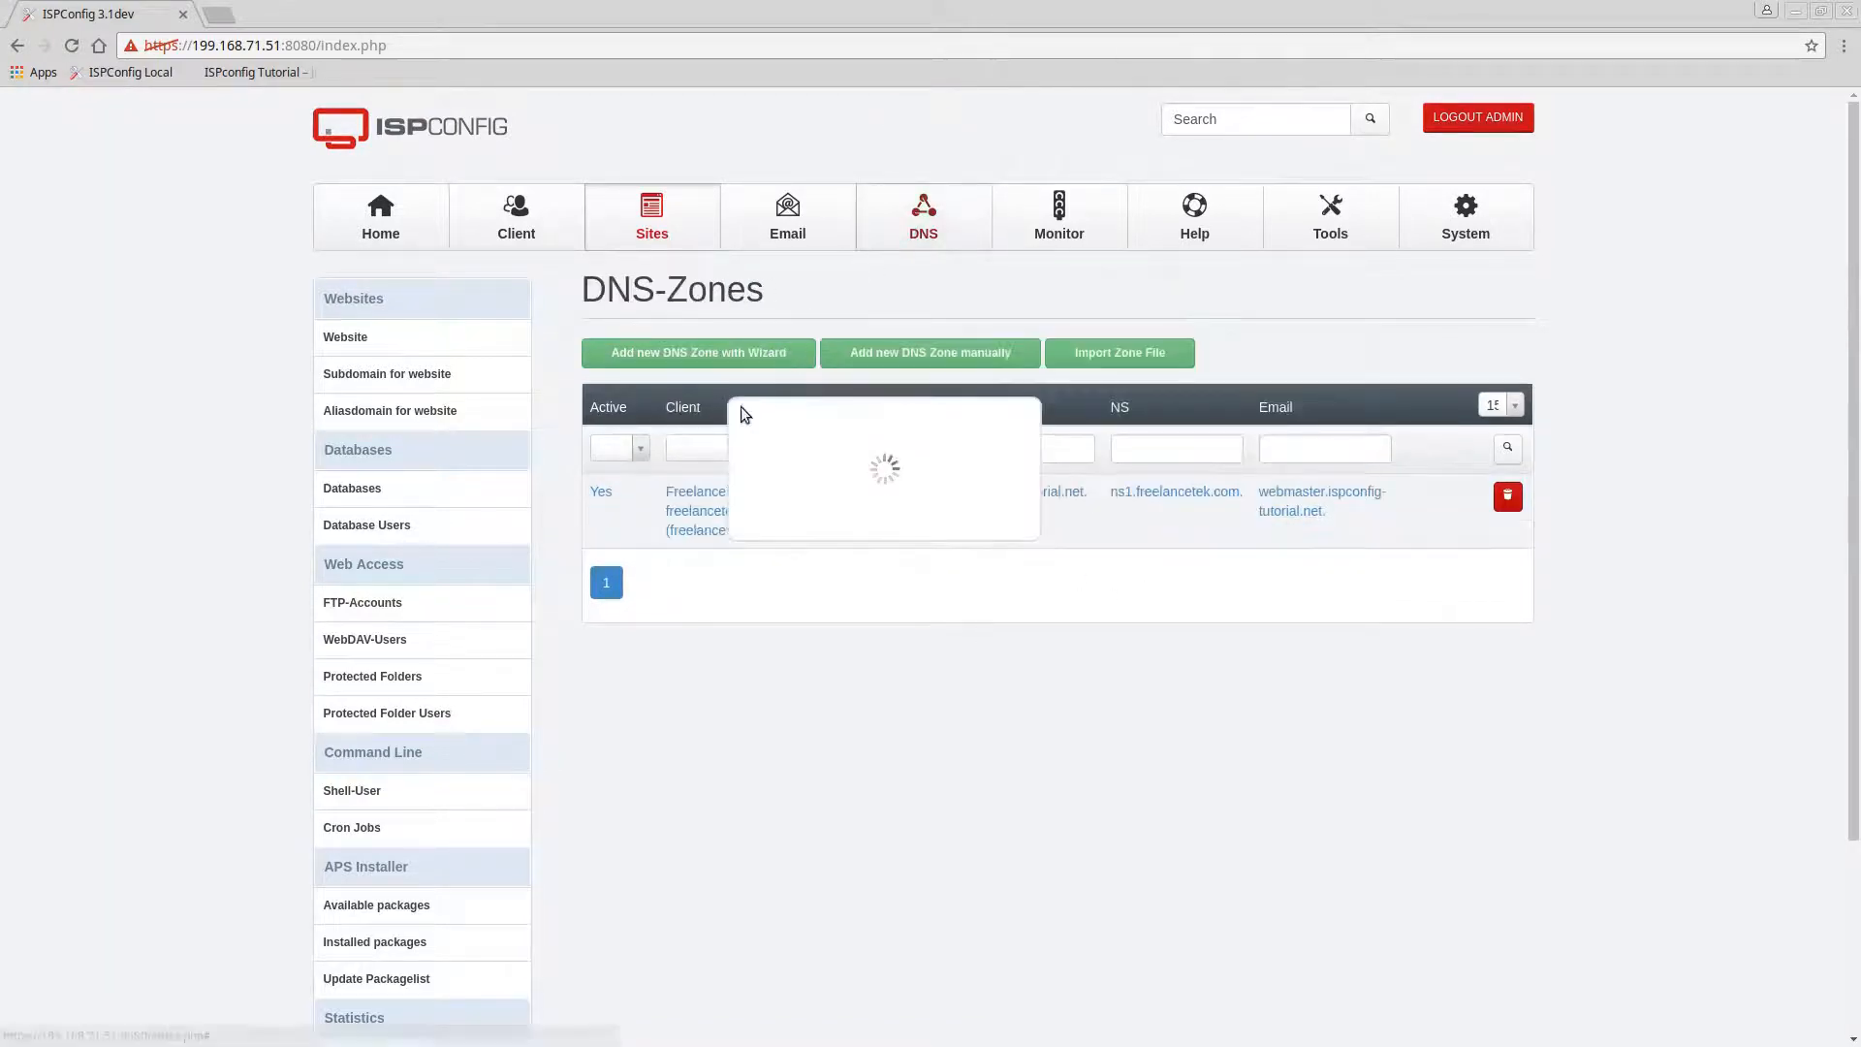
click(923, 217)
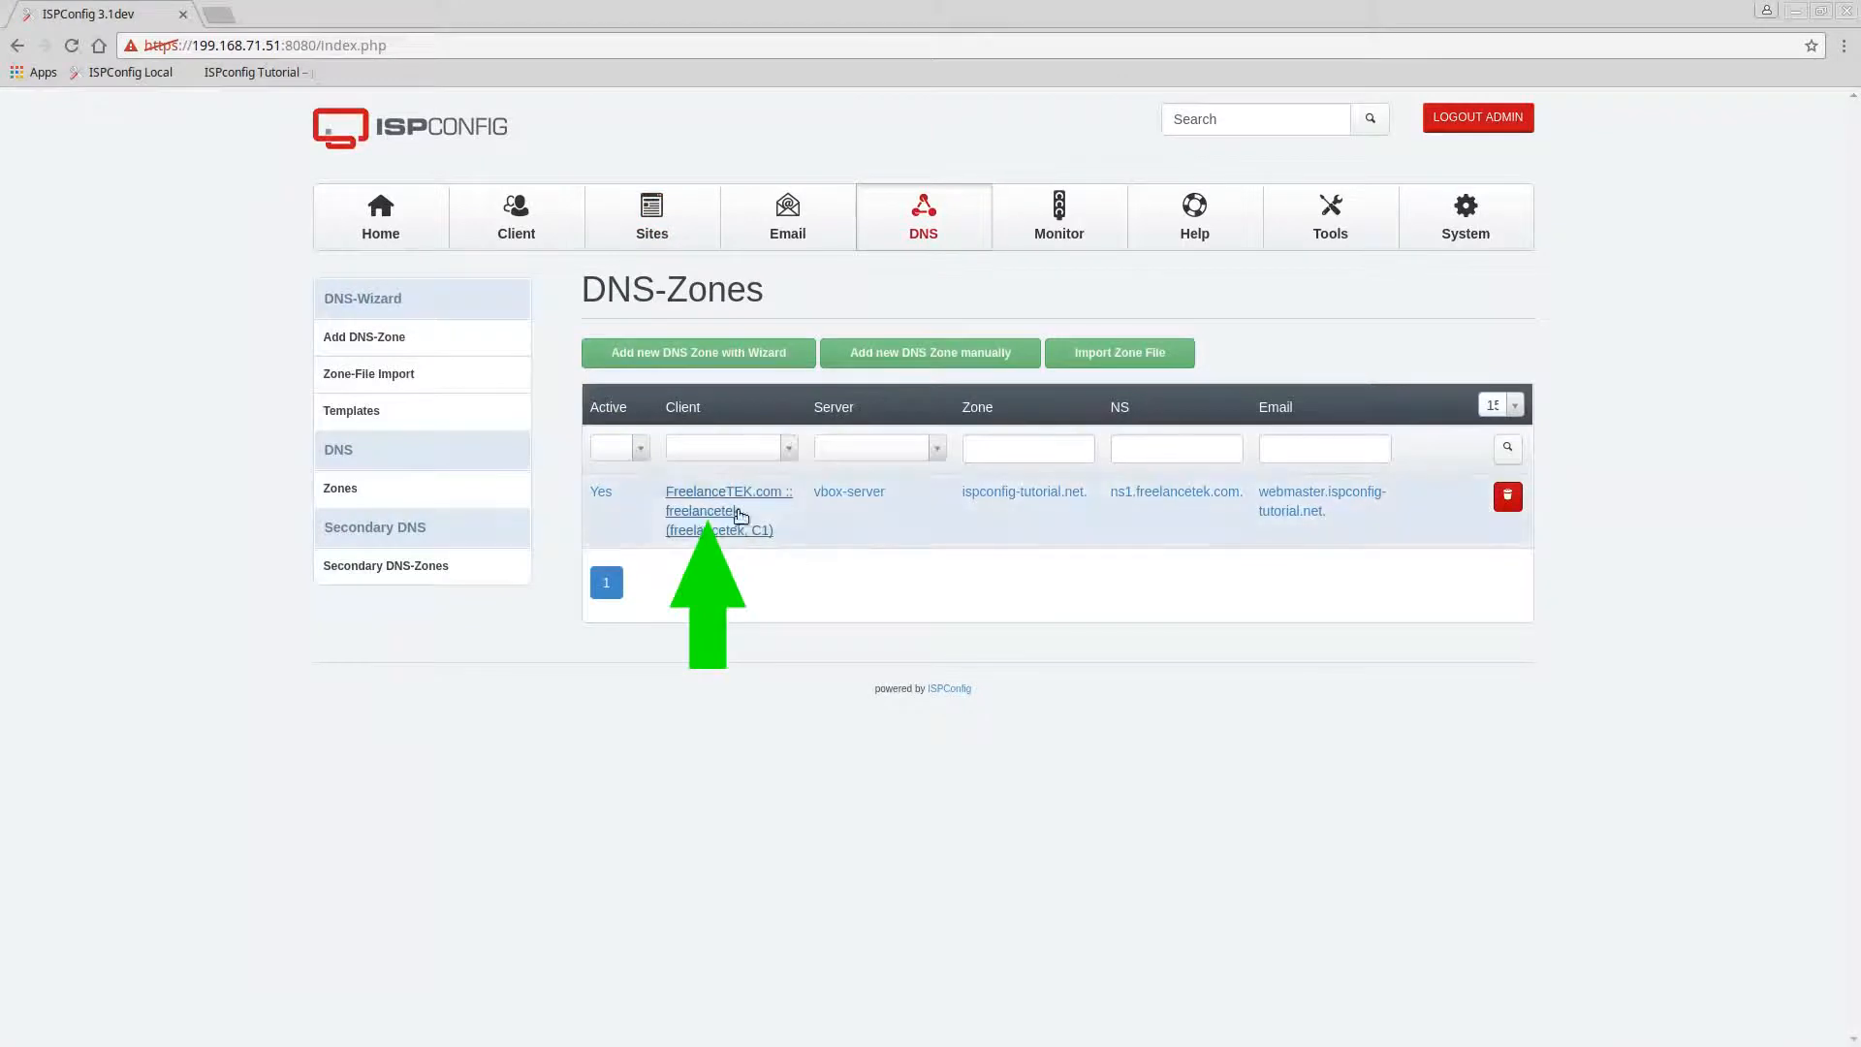
click(727, 500)
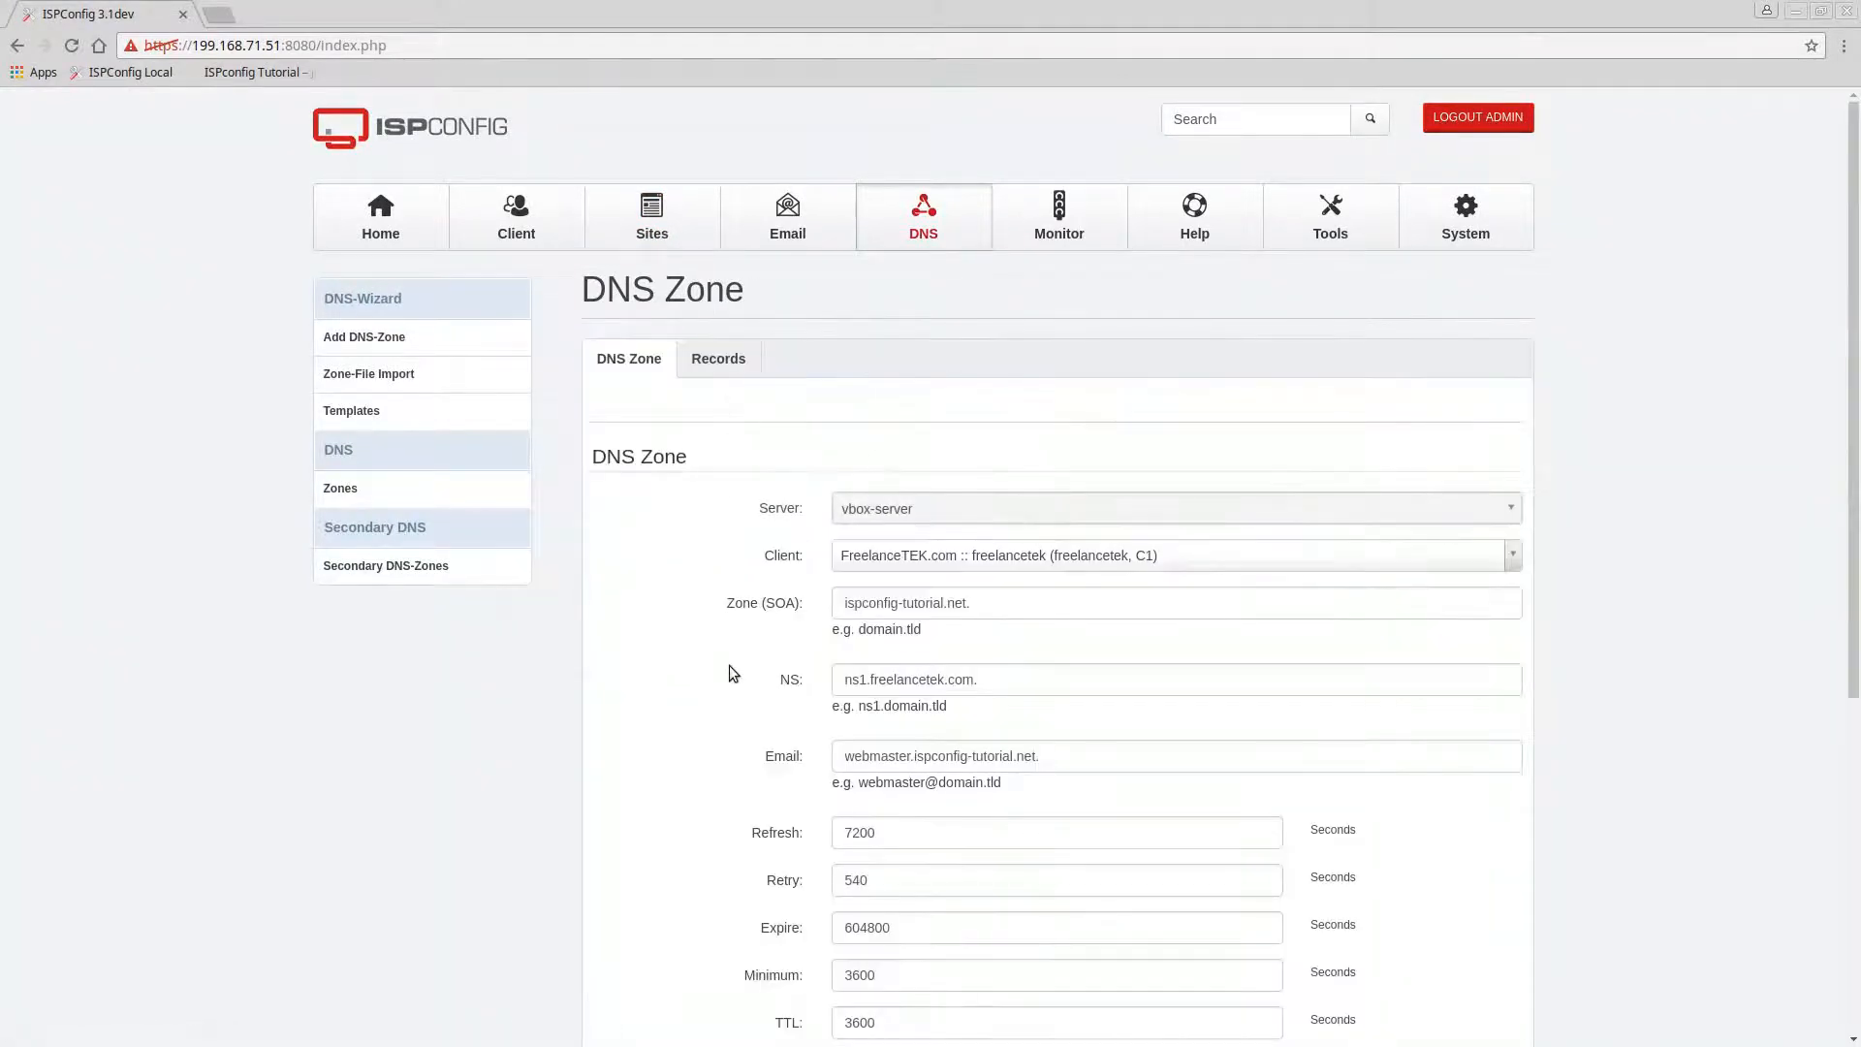
click(717, 358)
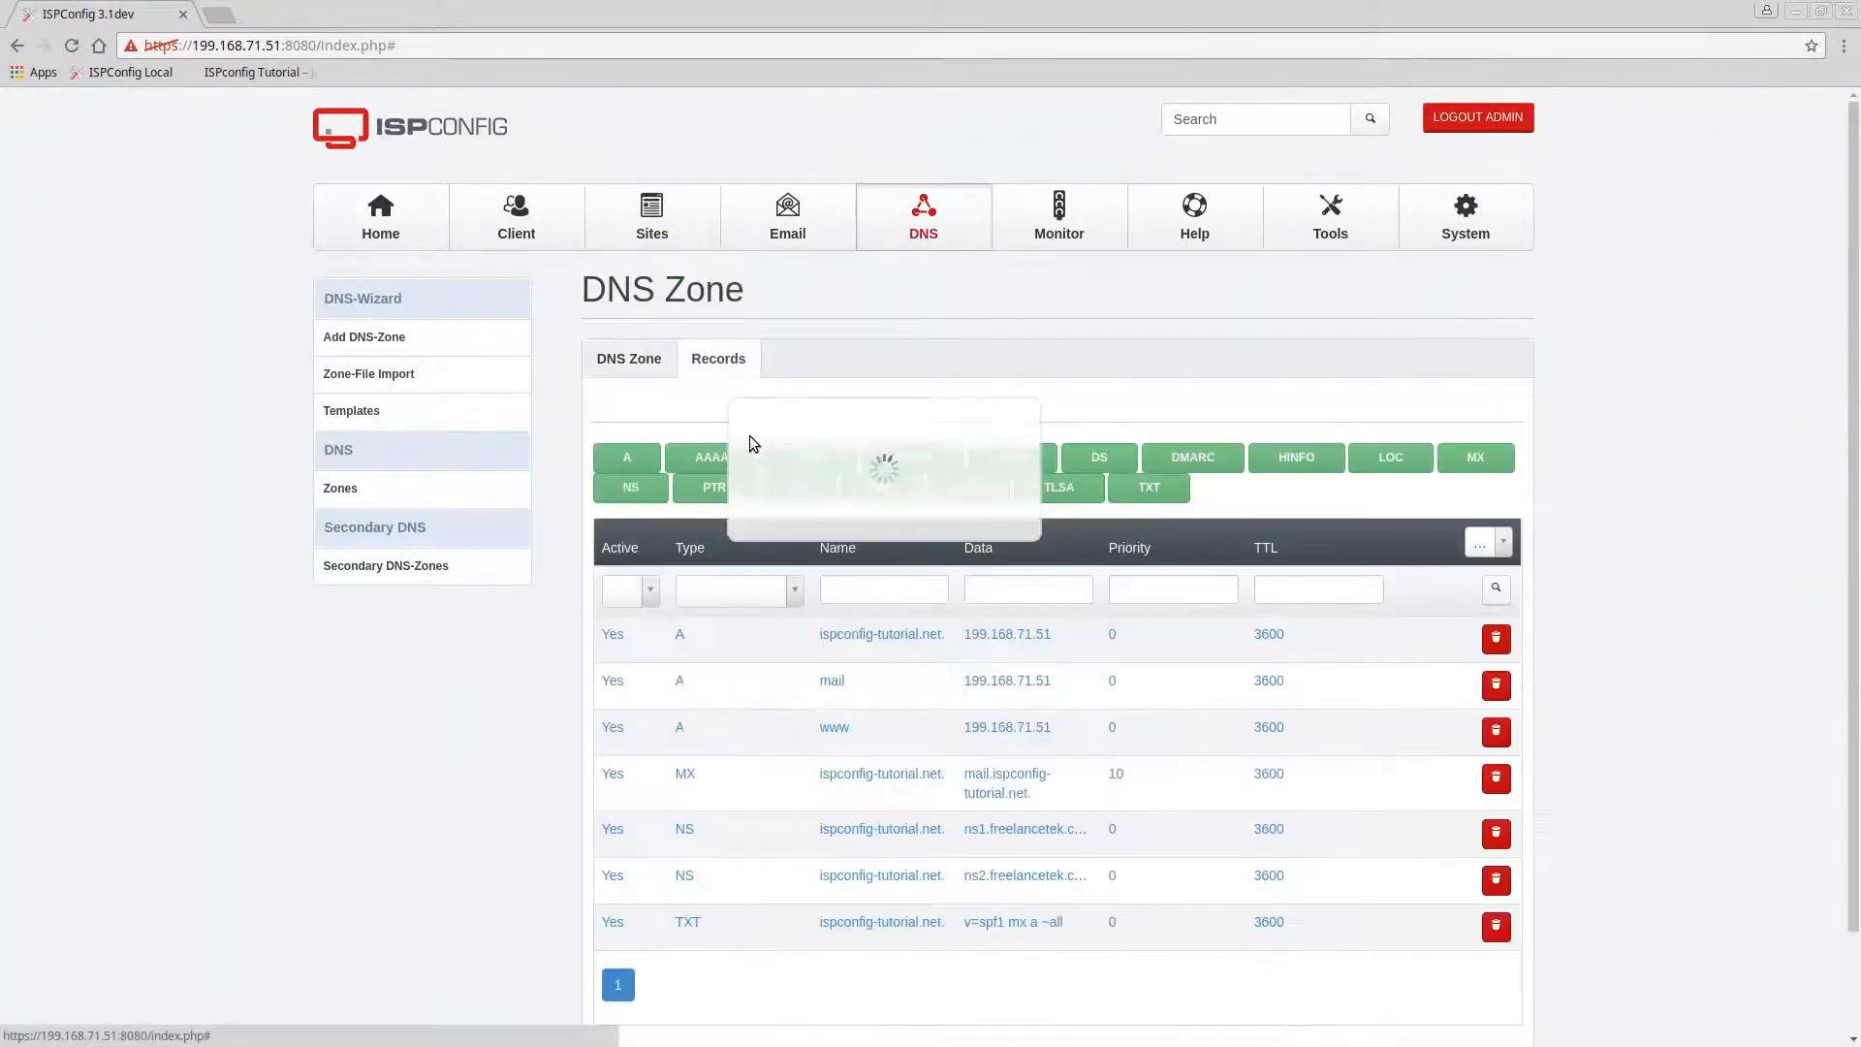
click(626, 458)
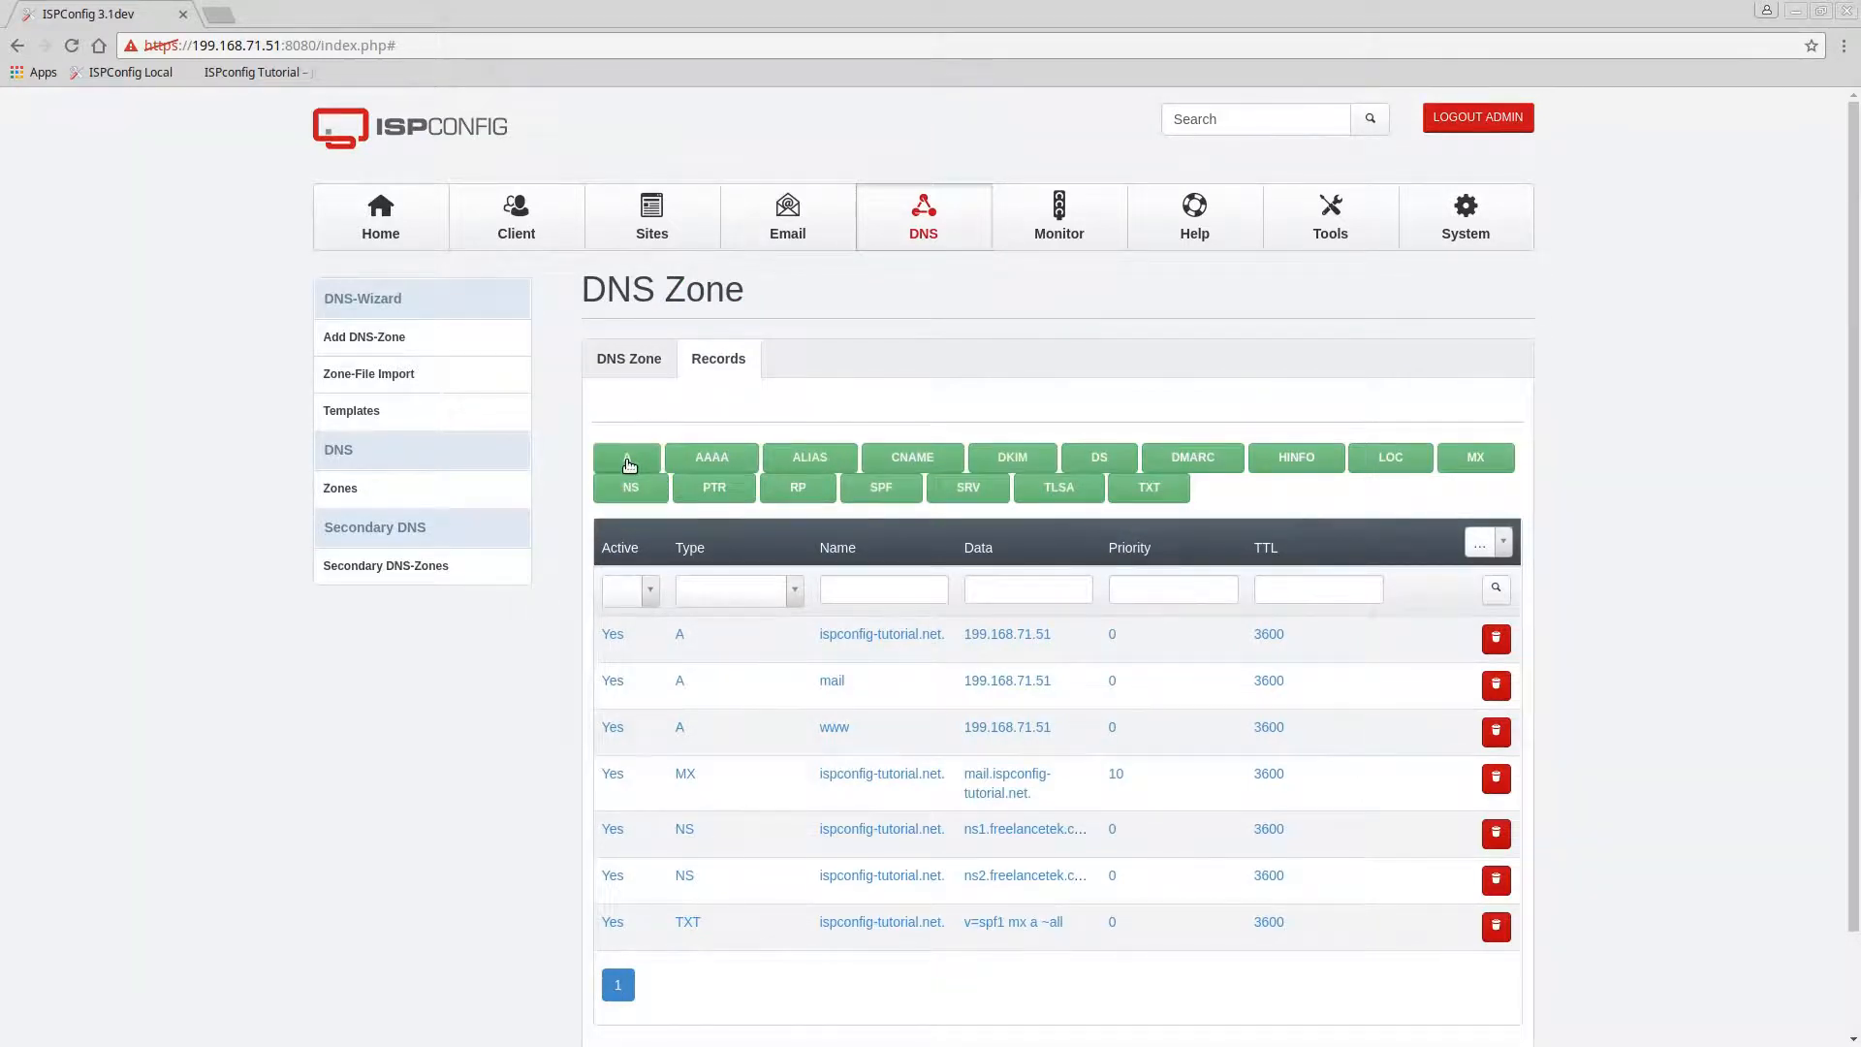
click(630, 457)
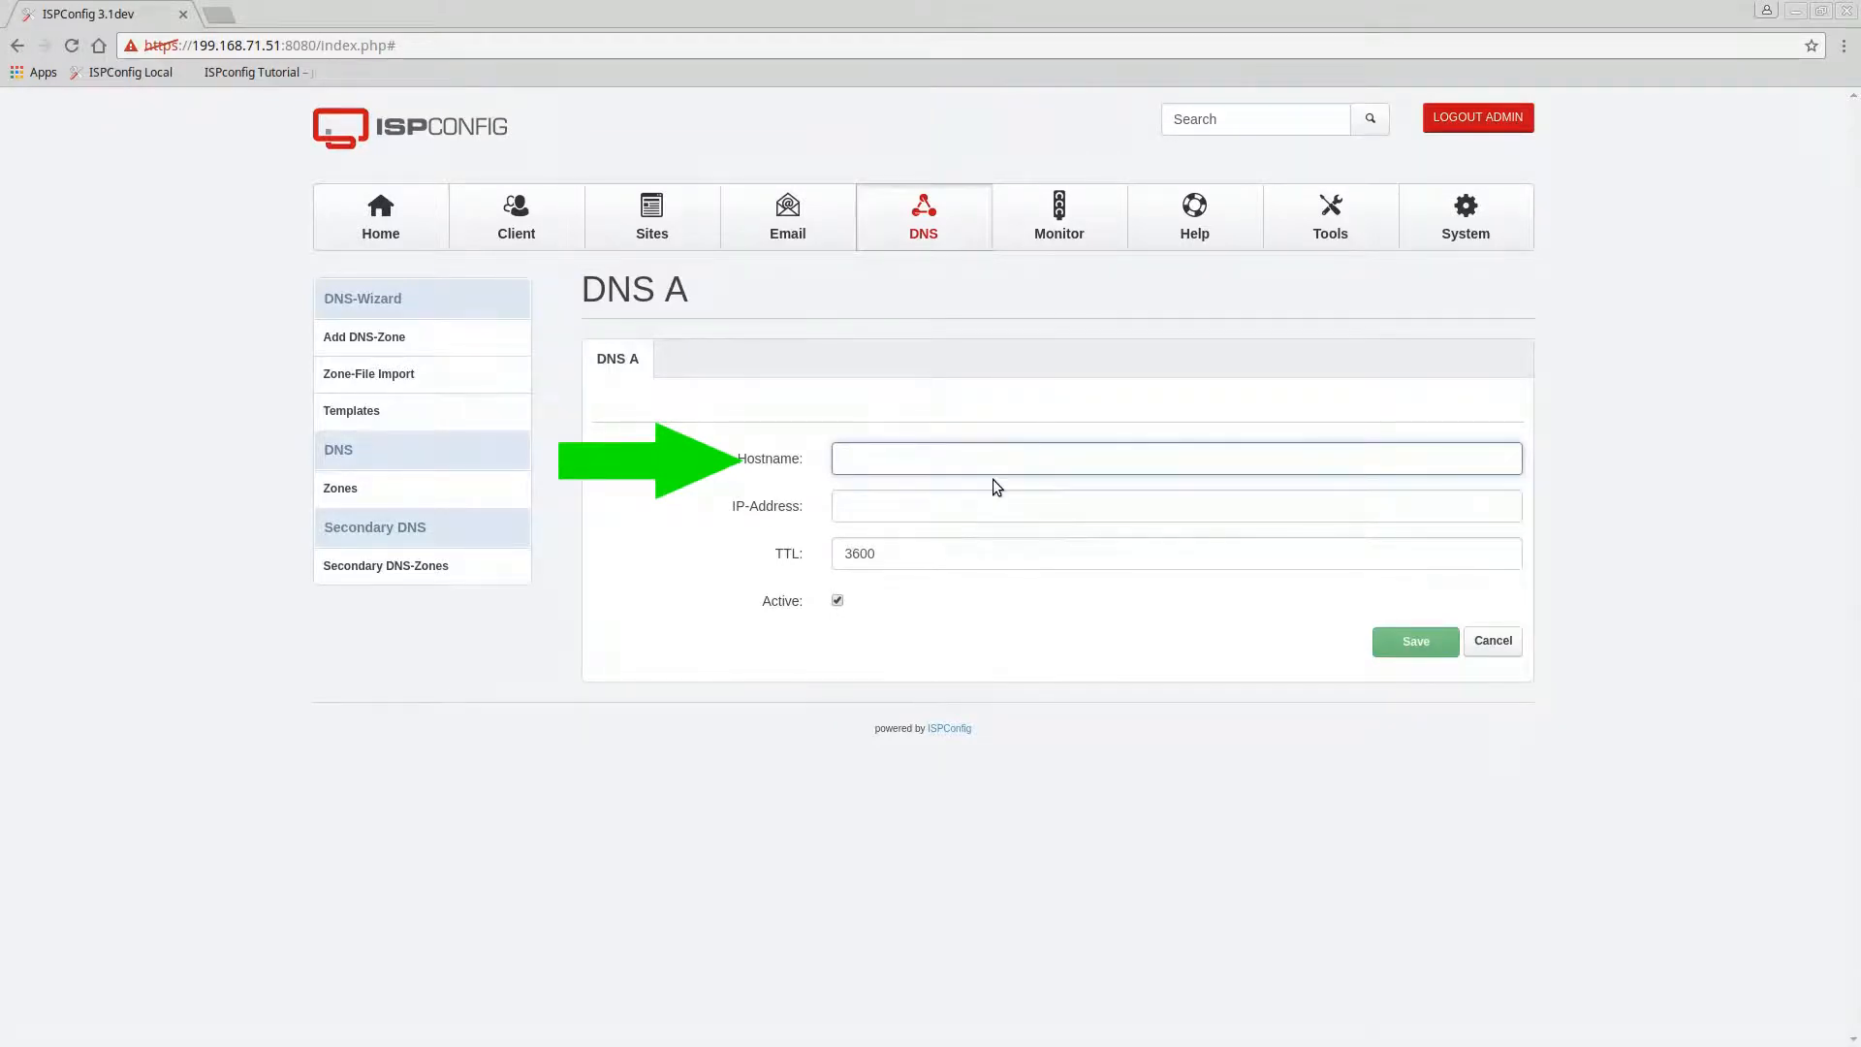
Save A record 'subdomain' with suggested IP 199.168.71.51 and TTL 300
text(subd)
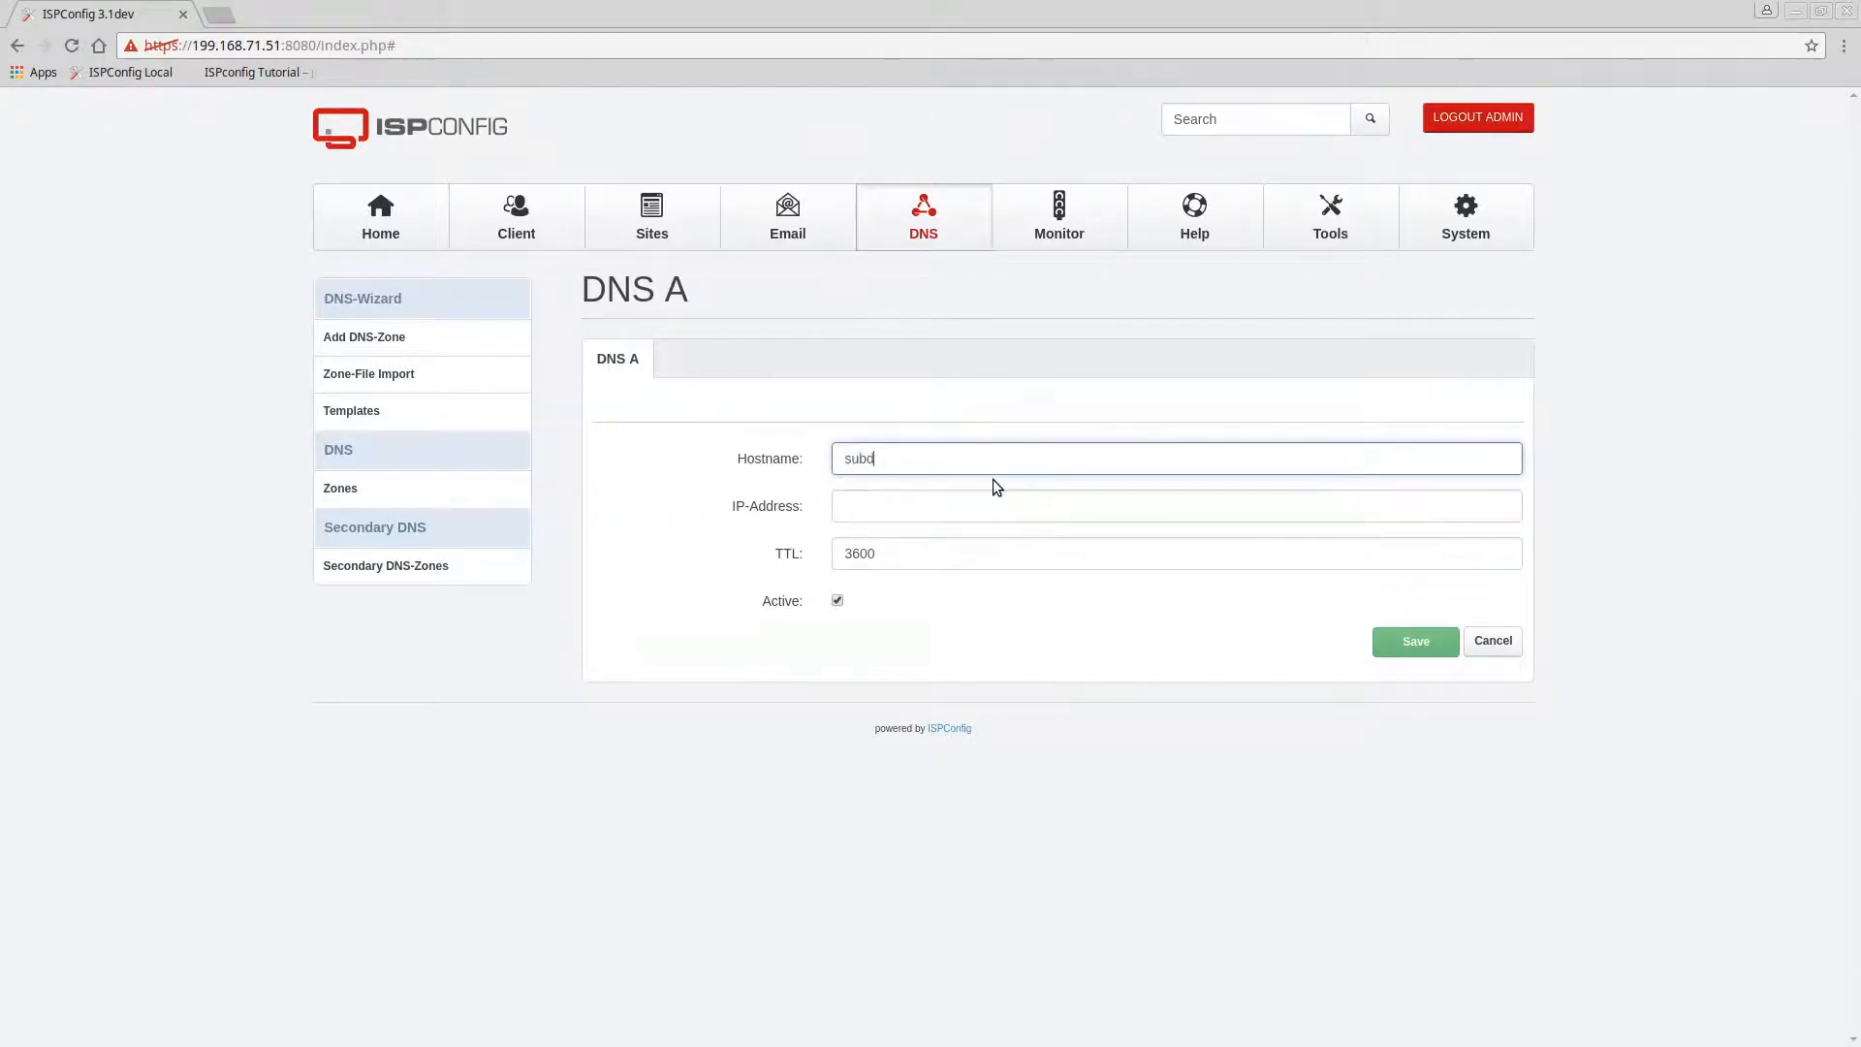
text(omain)
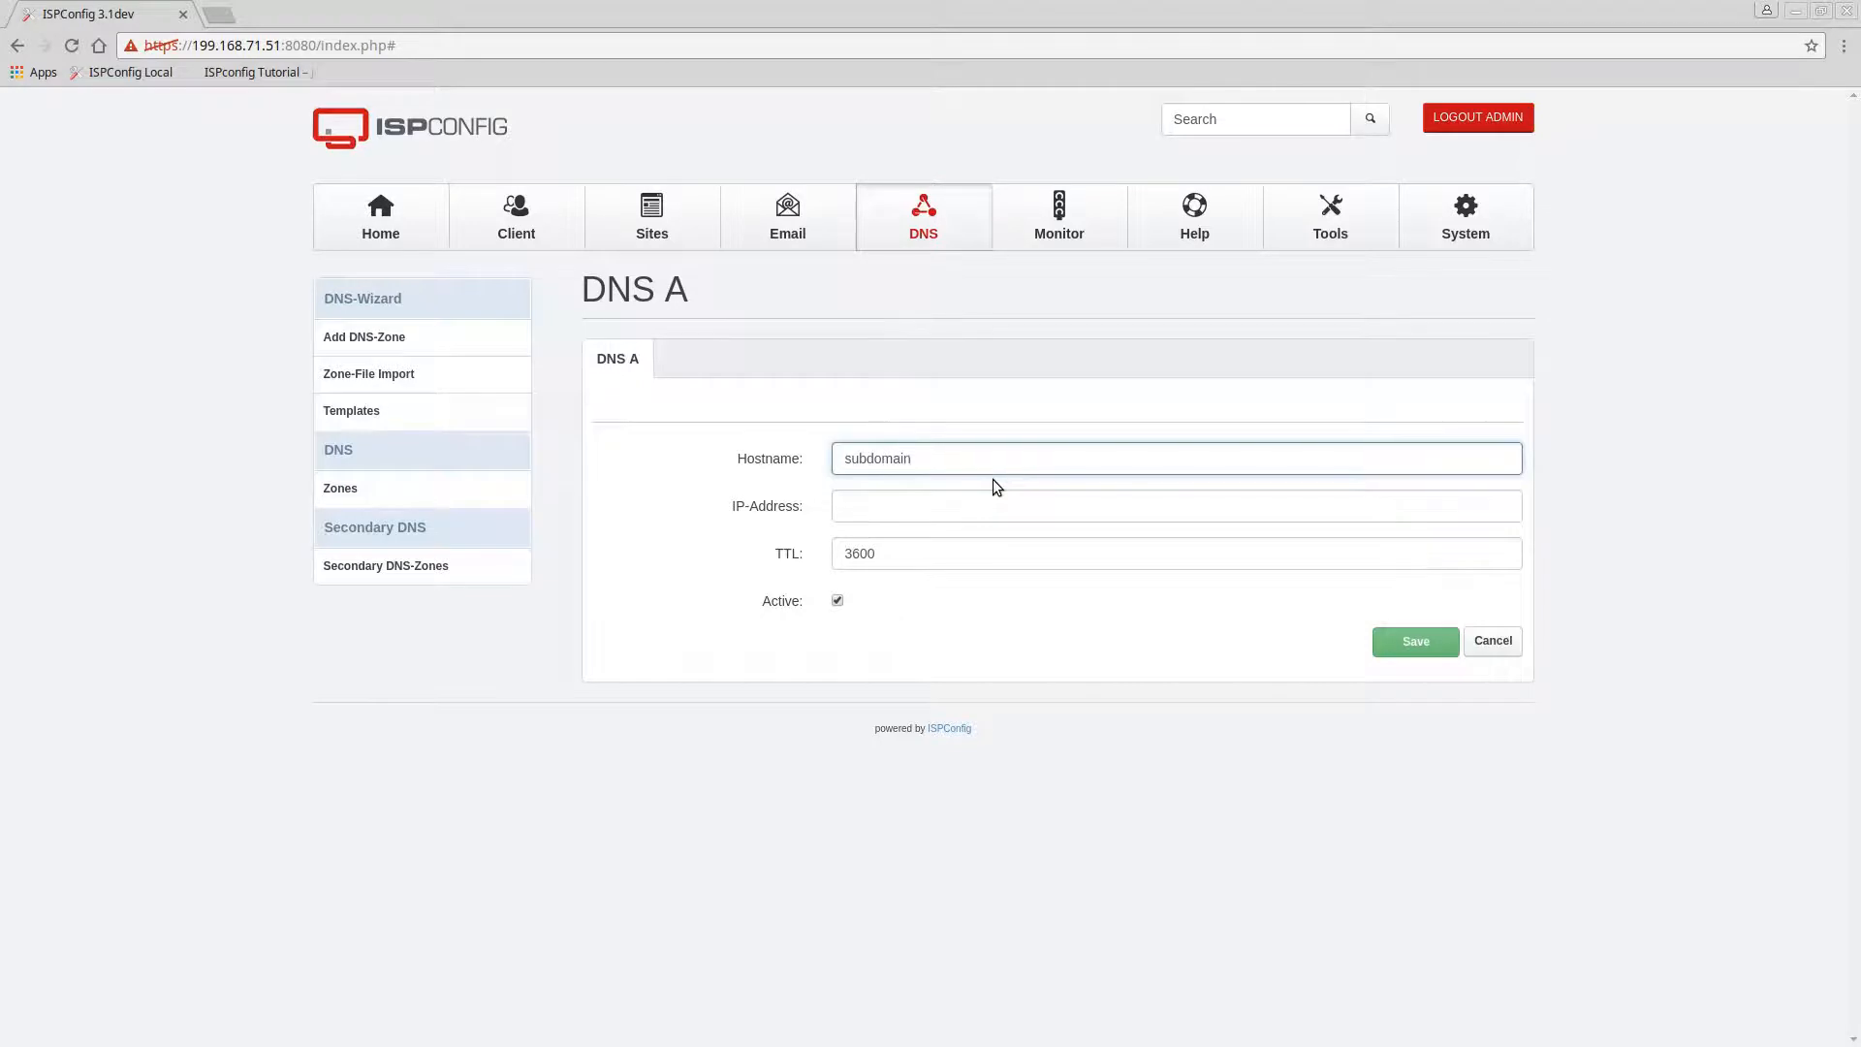
click(1175, 506)
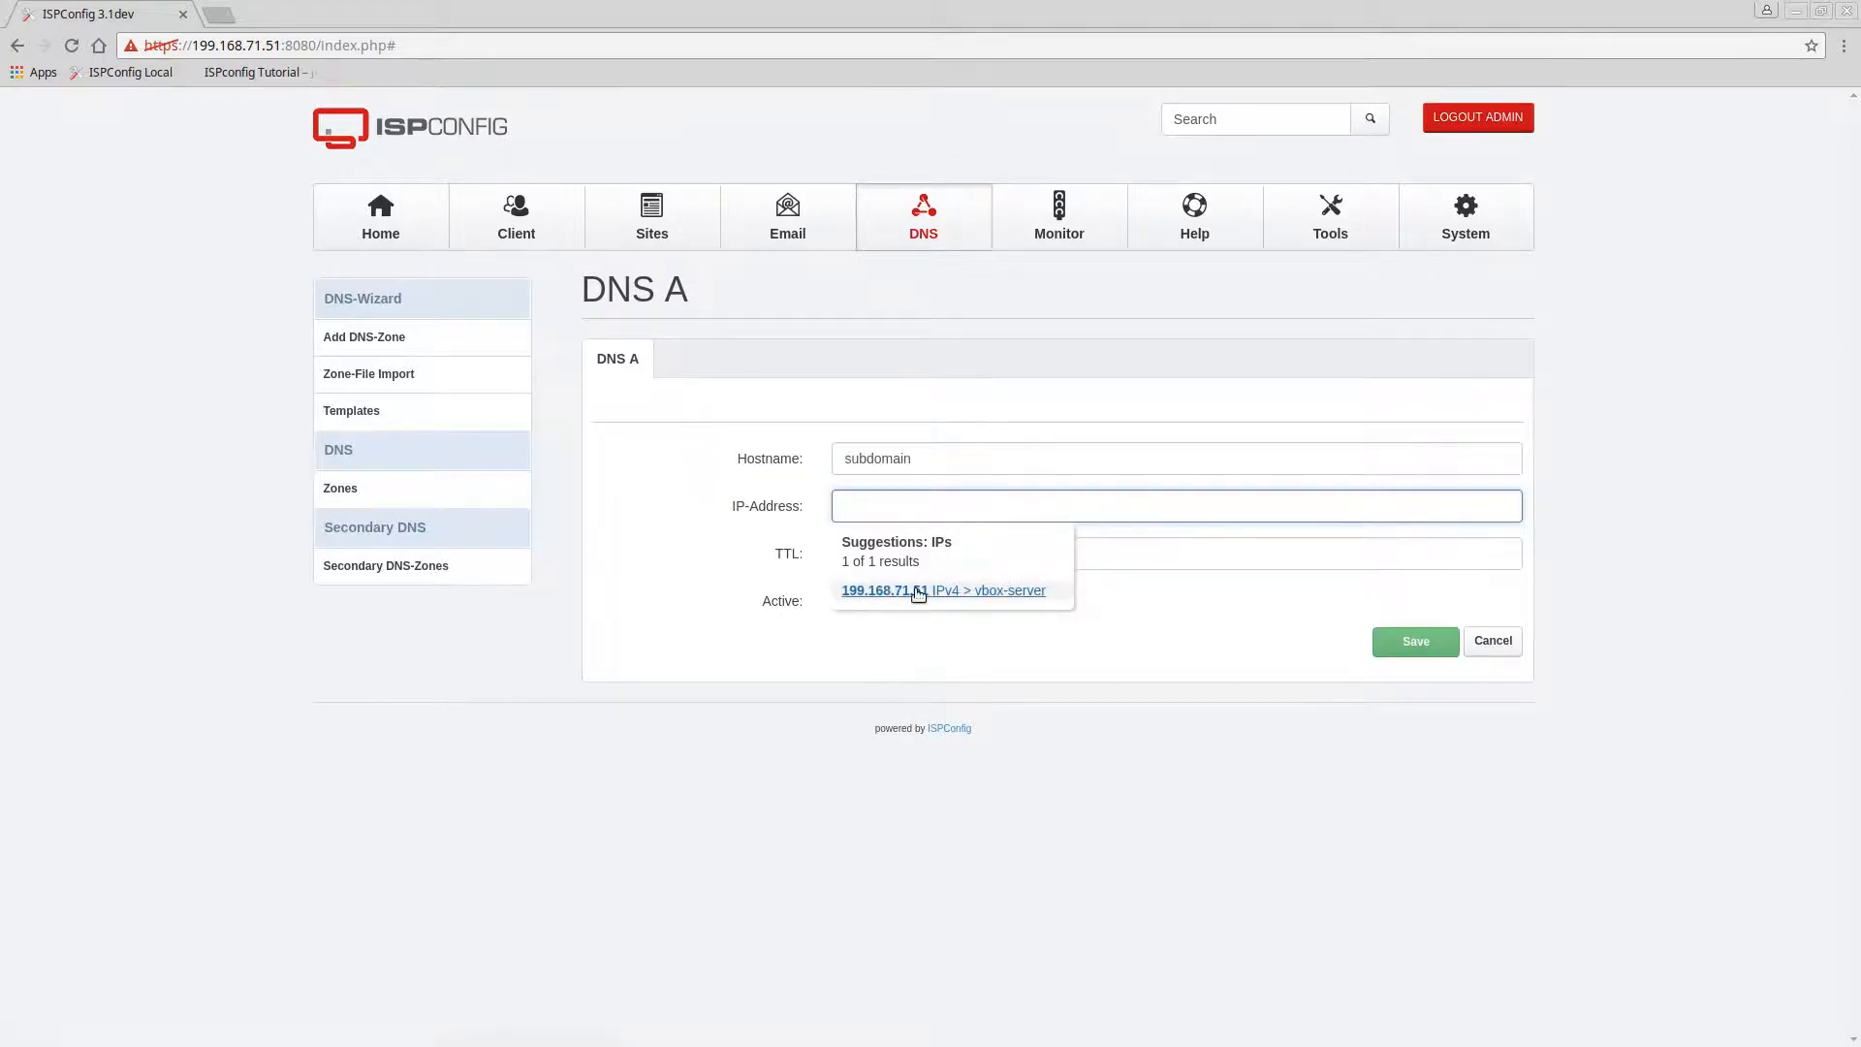
click(943, 590)
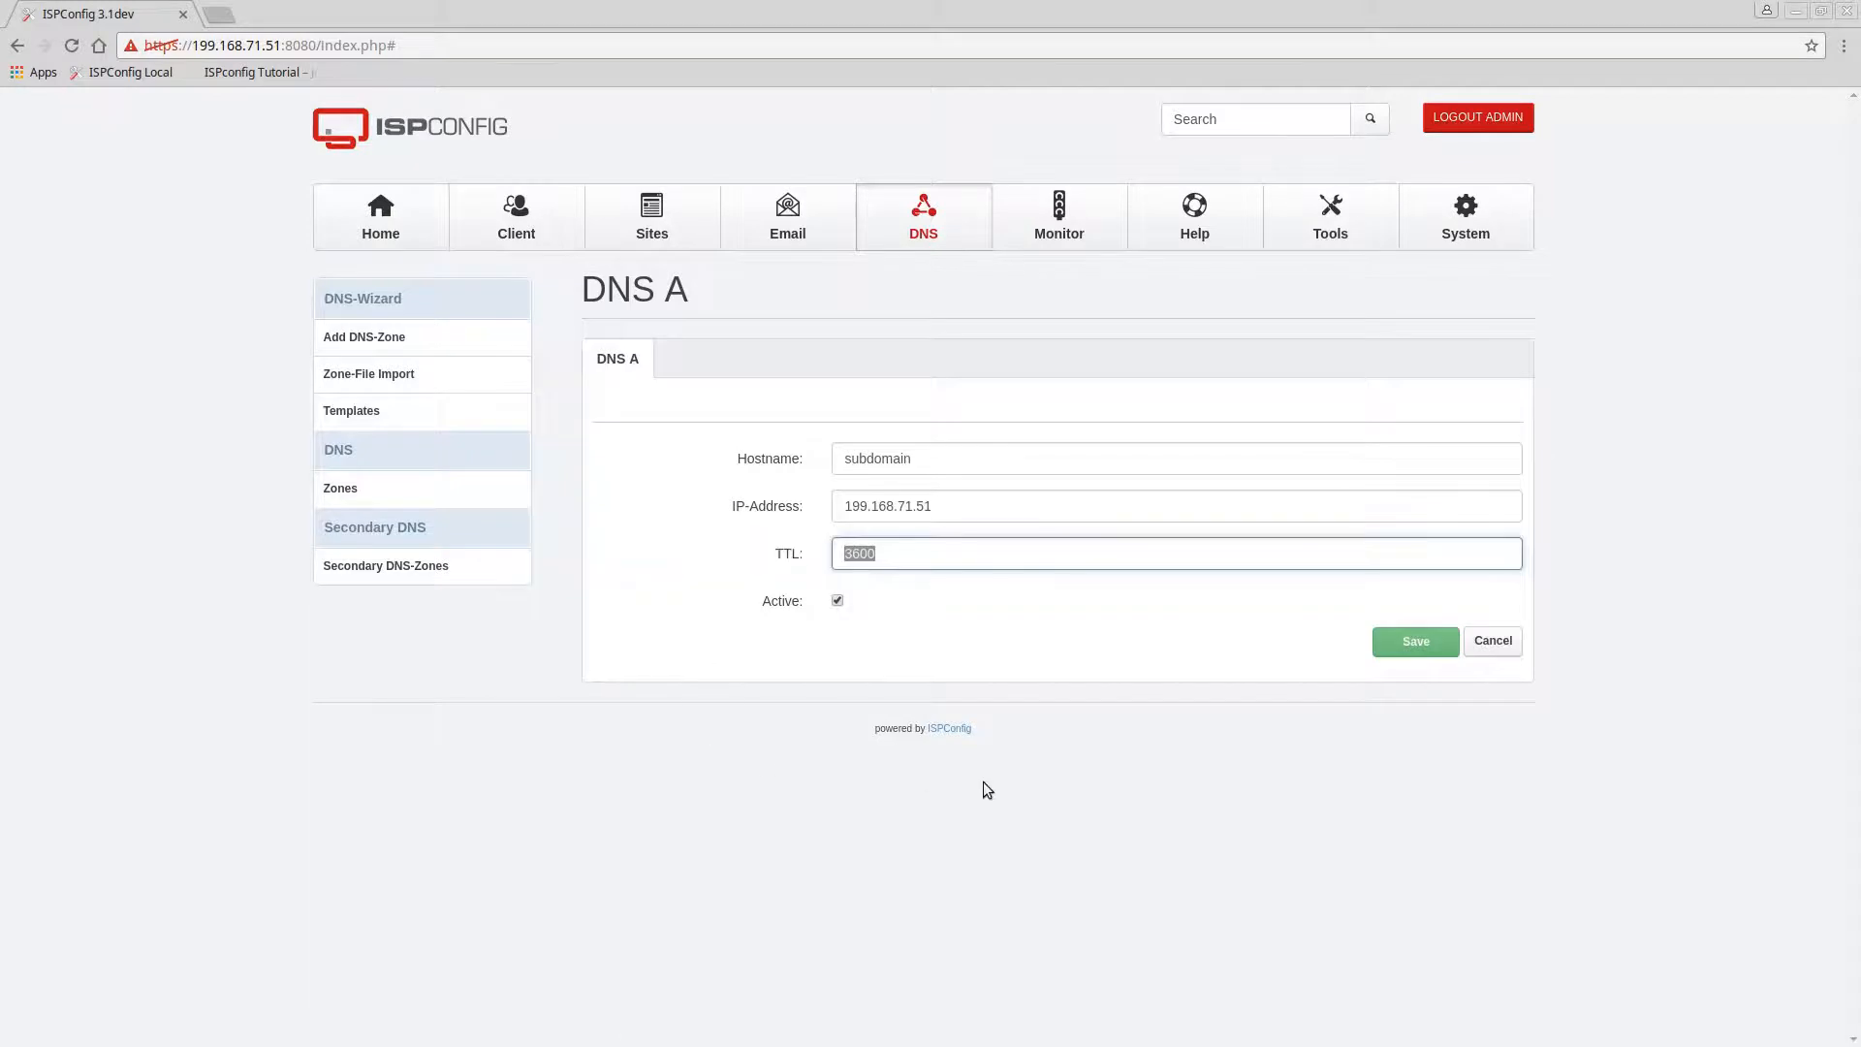
text(6)
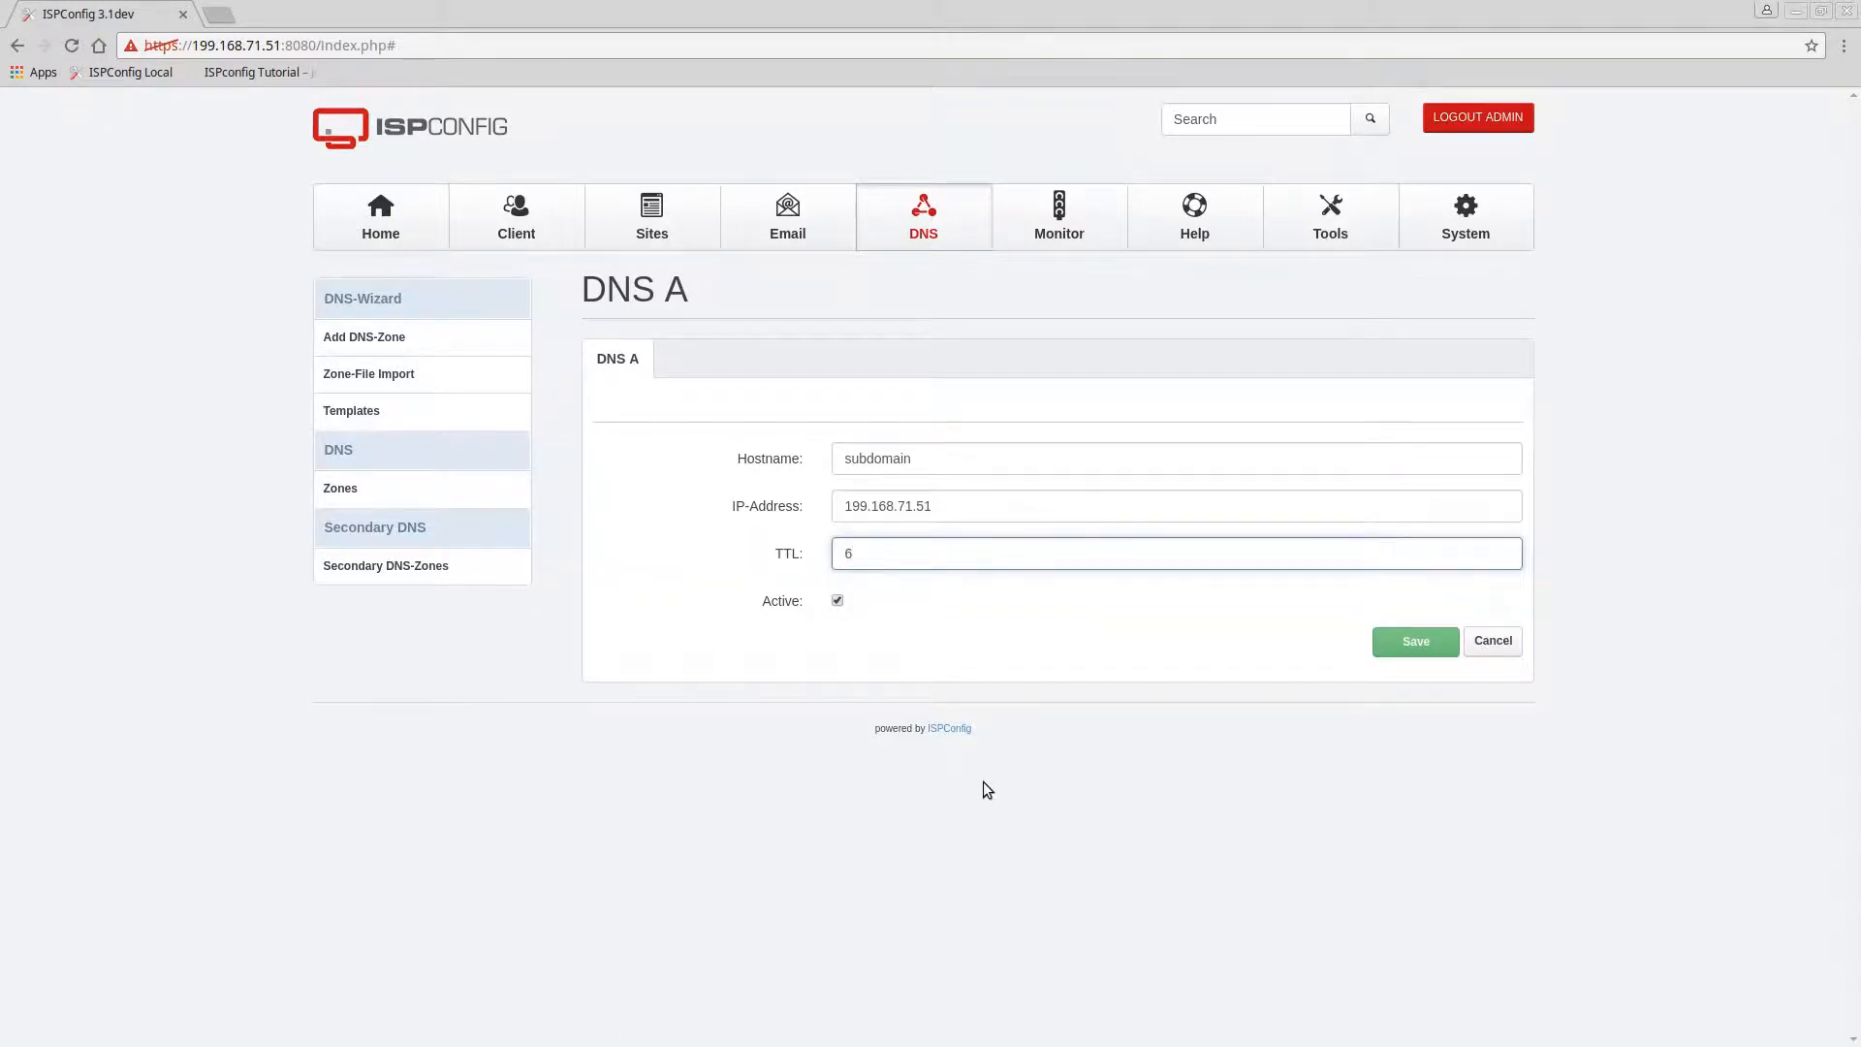
text(300)
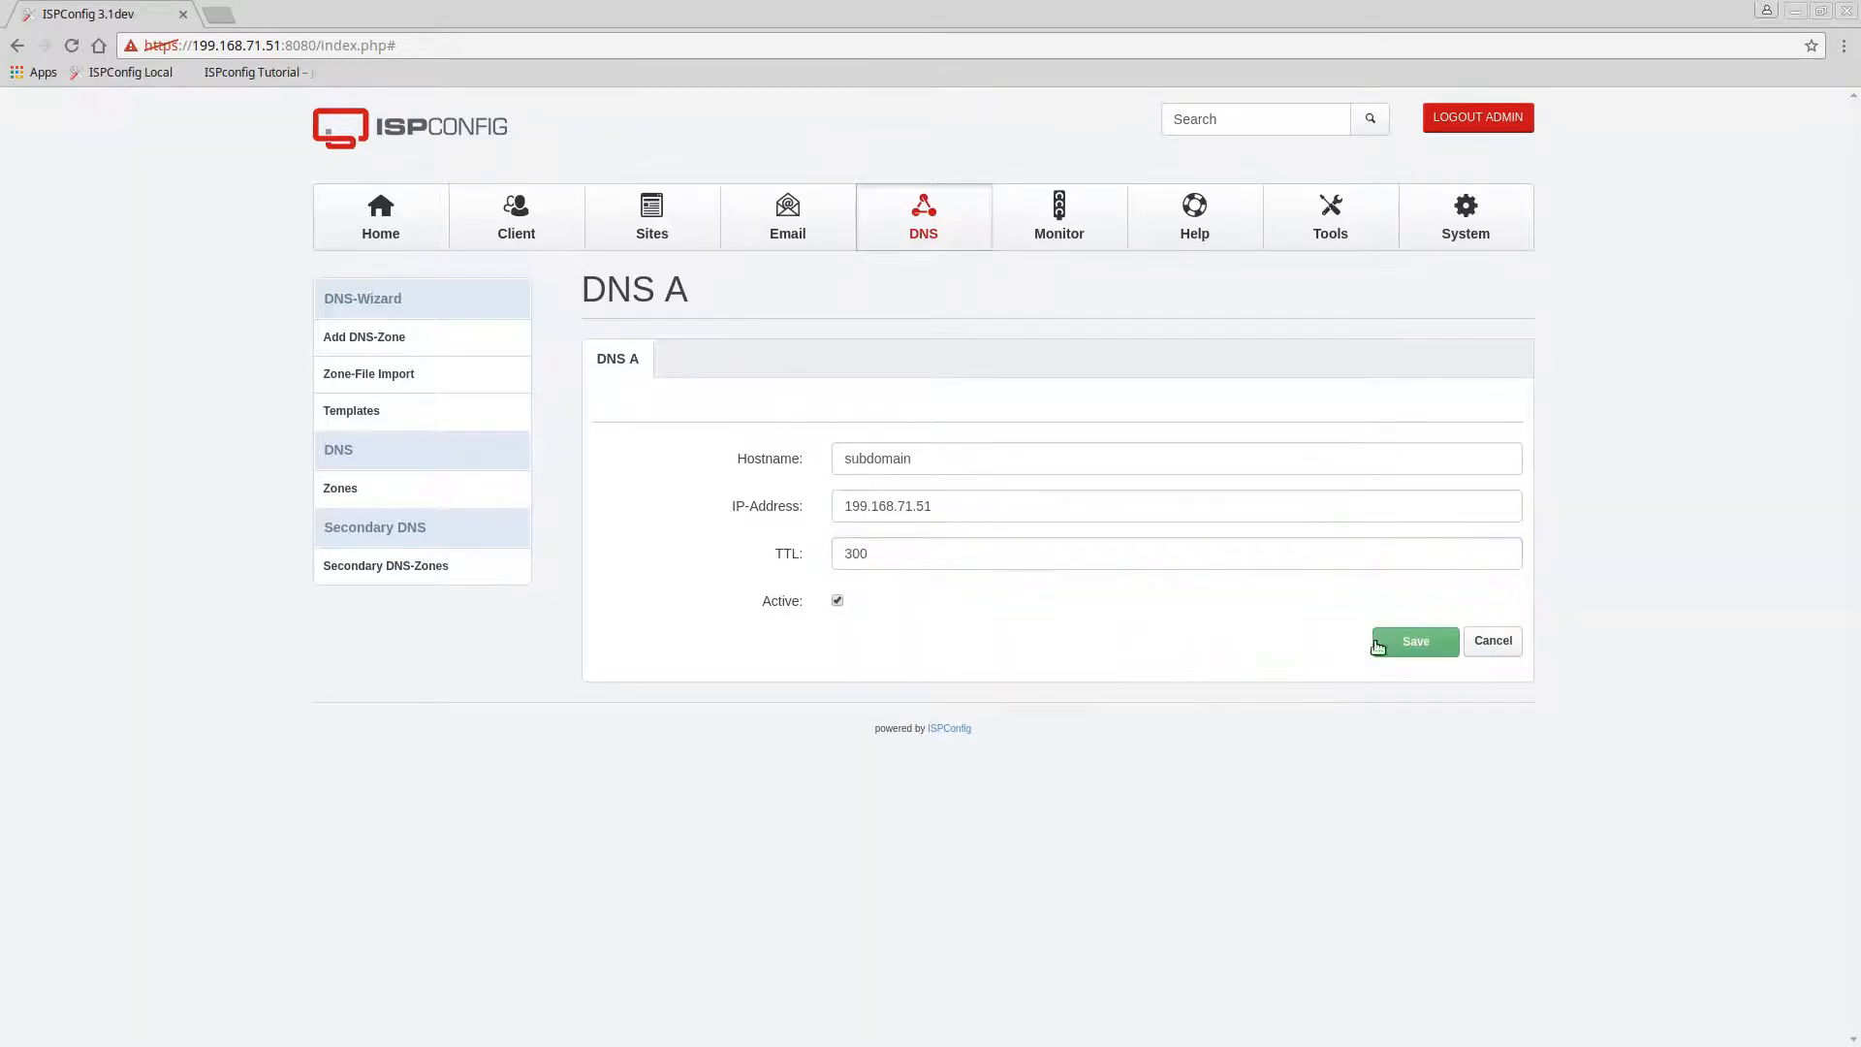
click(1413, 642)
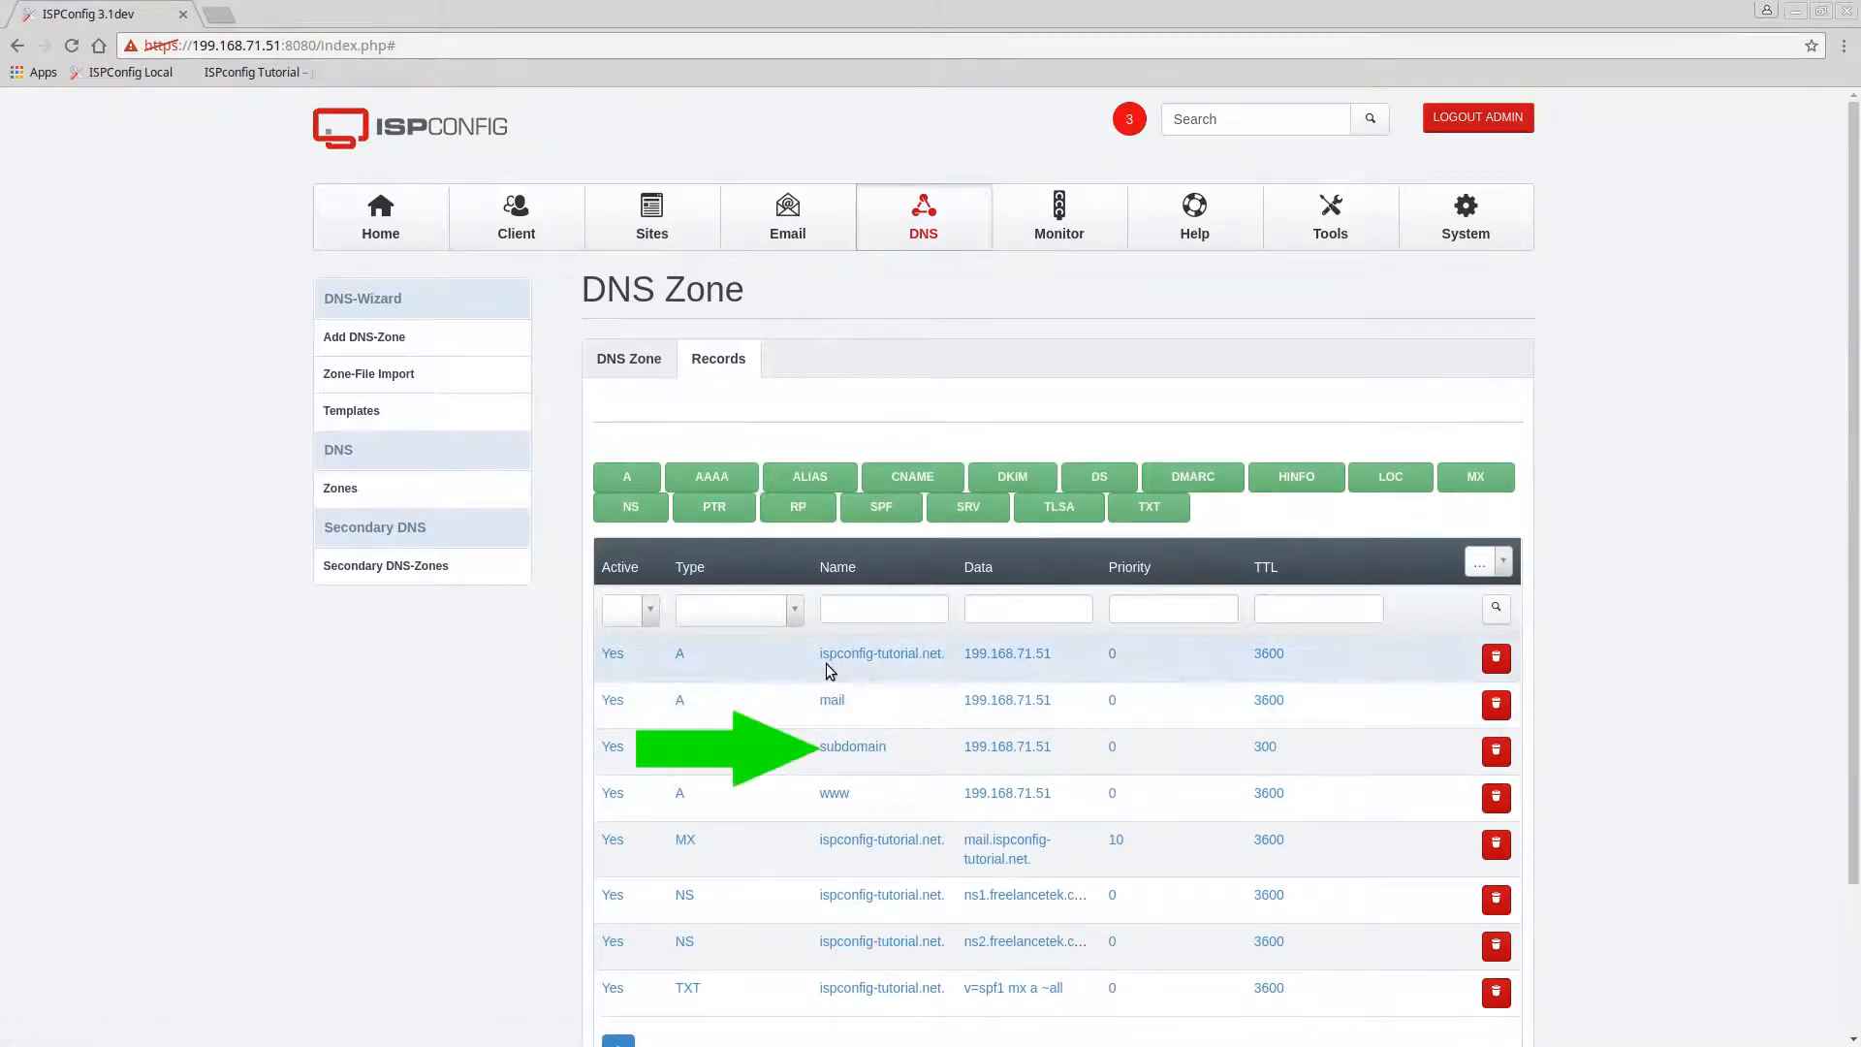
Scroll the zone's record list to confirm the subdomain A record at 199.168.71.51
scroll(down, 3)
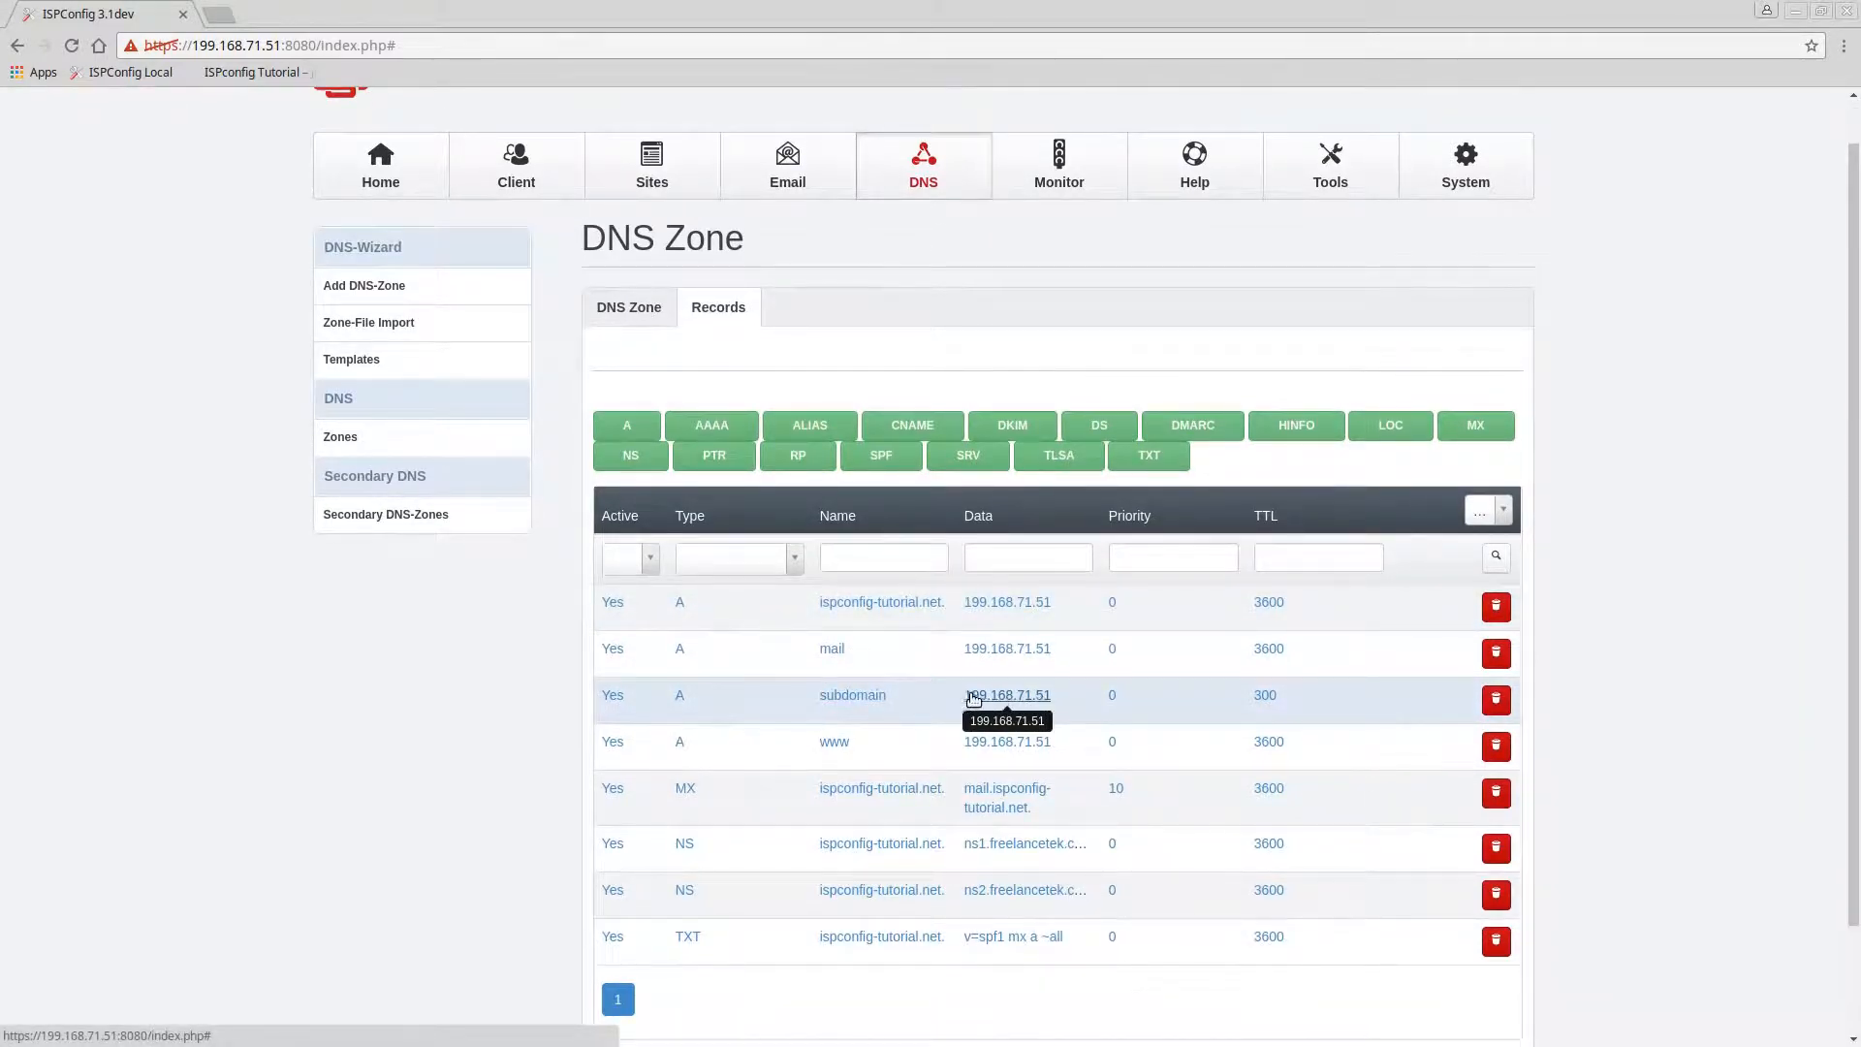
mouse_move(175, 520)
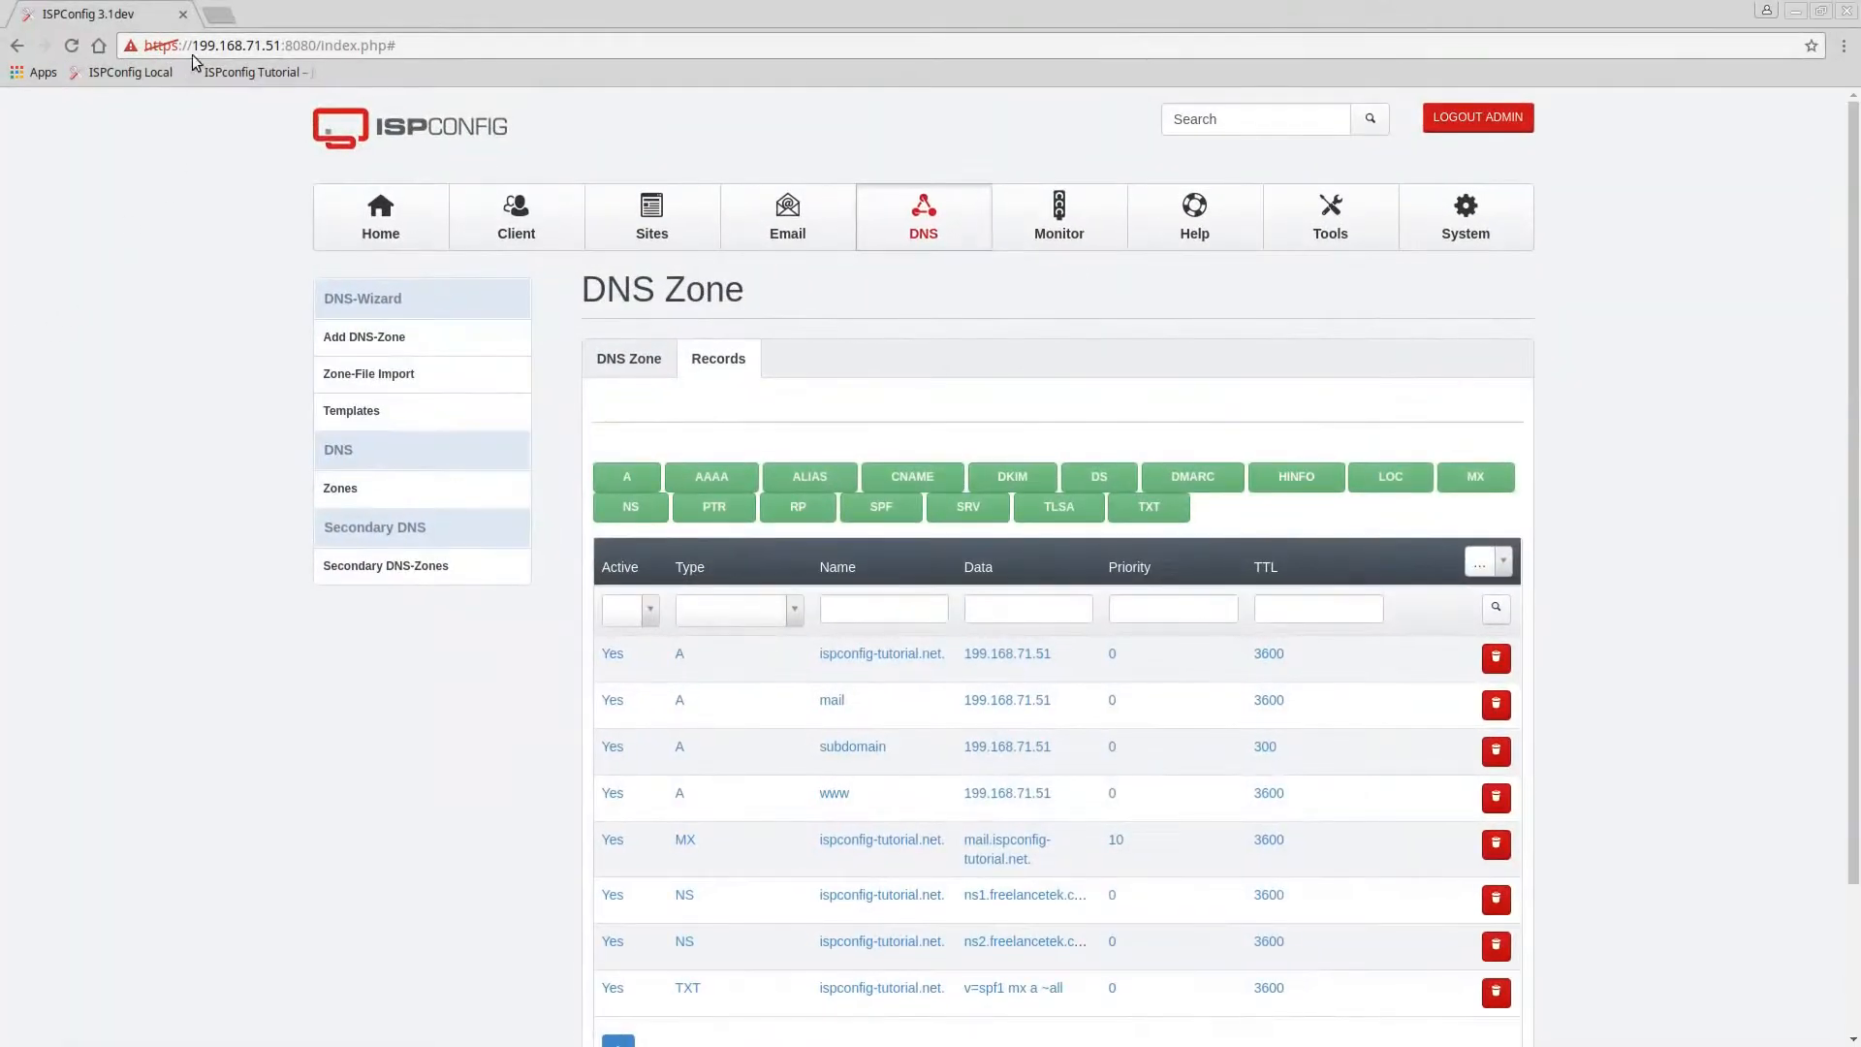
Enter subdomain.ispconfig-tutorial.net in a new tab's address bar
text(subdomain.ispconfig)
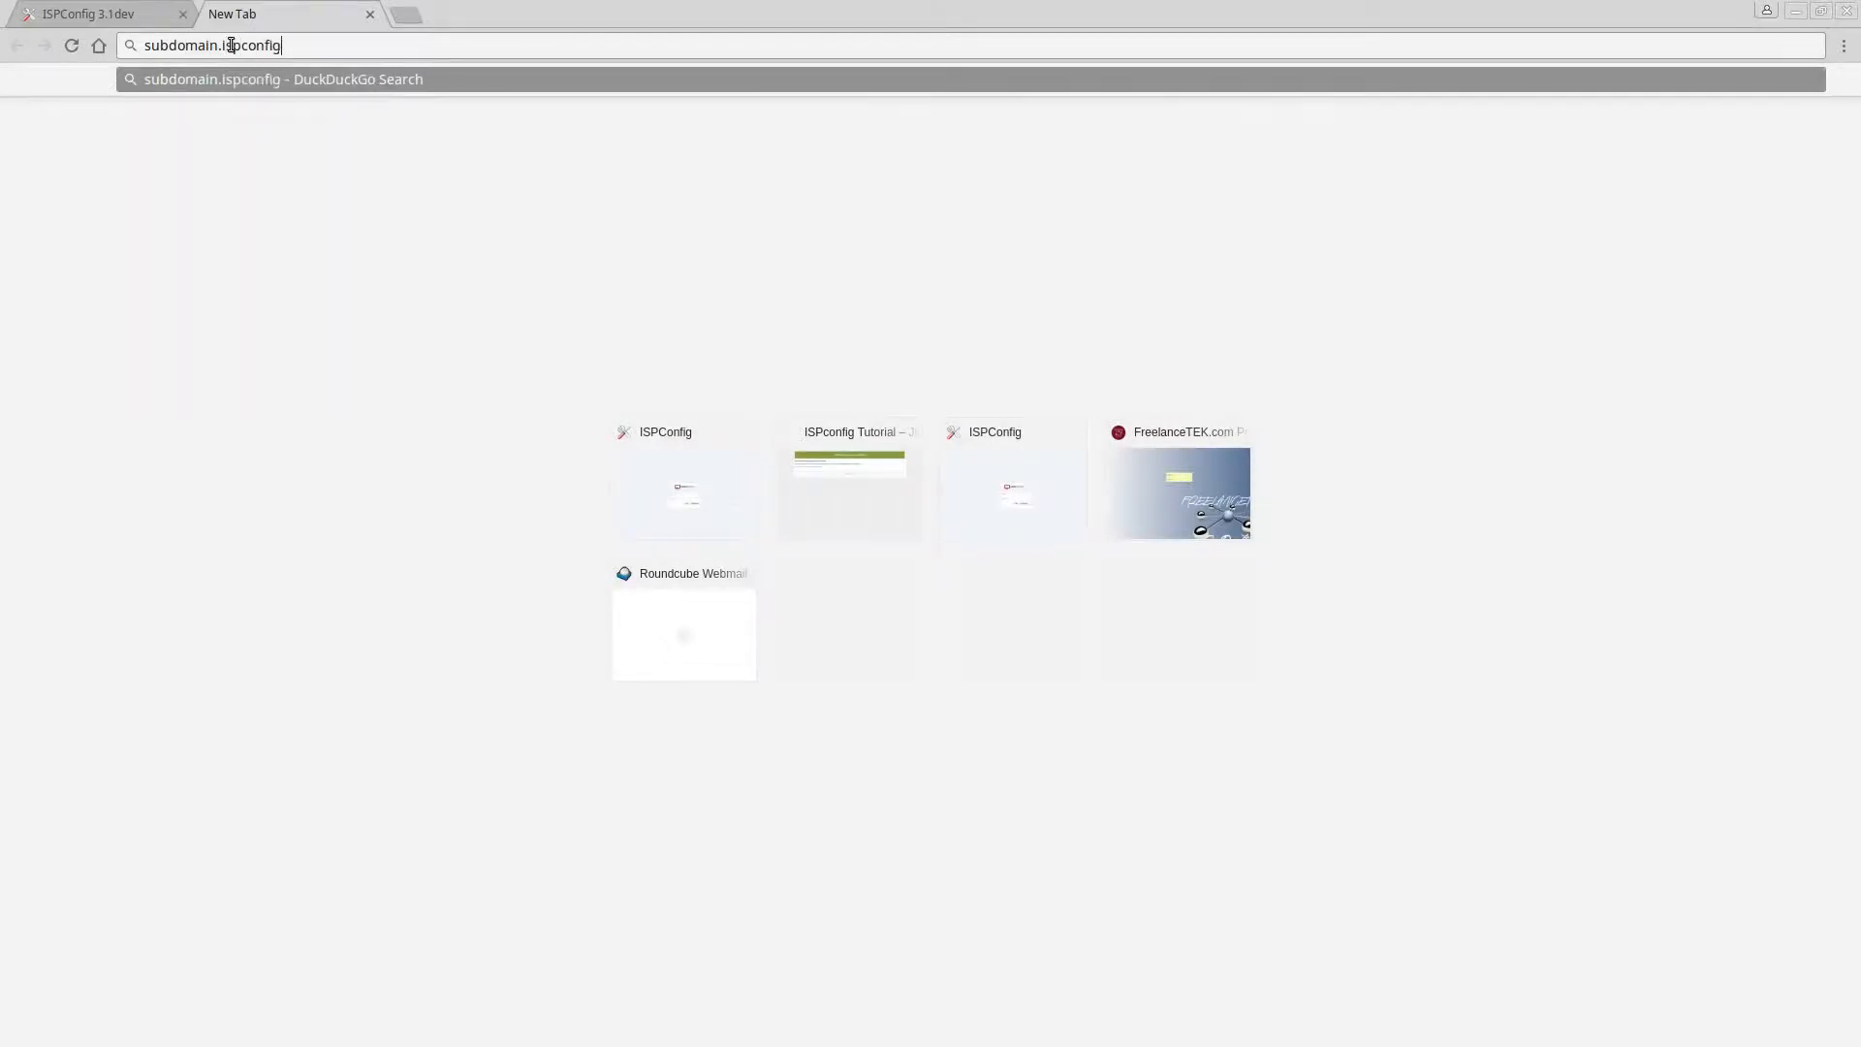
text(-tu)
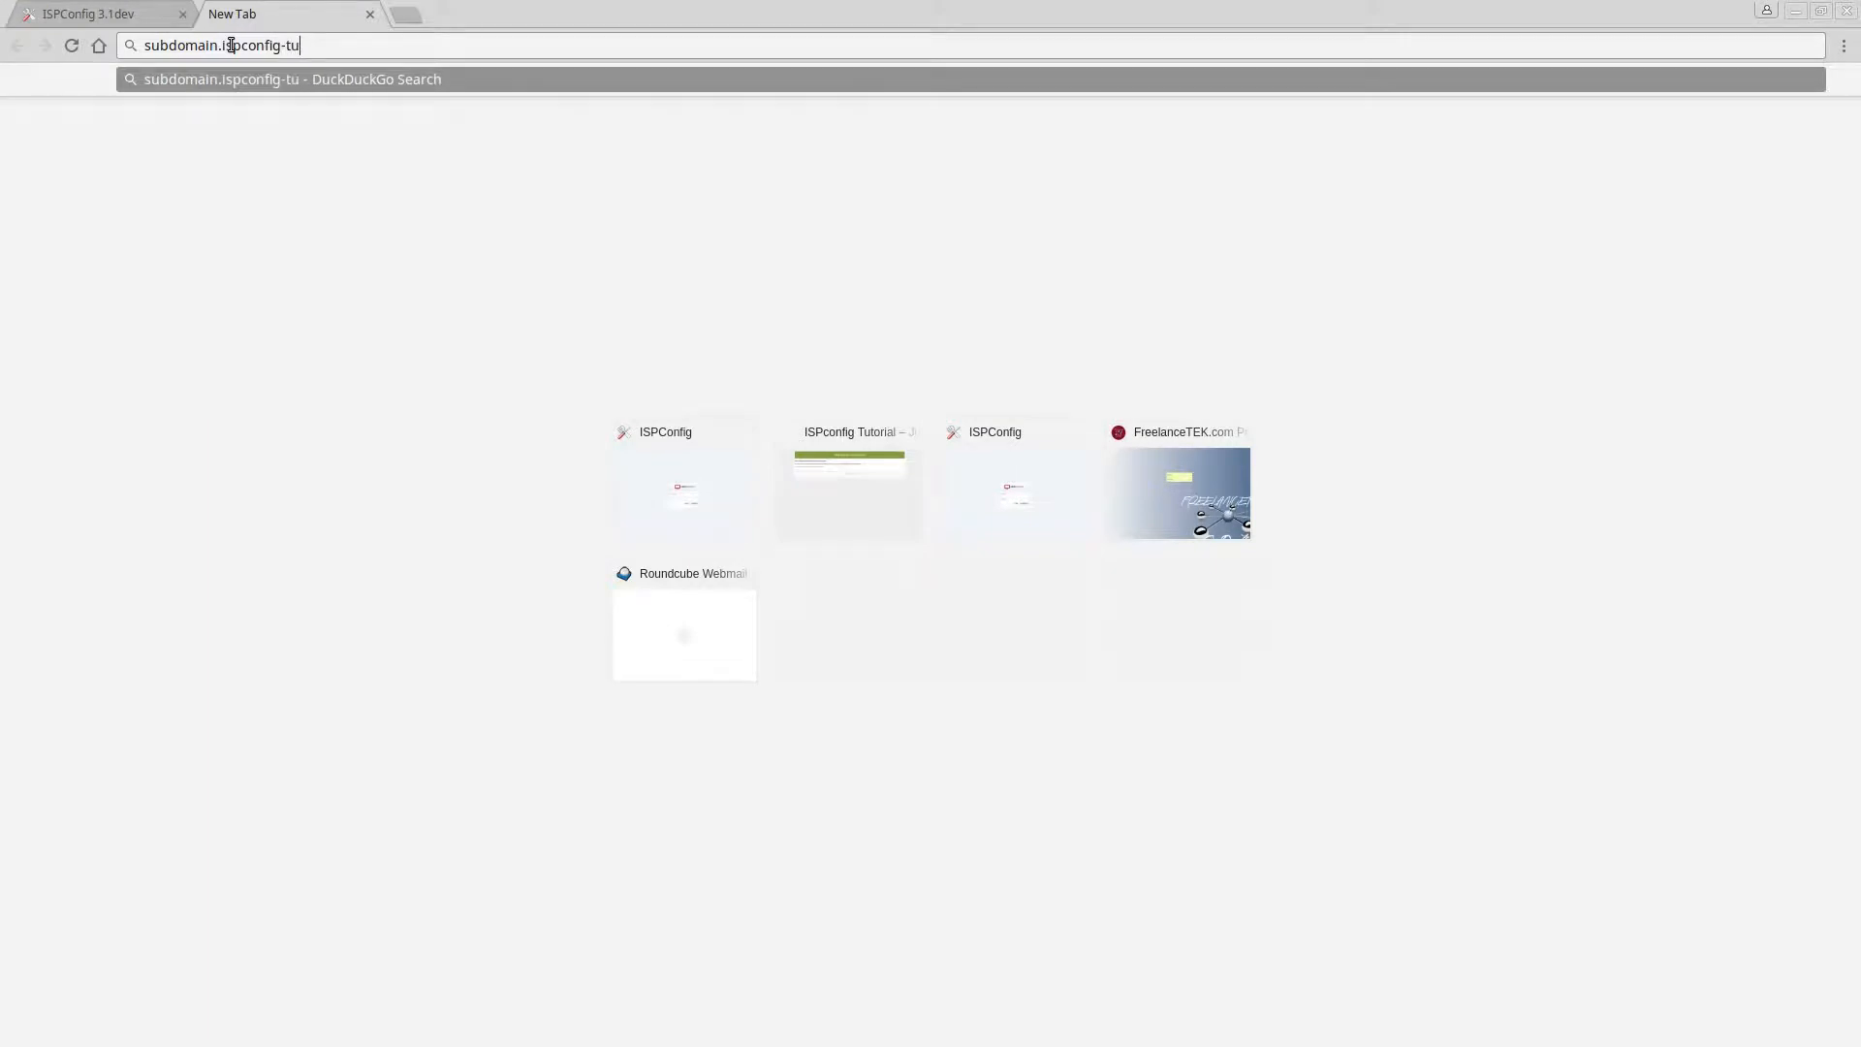
text(torial)
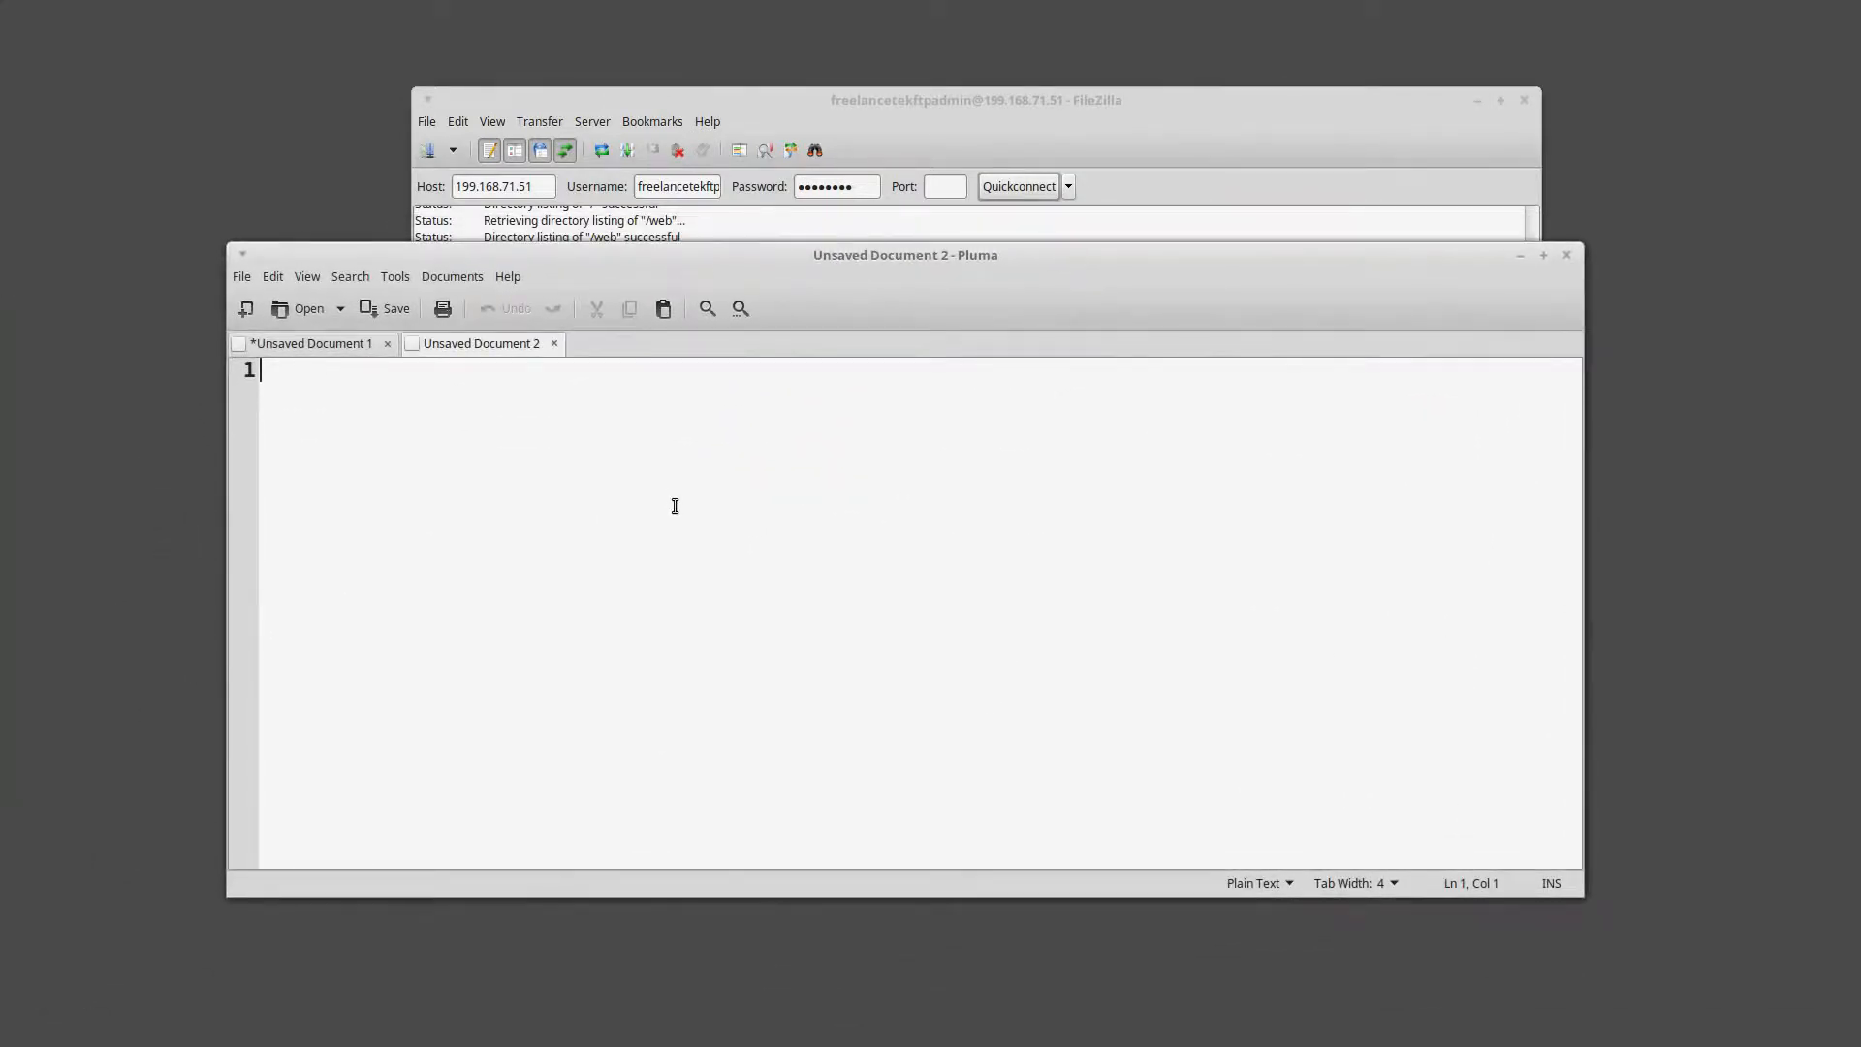
Enter the text 'SubDomain Is On ;)' into the blank document
text(Sub)
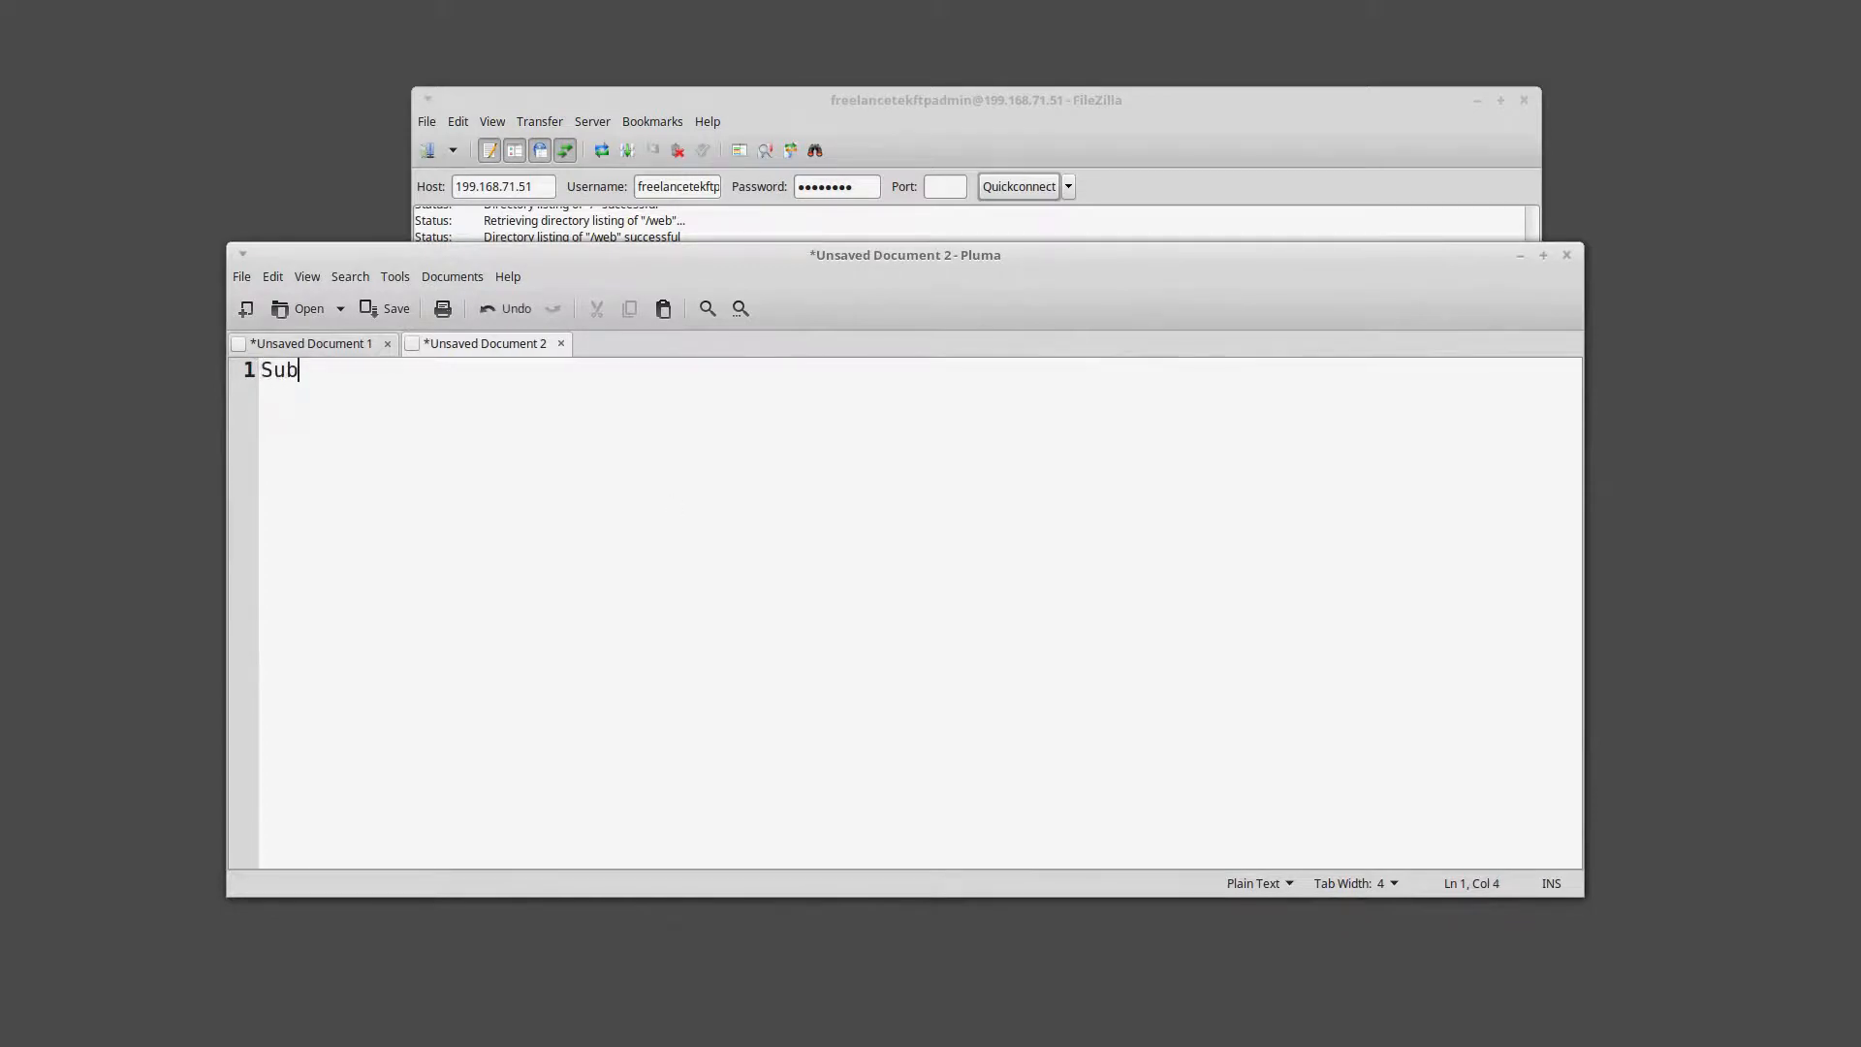
mouse_move(668, 504)
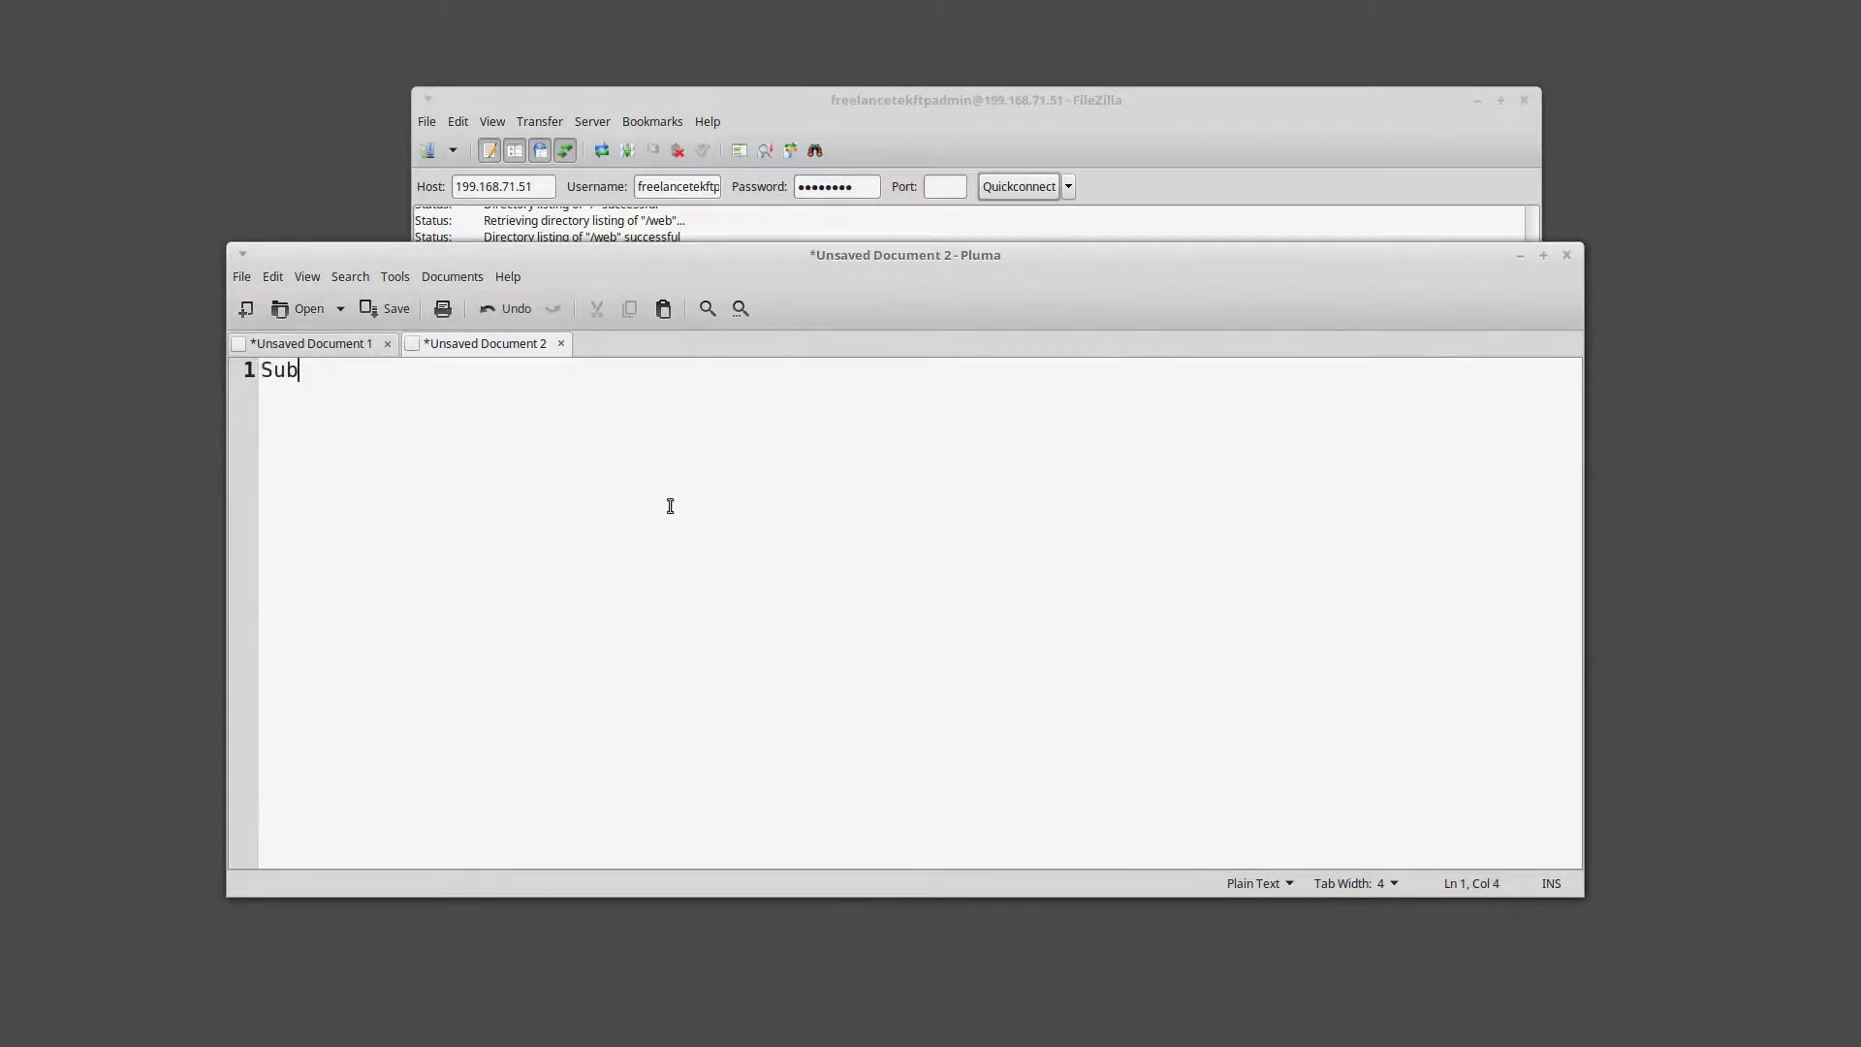
text(Doma)
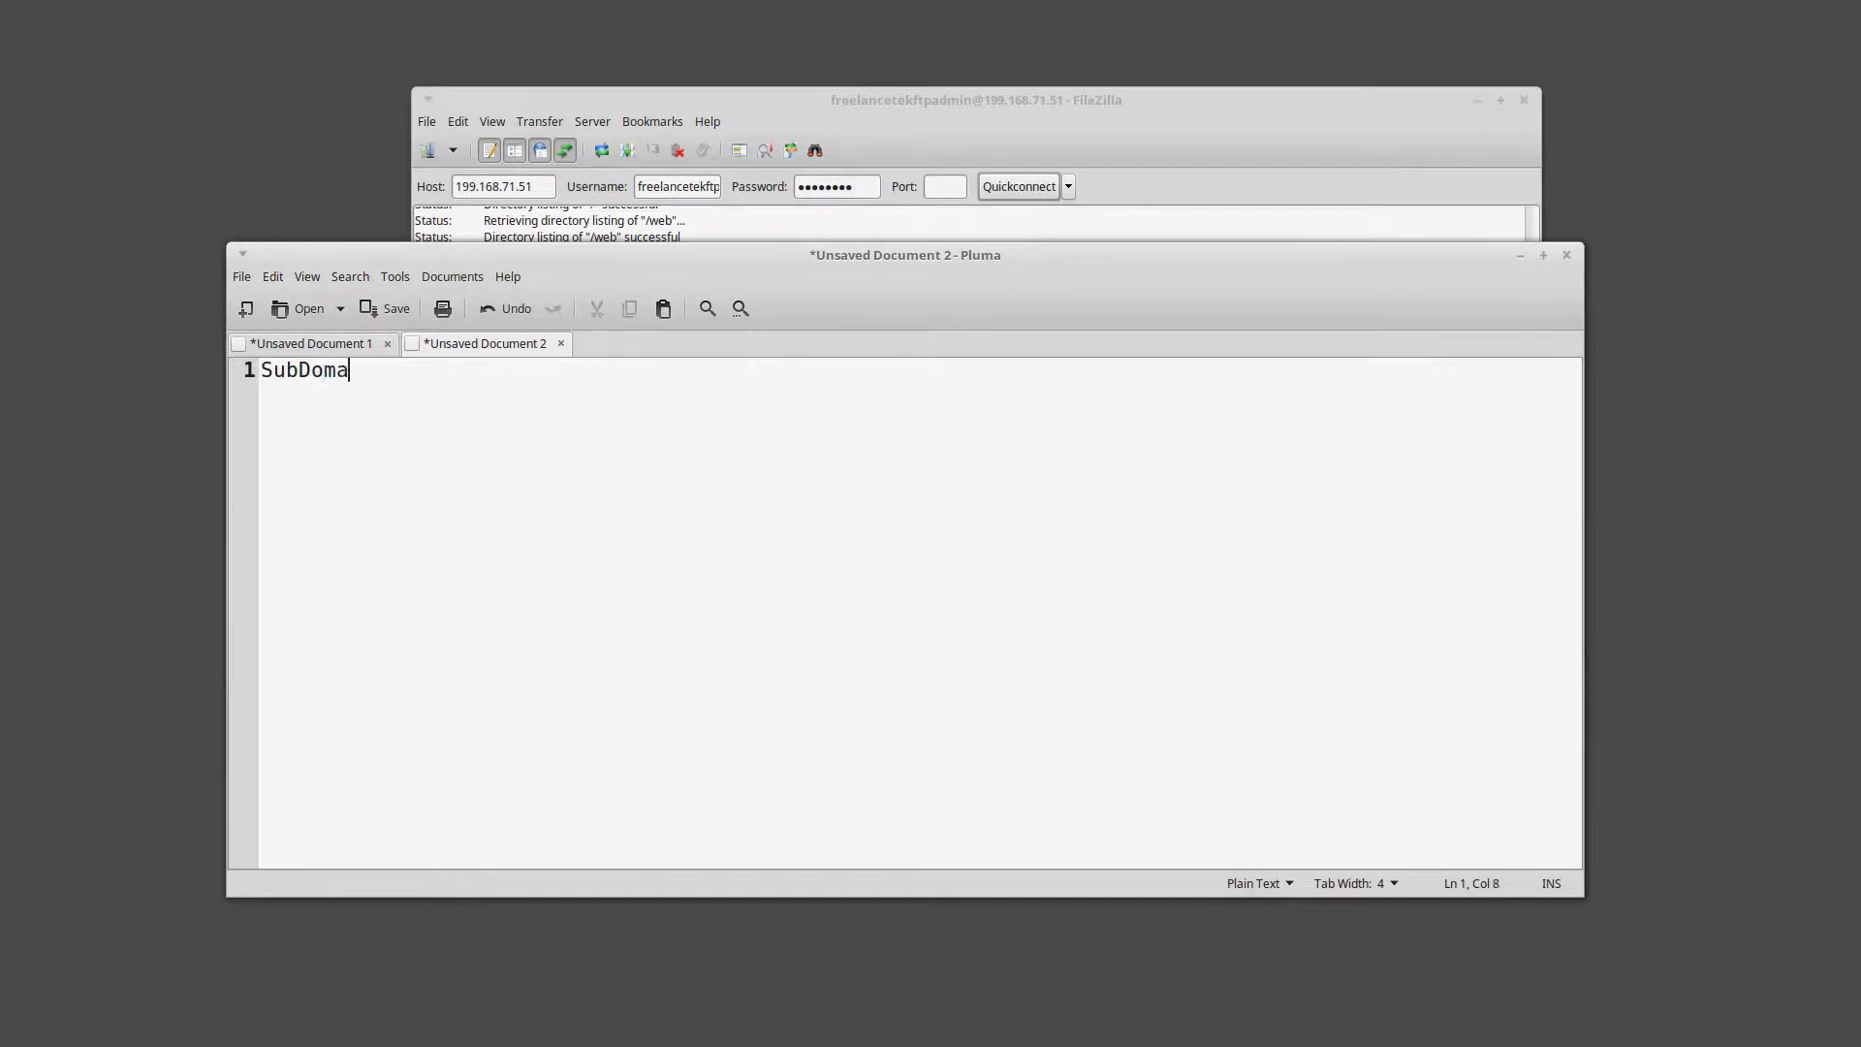
text(in)
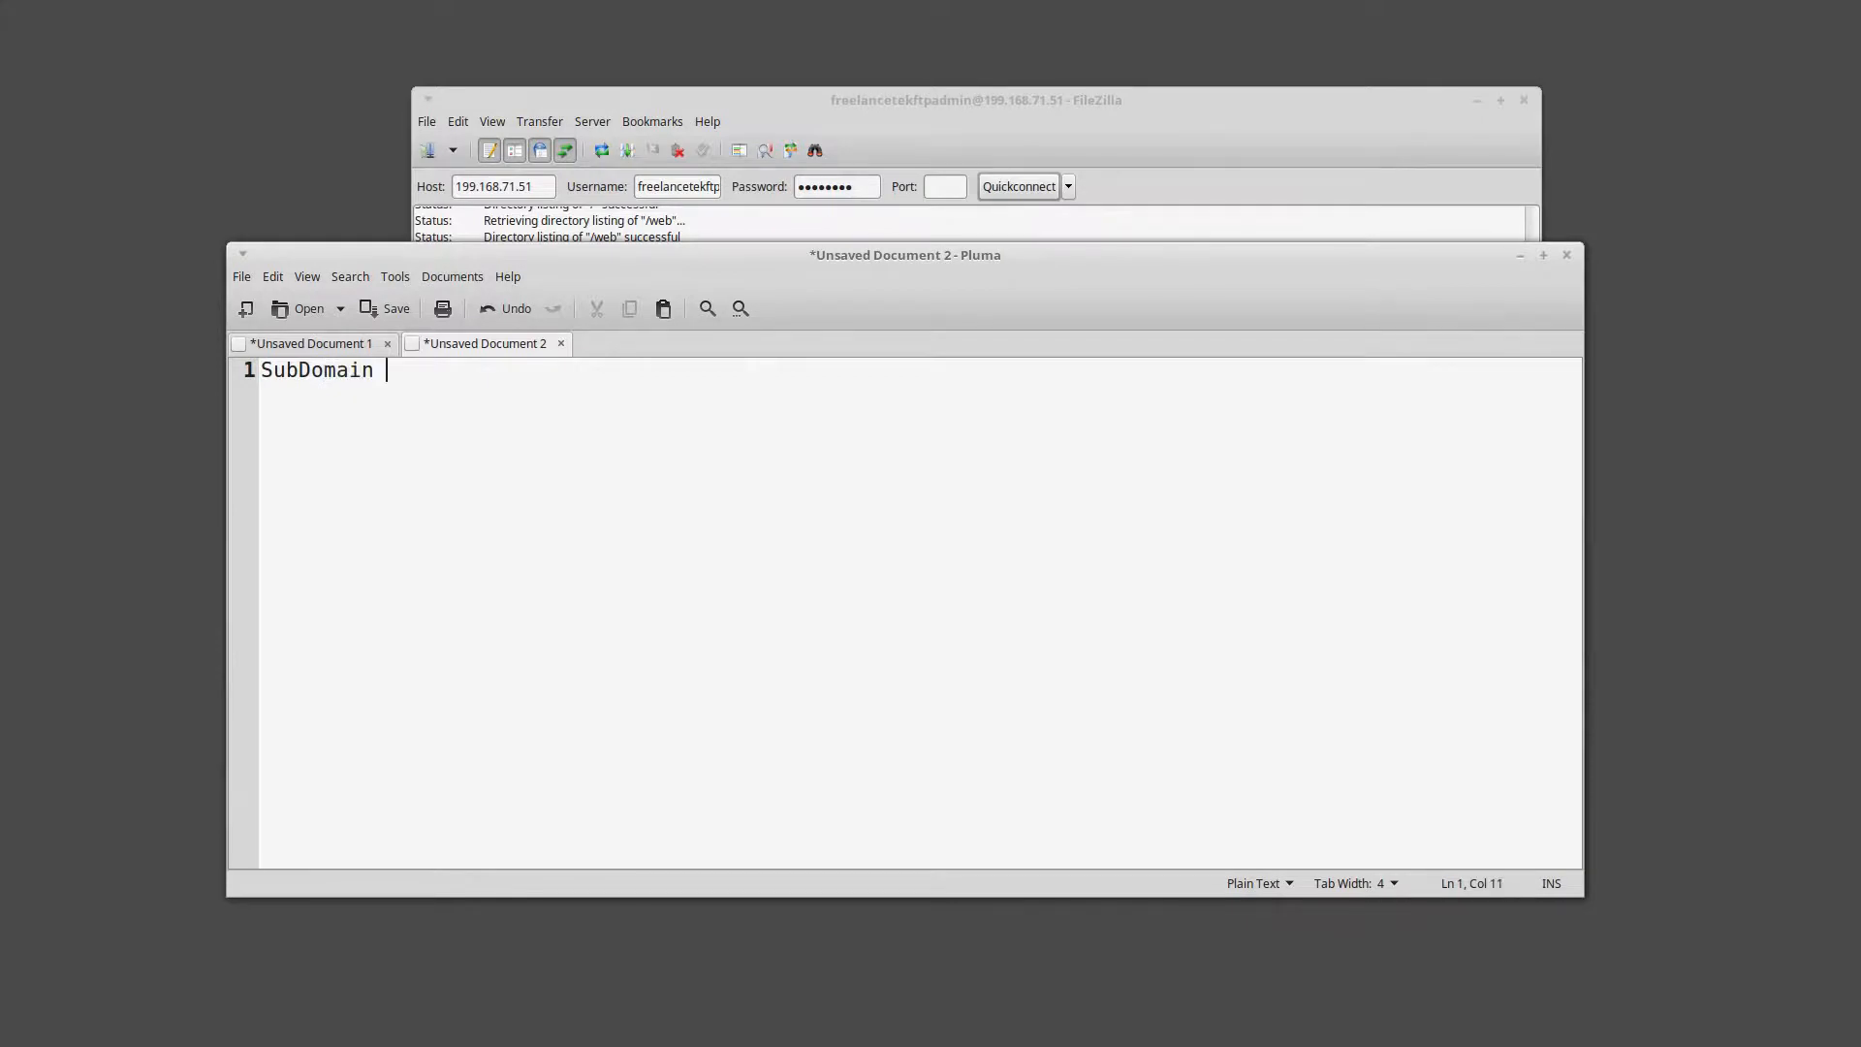
text(Is O)
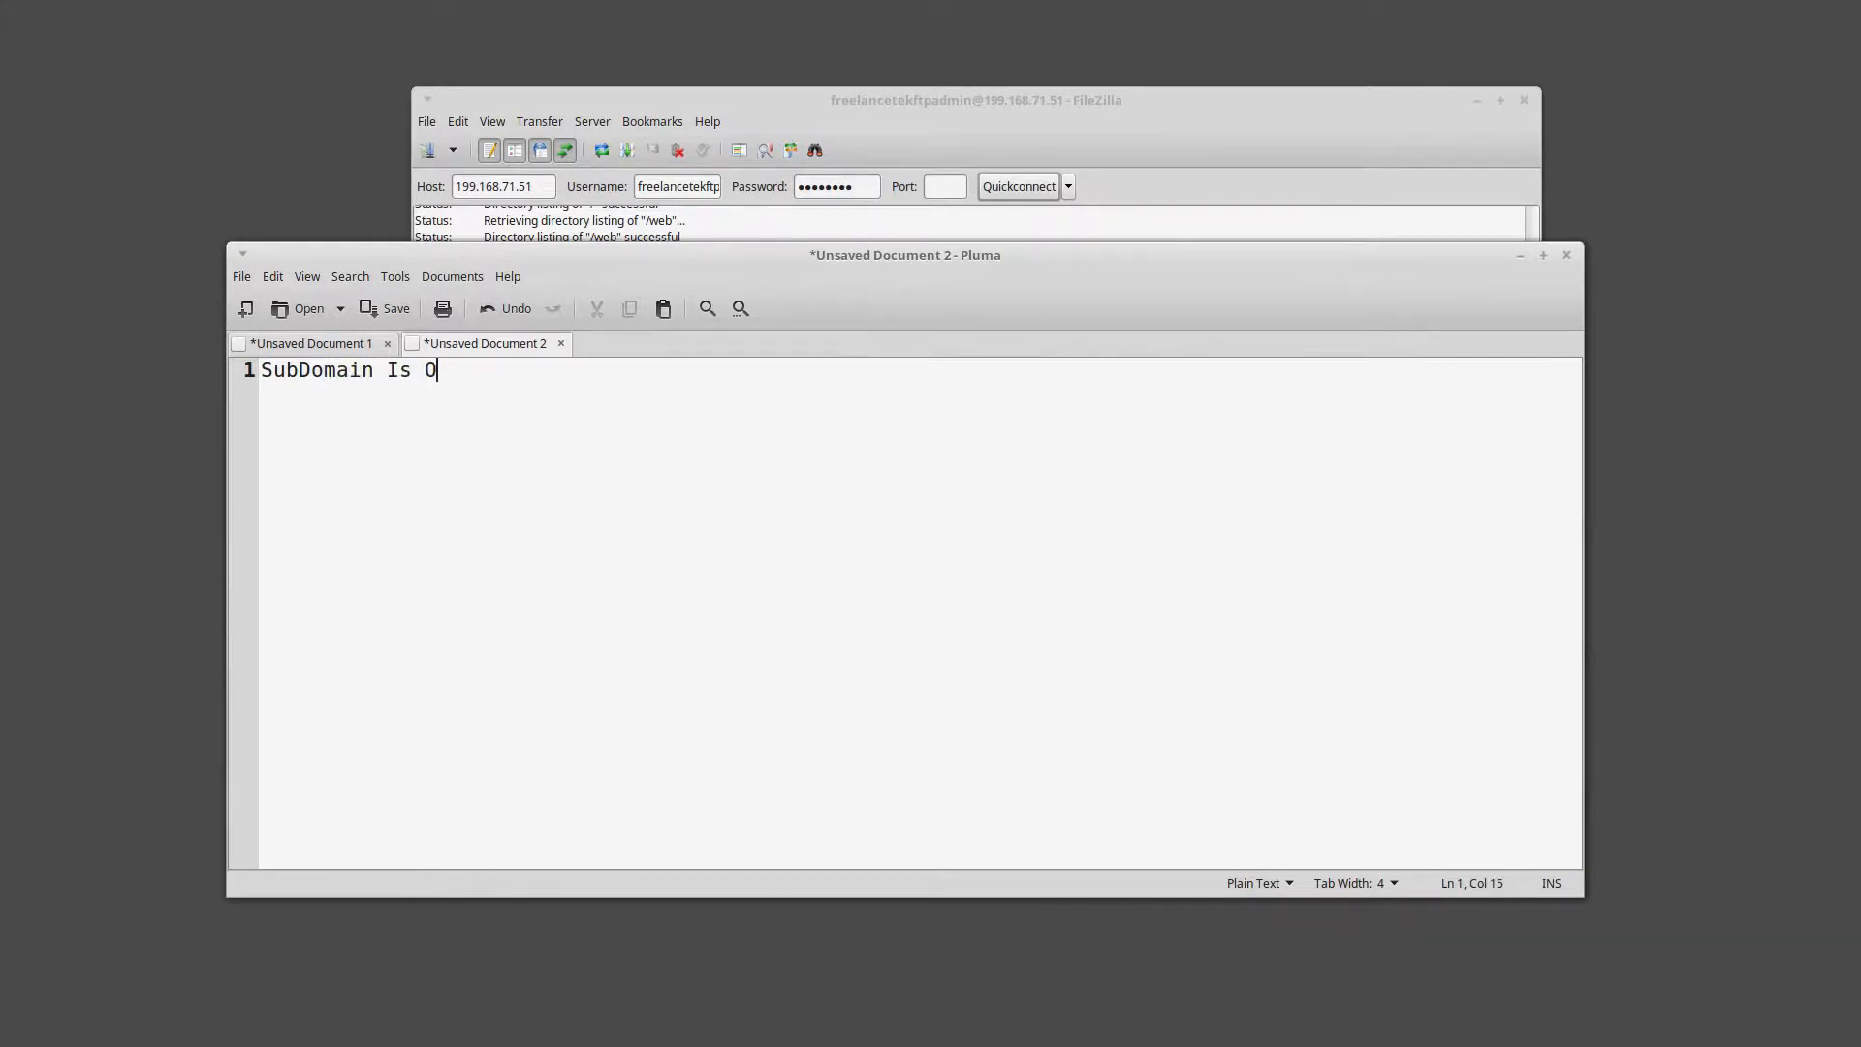
text(n)
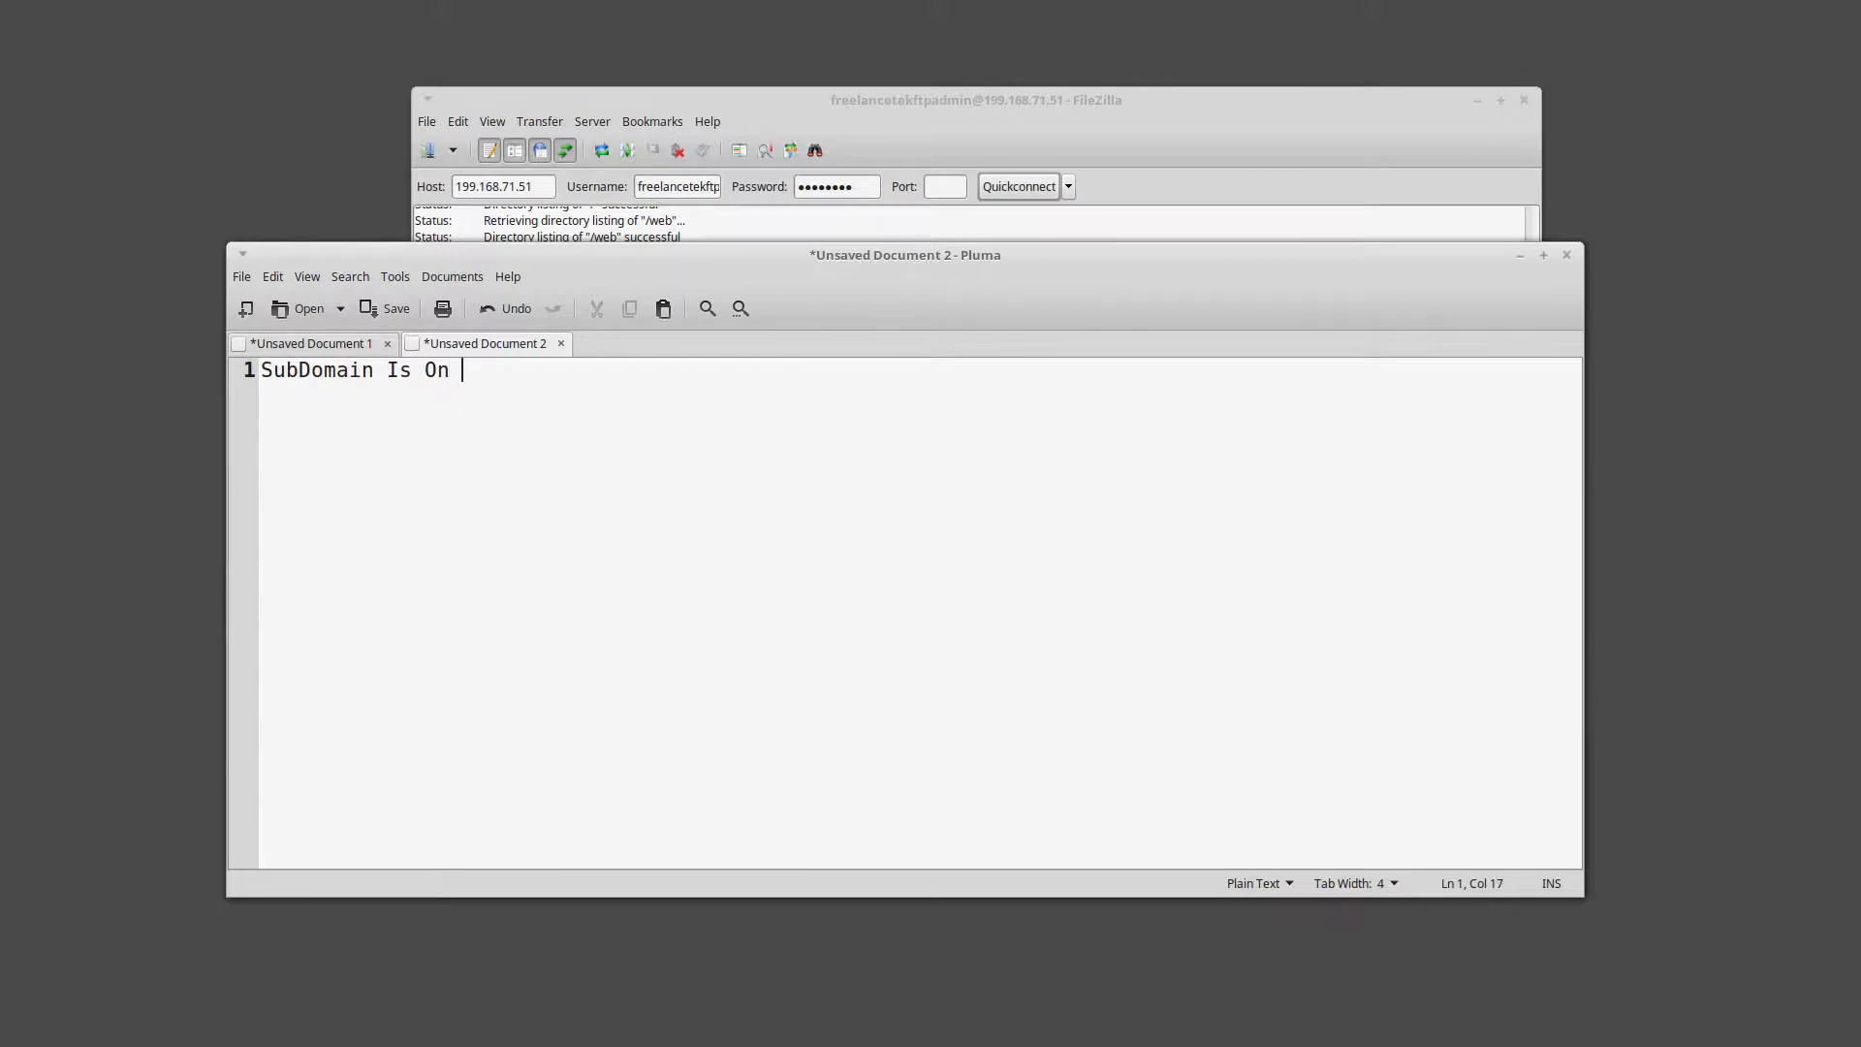
text(;))
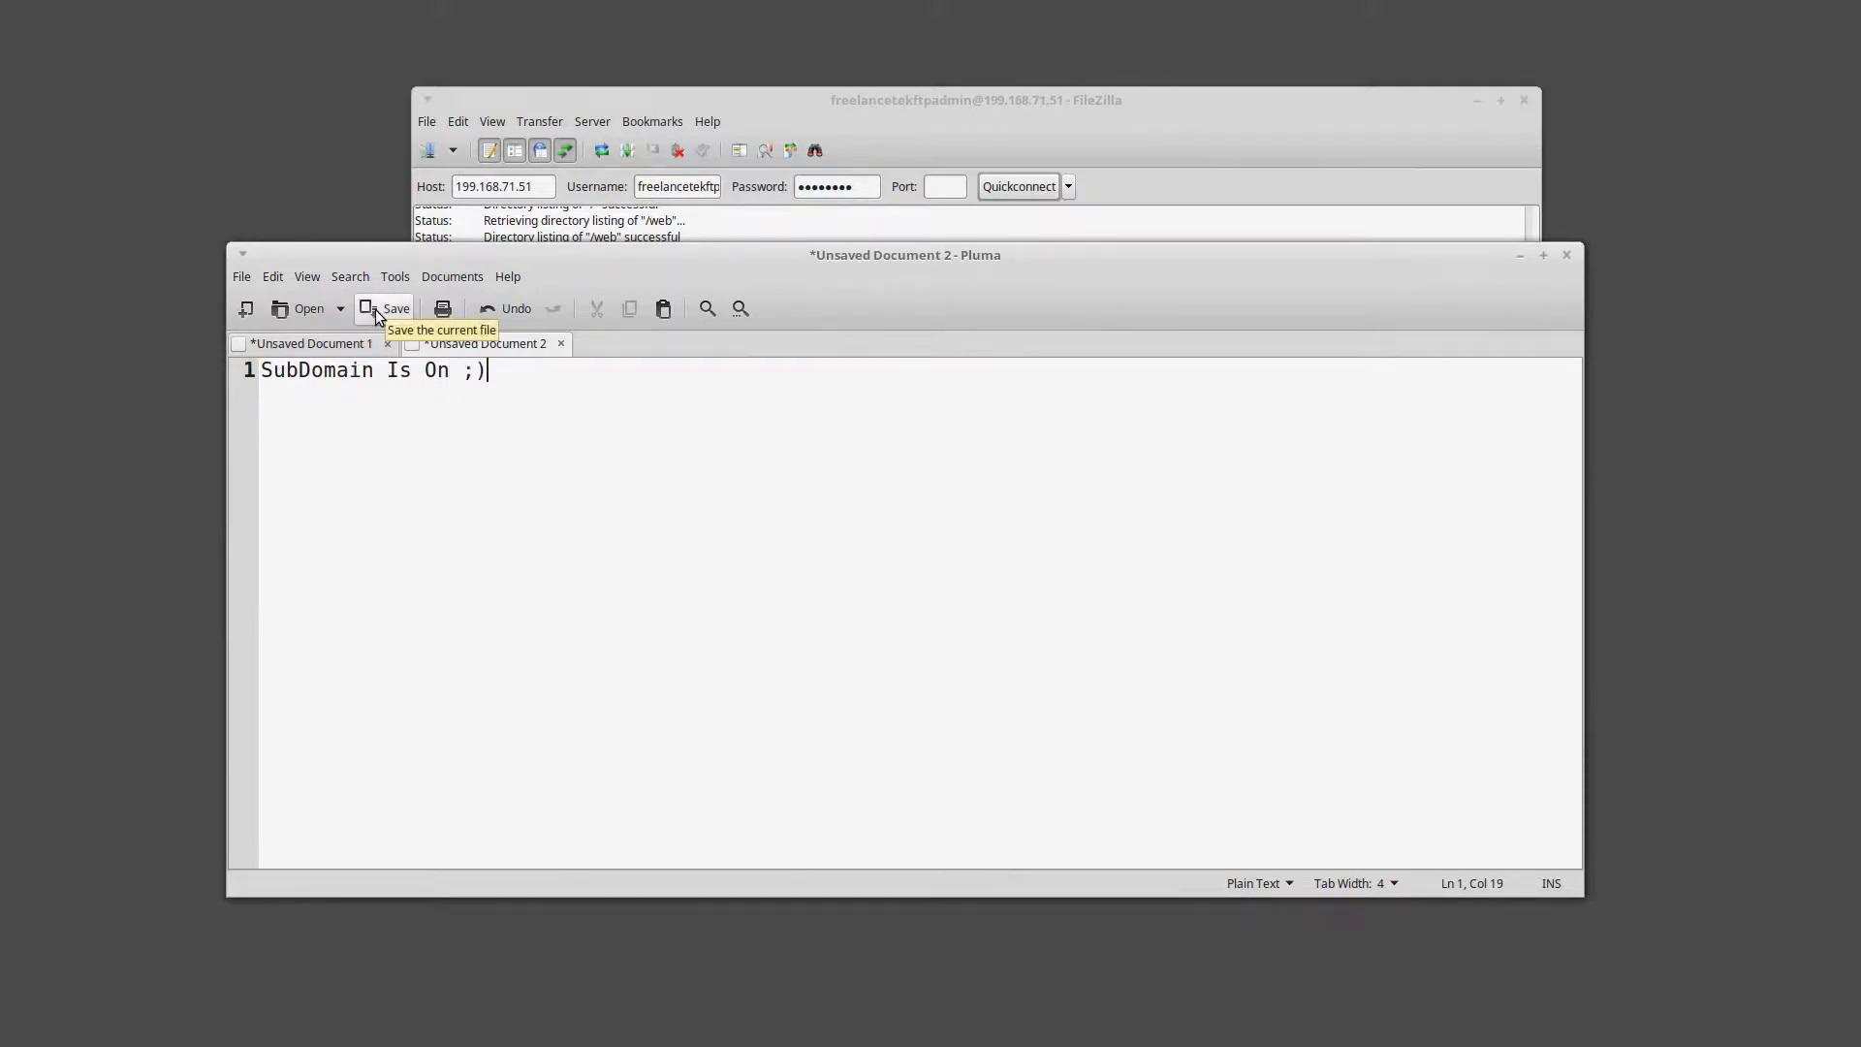
Save the document as index.html on the Desktop
click(388, 308)
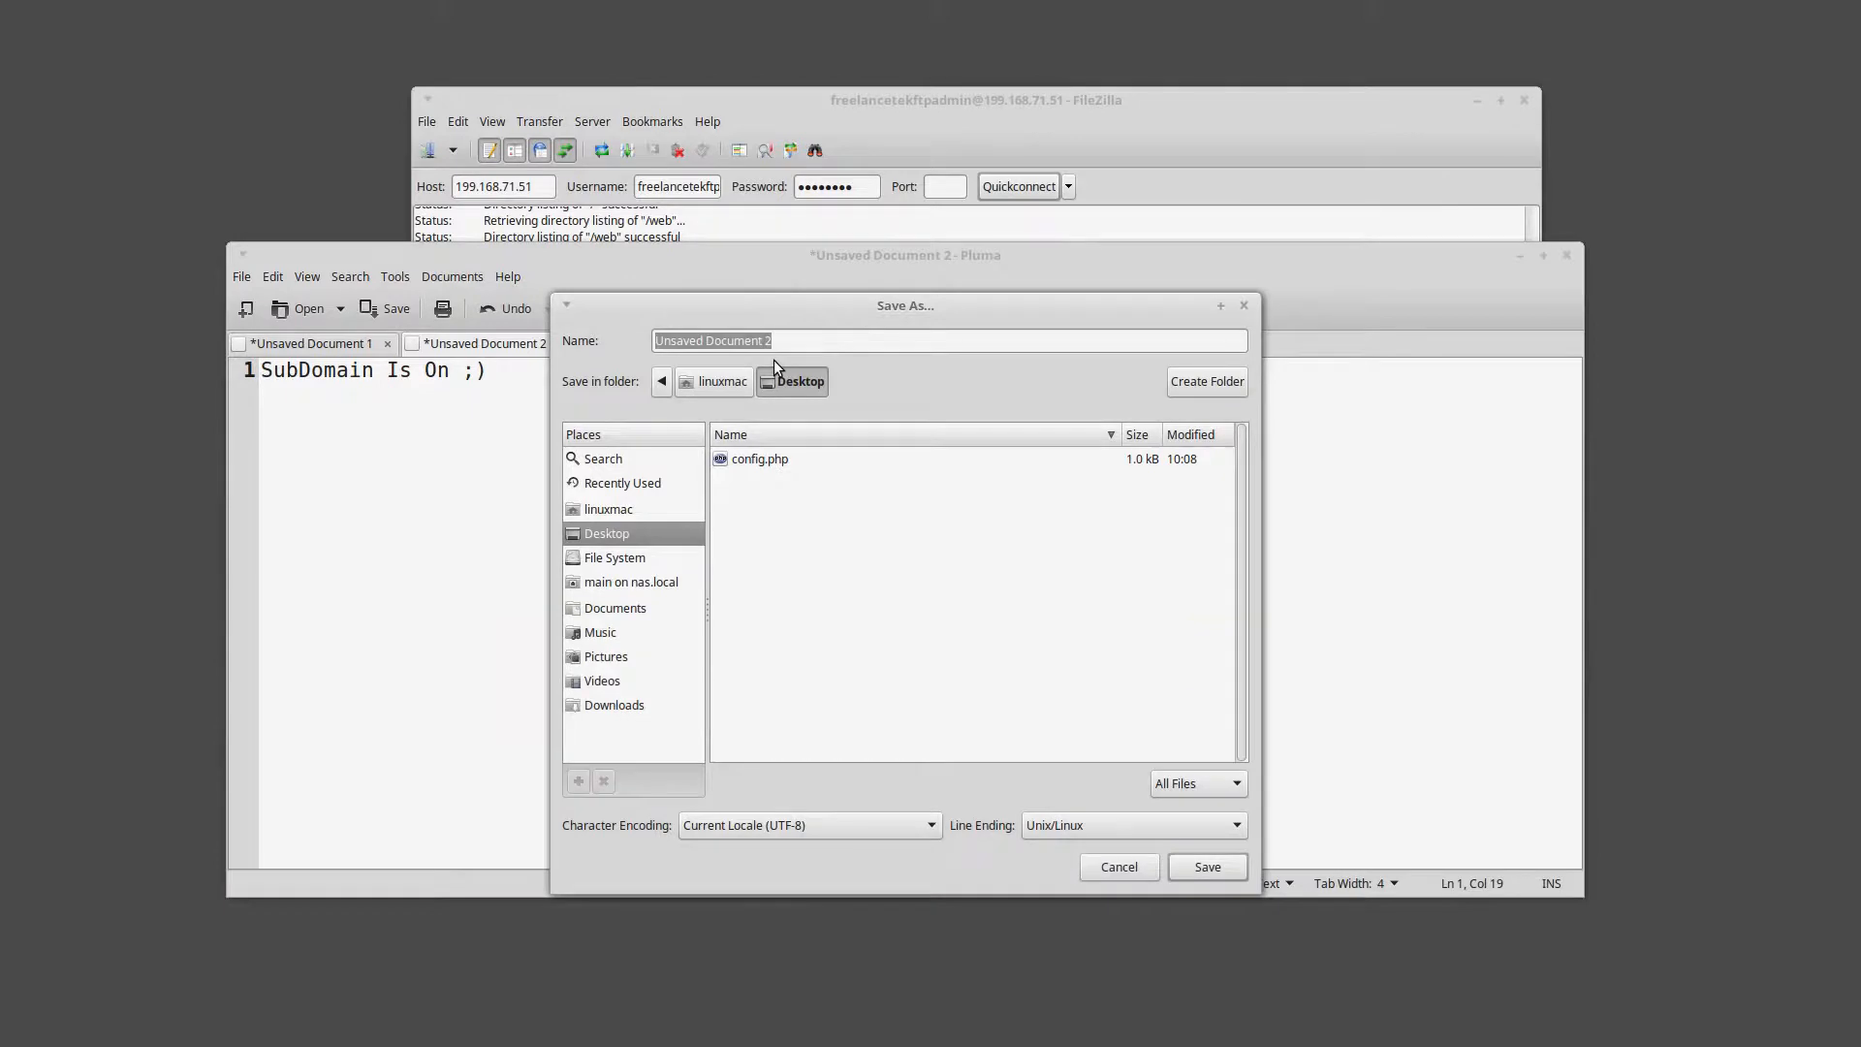
text(index.)
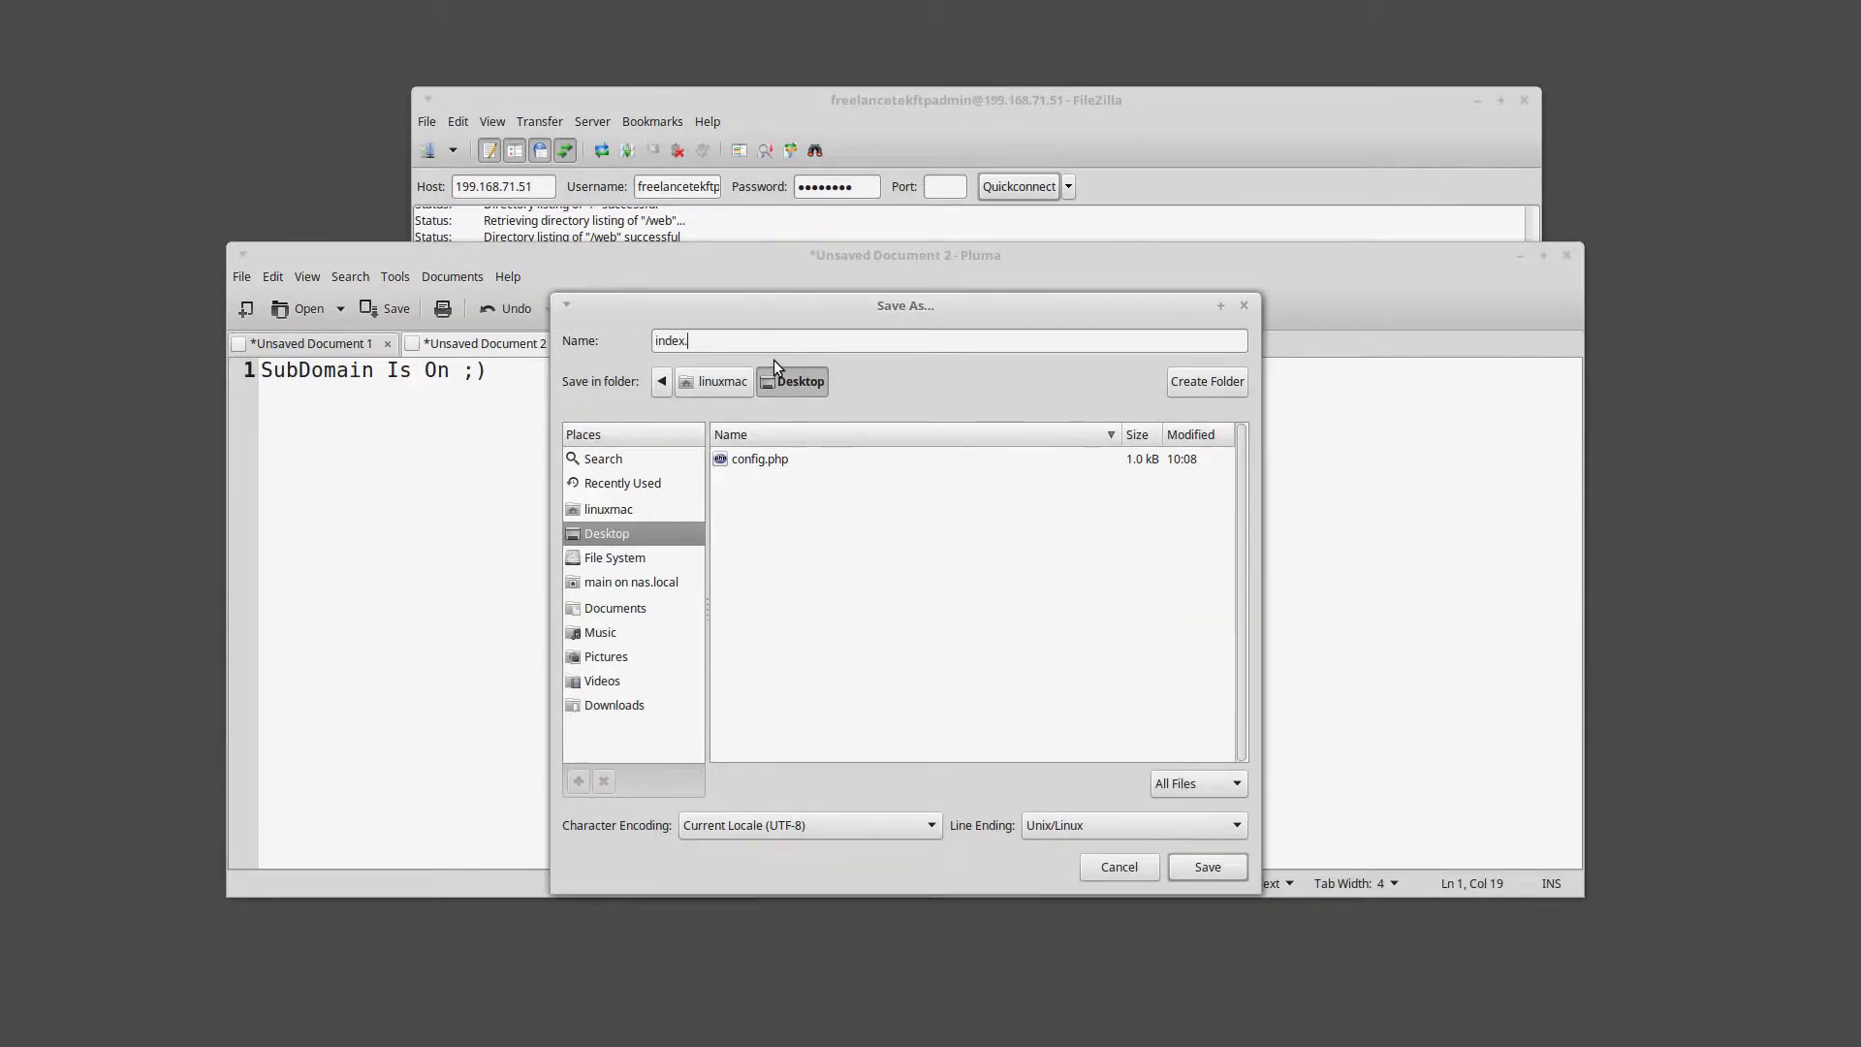
text(html)
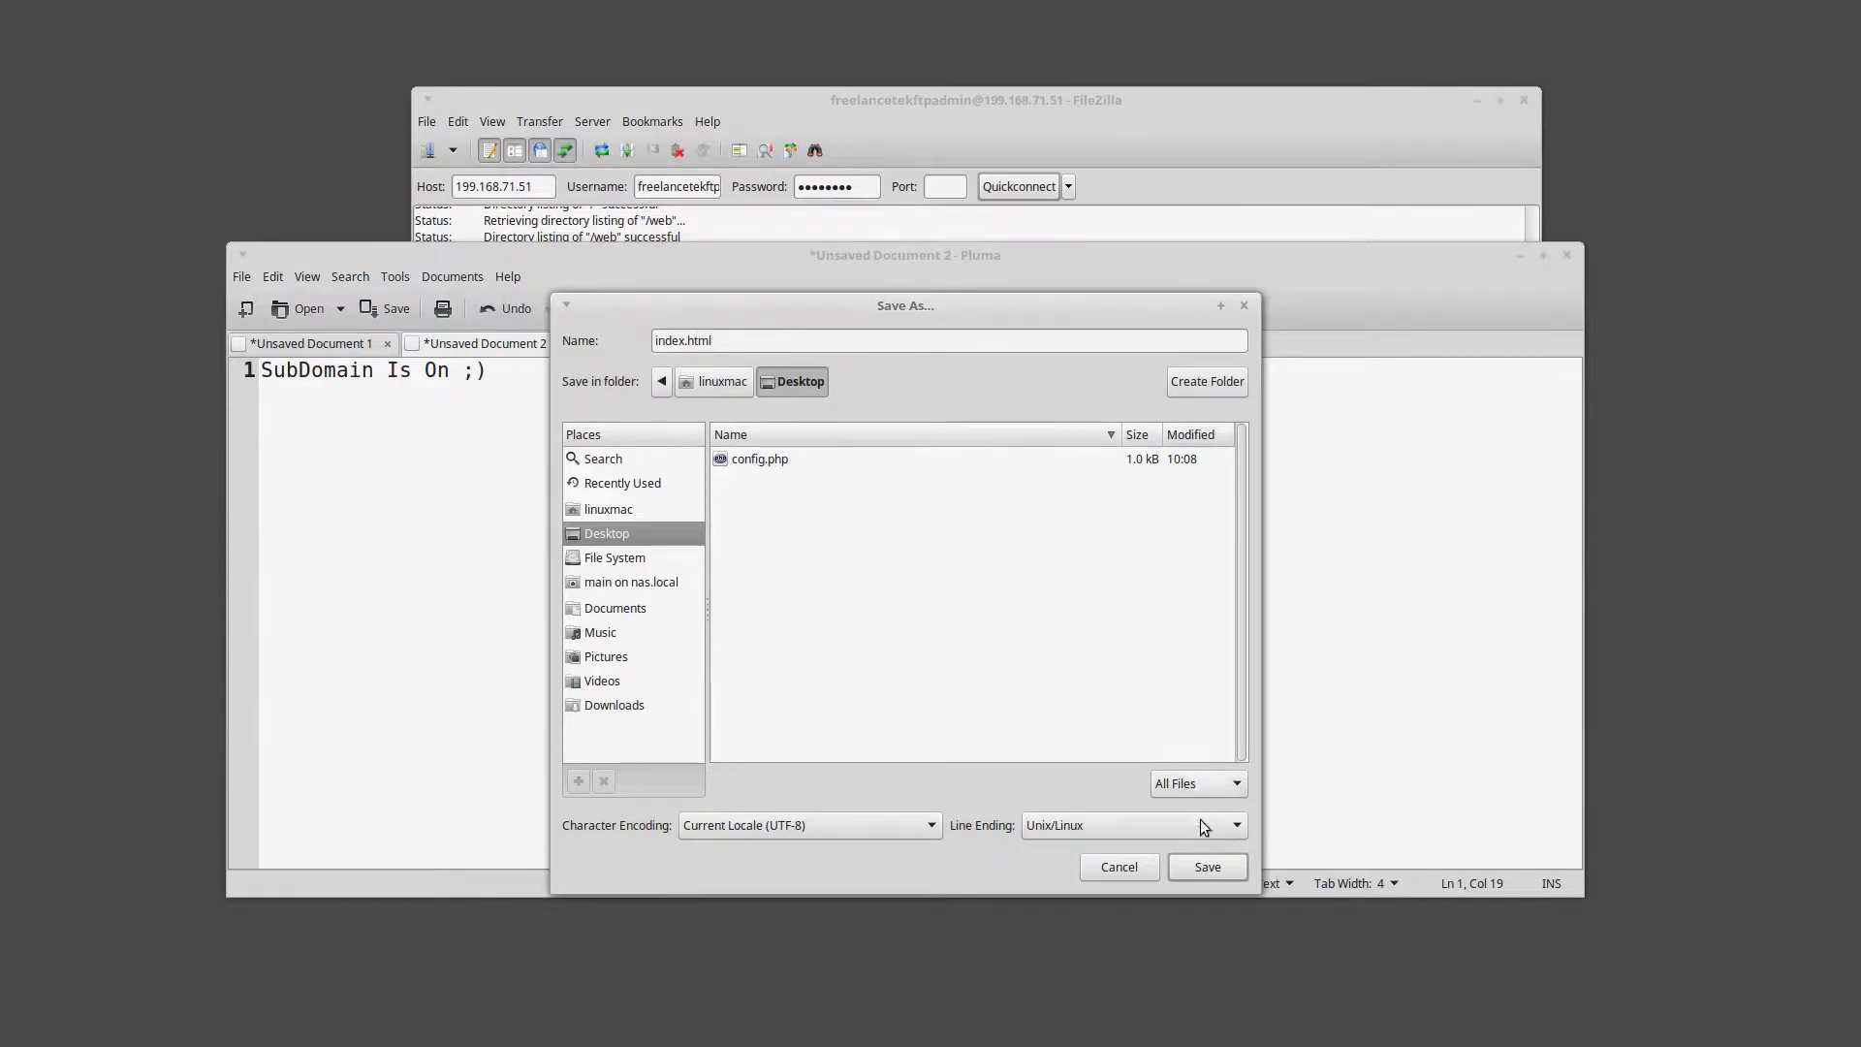
click(1206, 866)
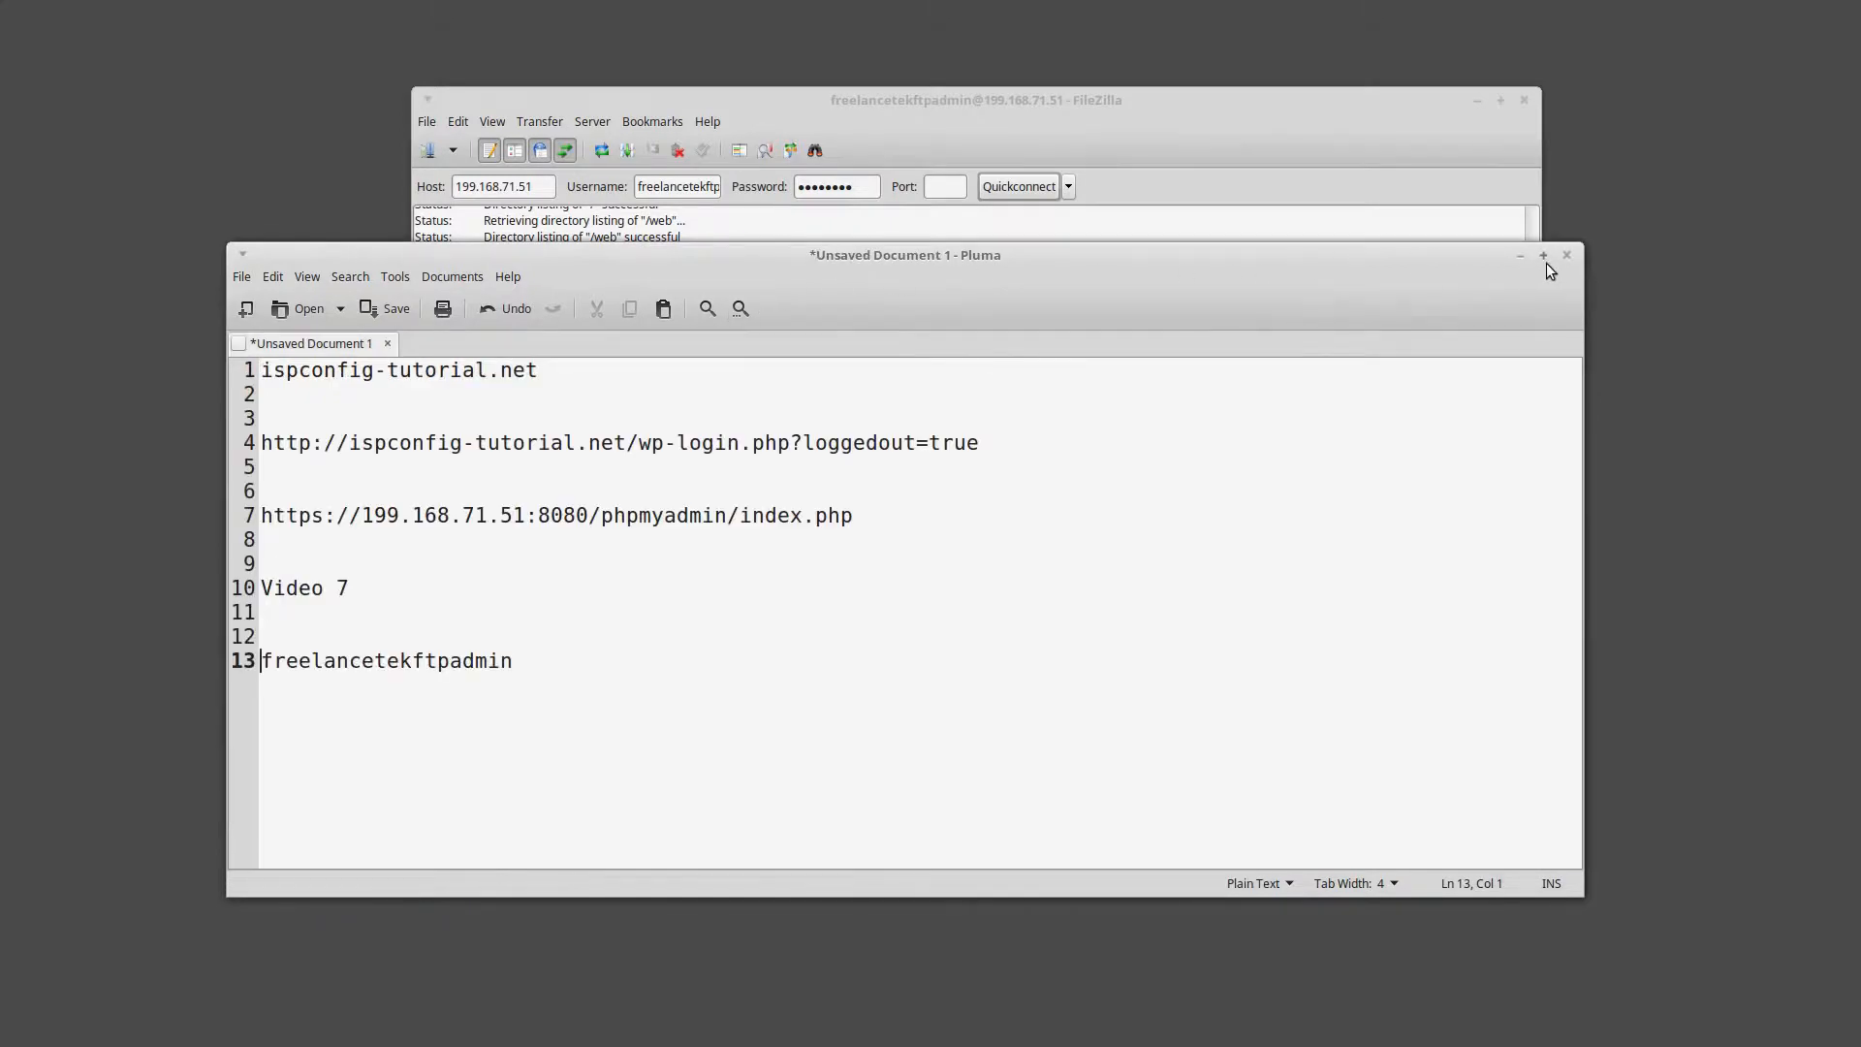
Switch to FileZilla and upload index.html from the Desktop into /web/subdomain
click(1520, 254)
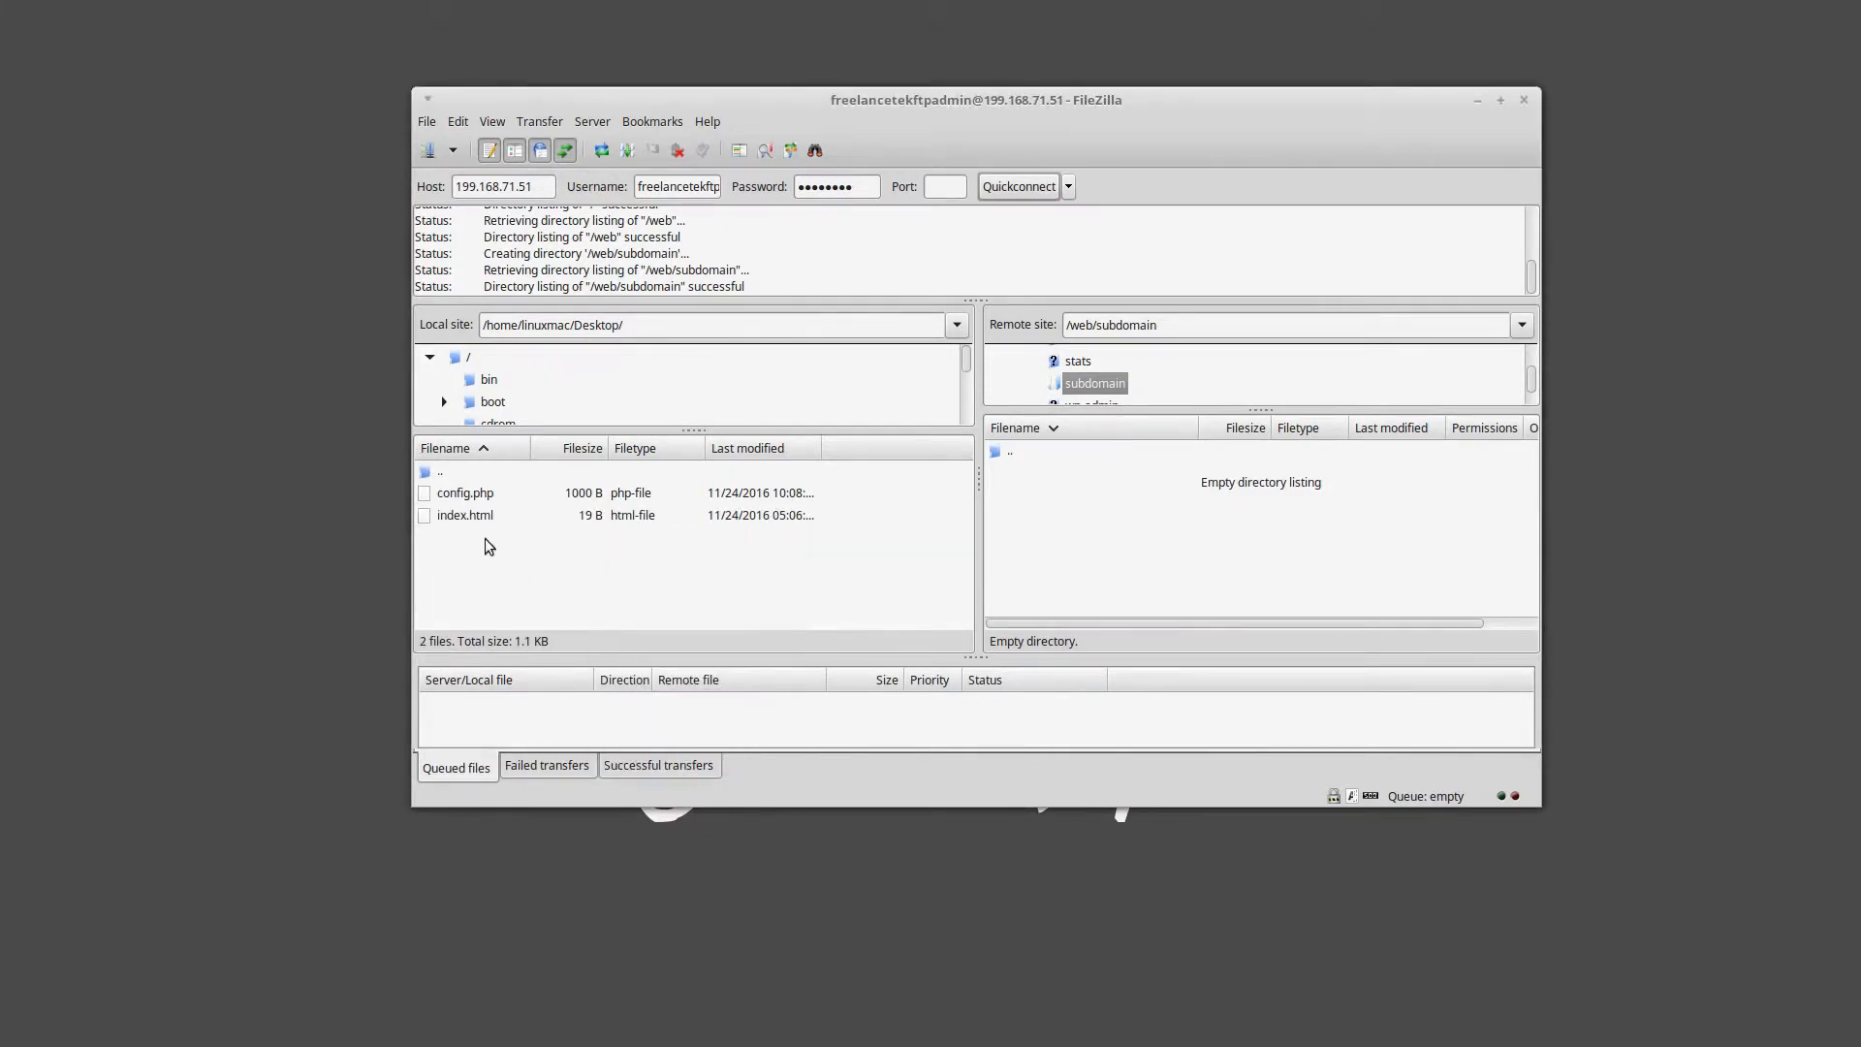
click(466, 516)
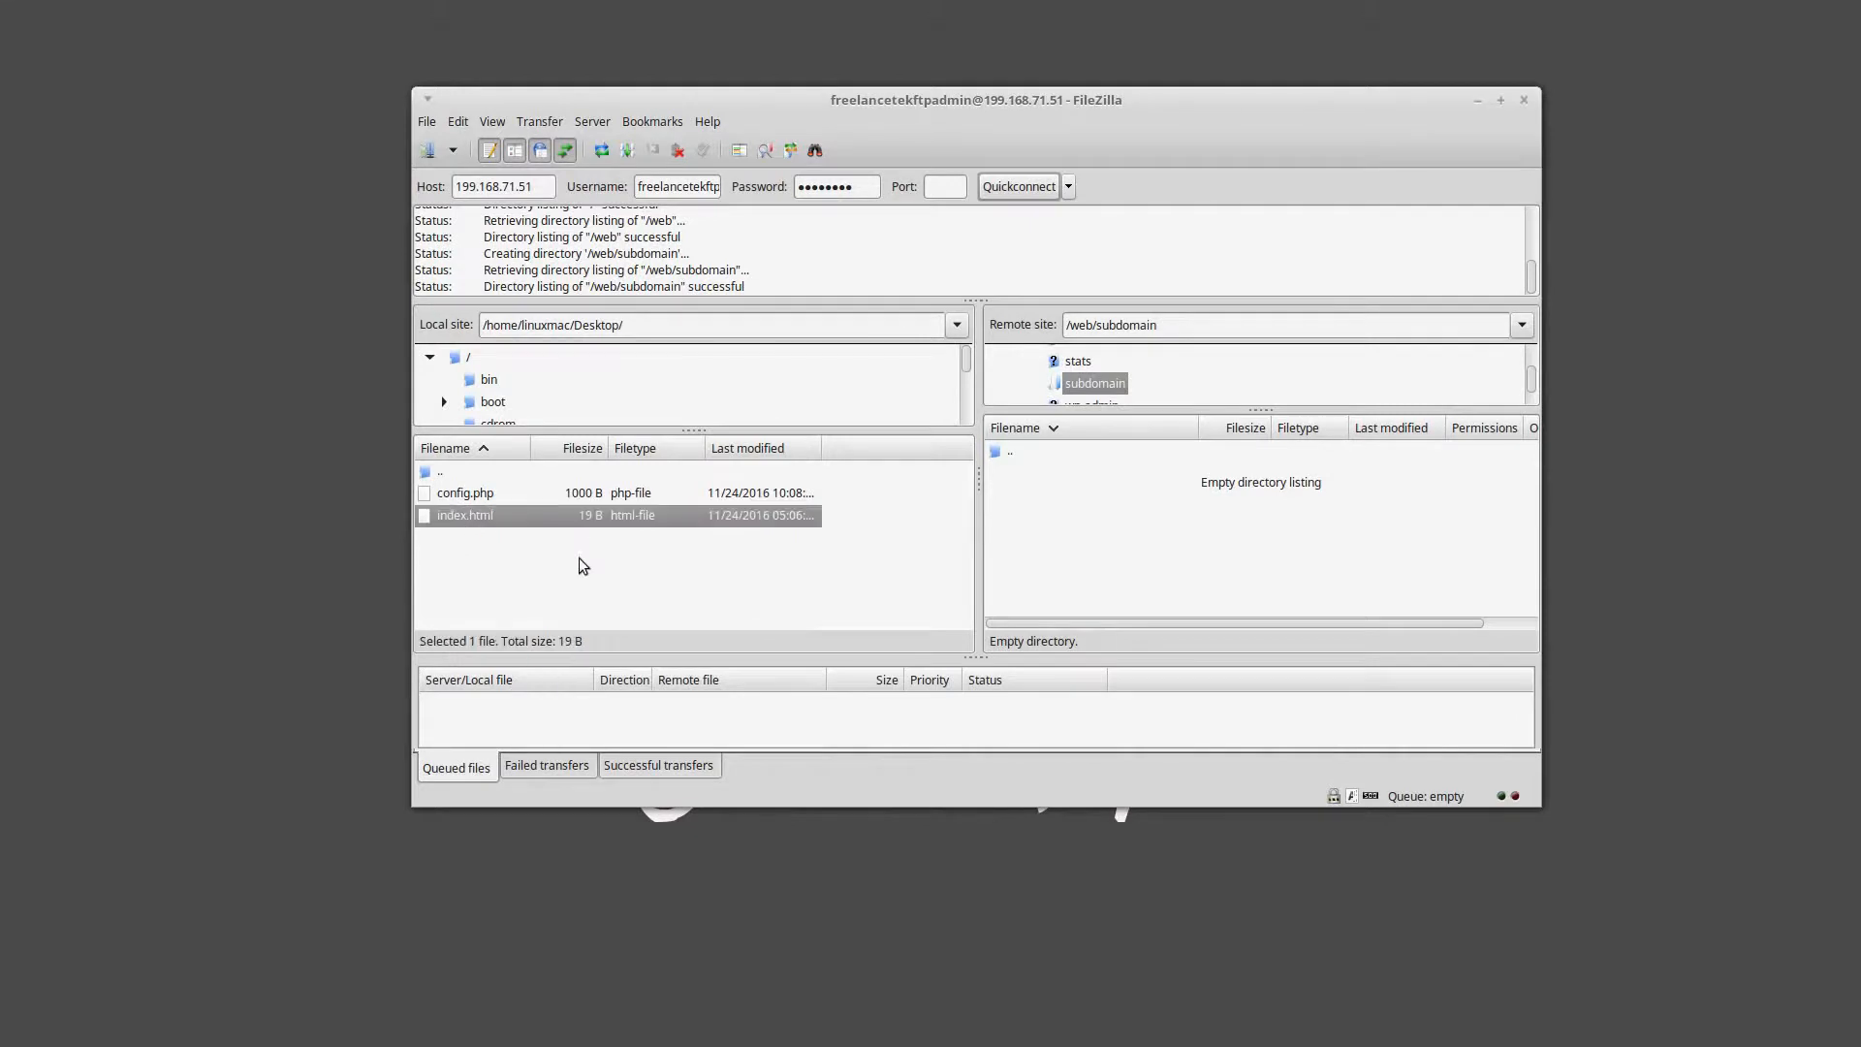
double_click(465, 516)
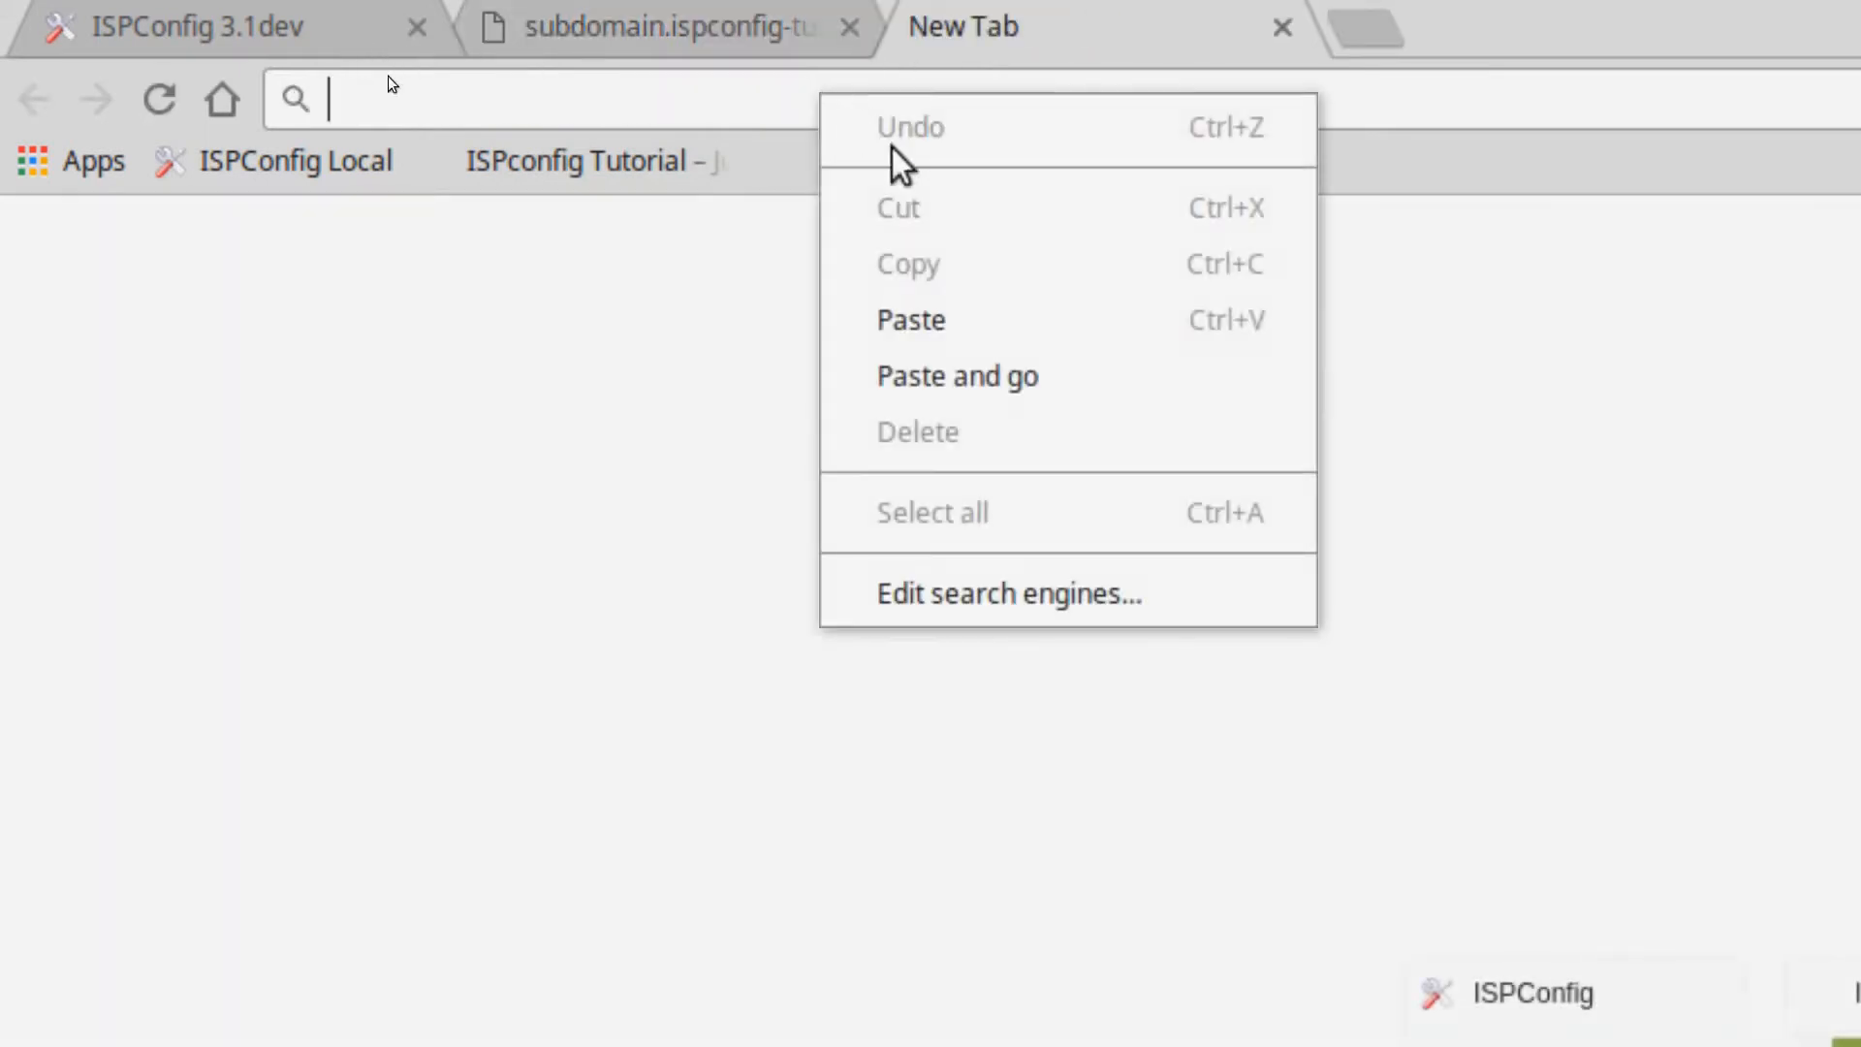
Load the pasted ispconfig-tutorial.net address, then cycle through the ISPConfig, WordPress and subdomain tabs
click(955, 374)
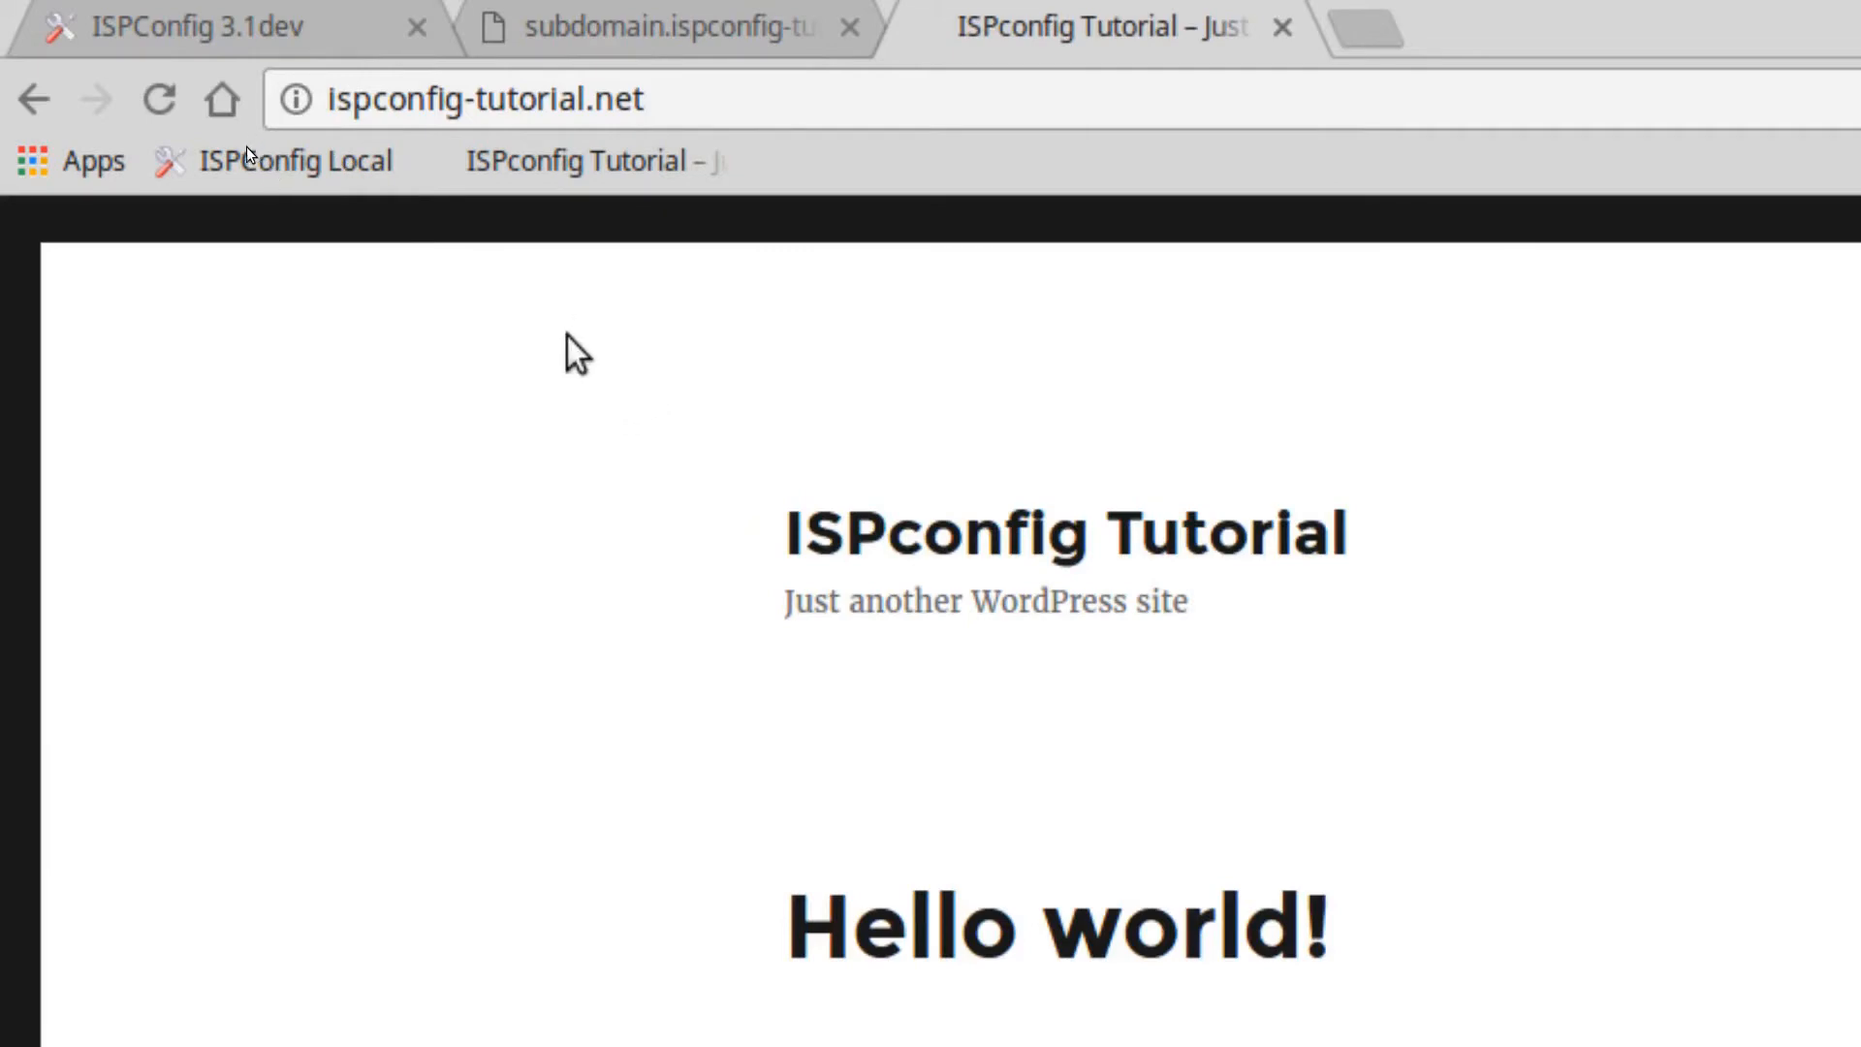
scroll(down, 3)
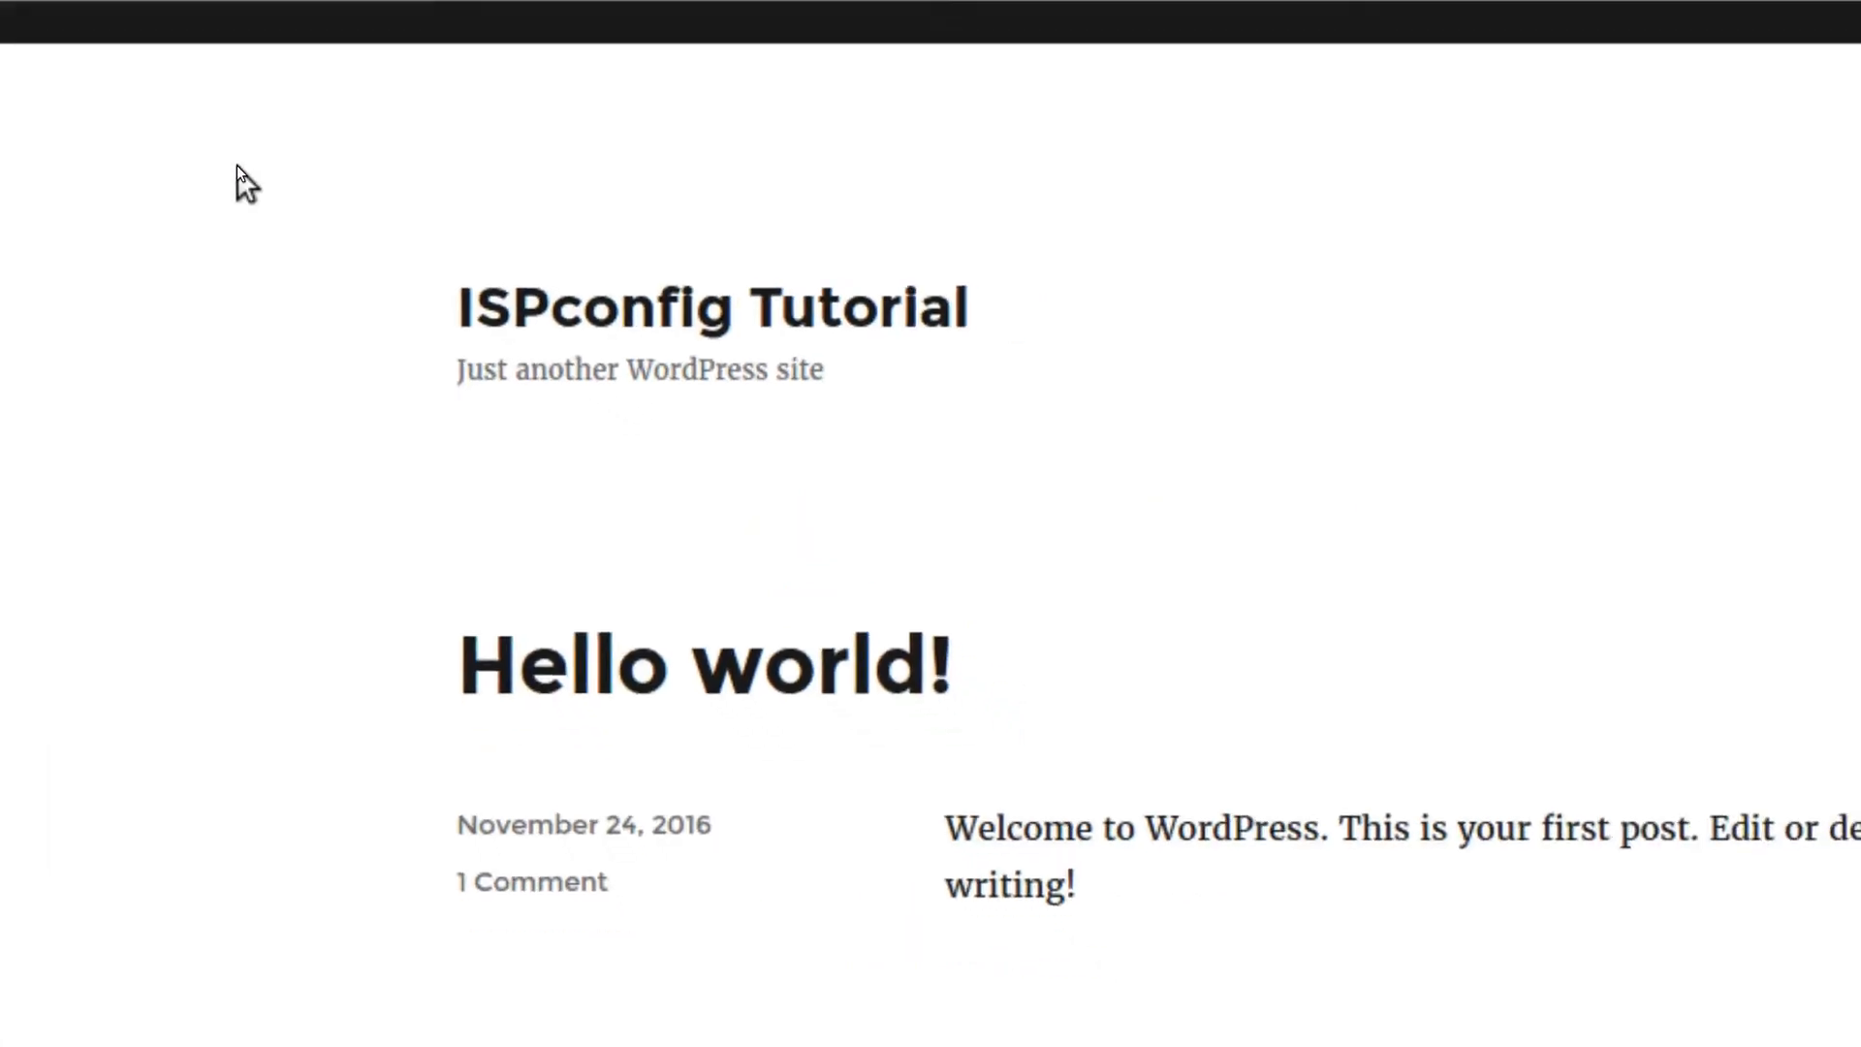
click(479, 14)
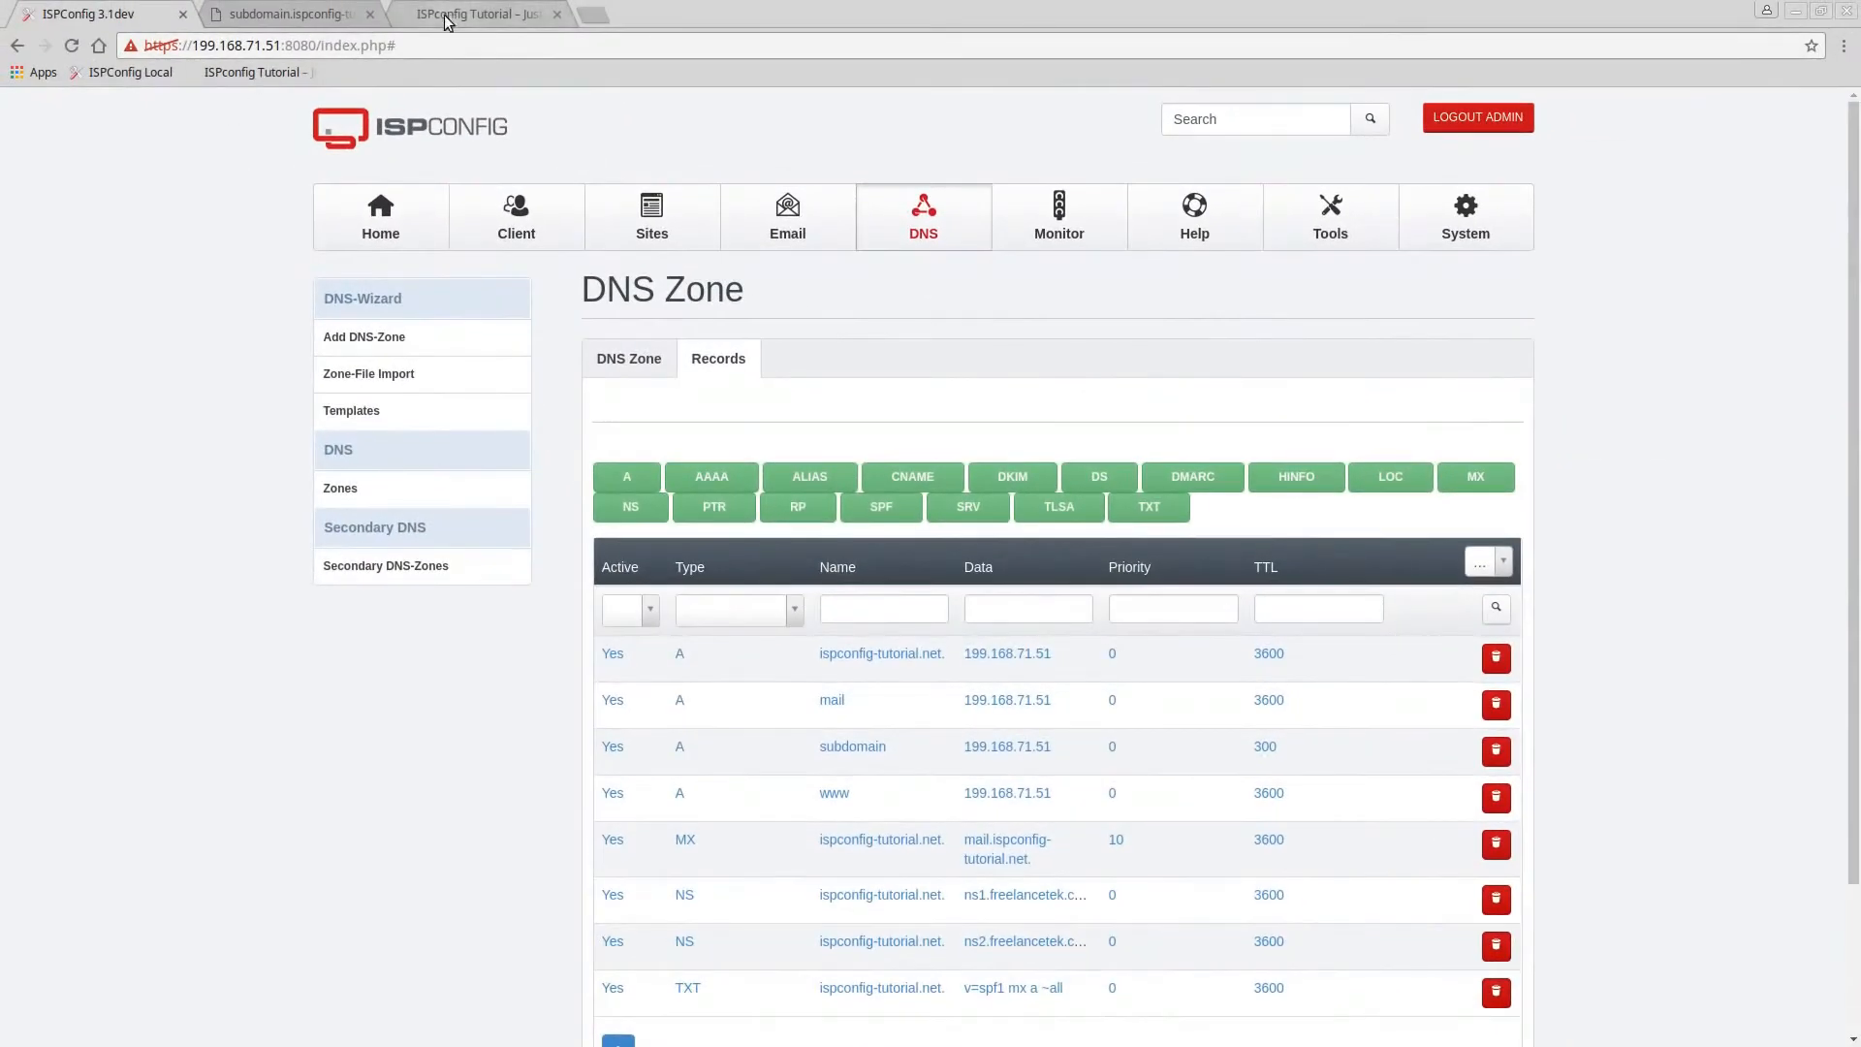
click(480, 14)
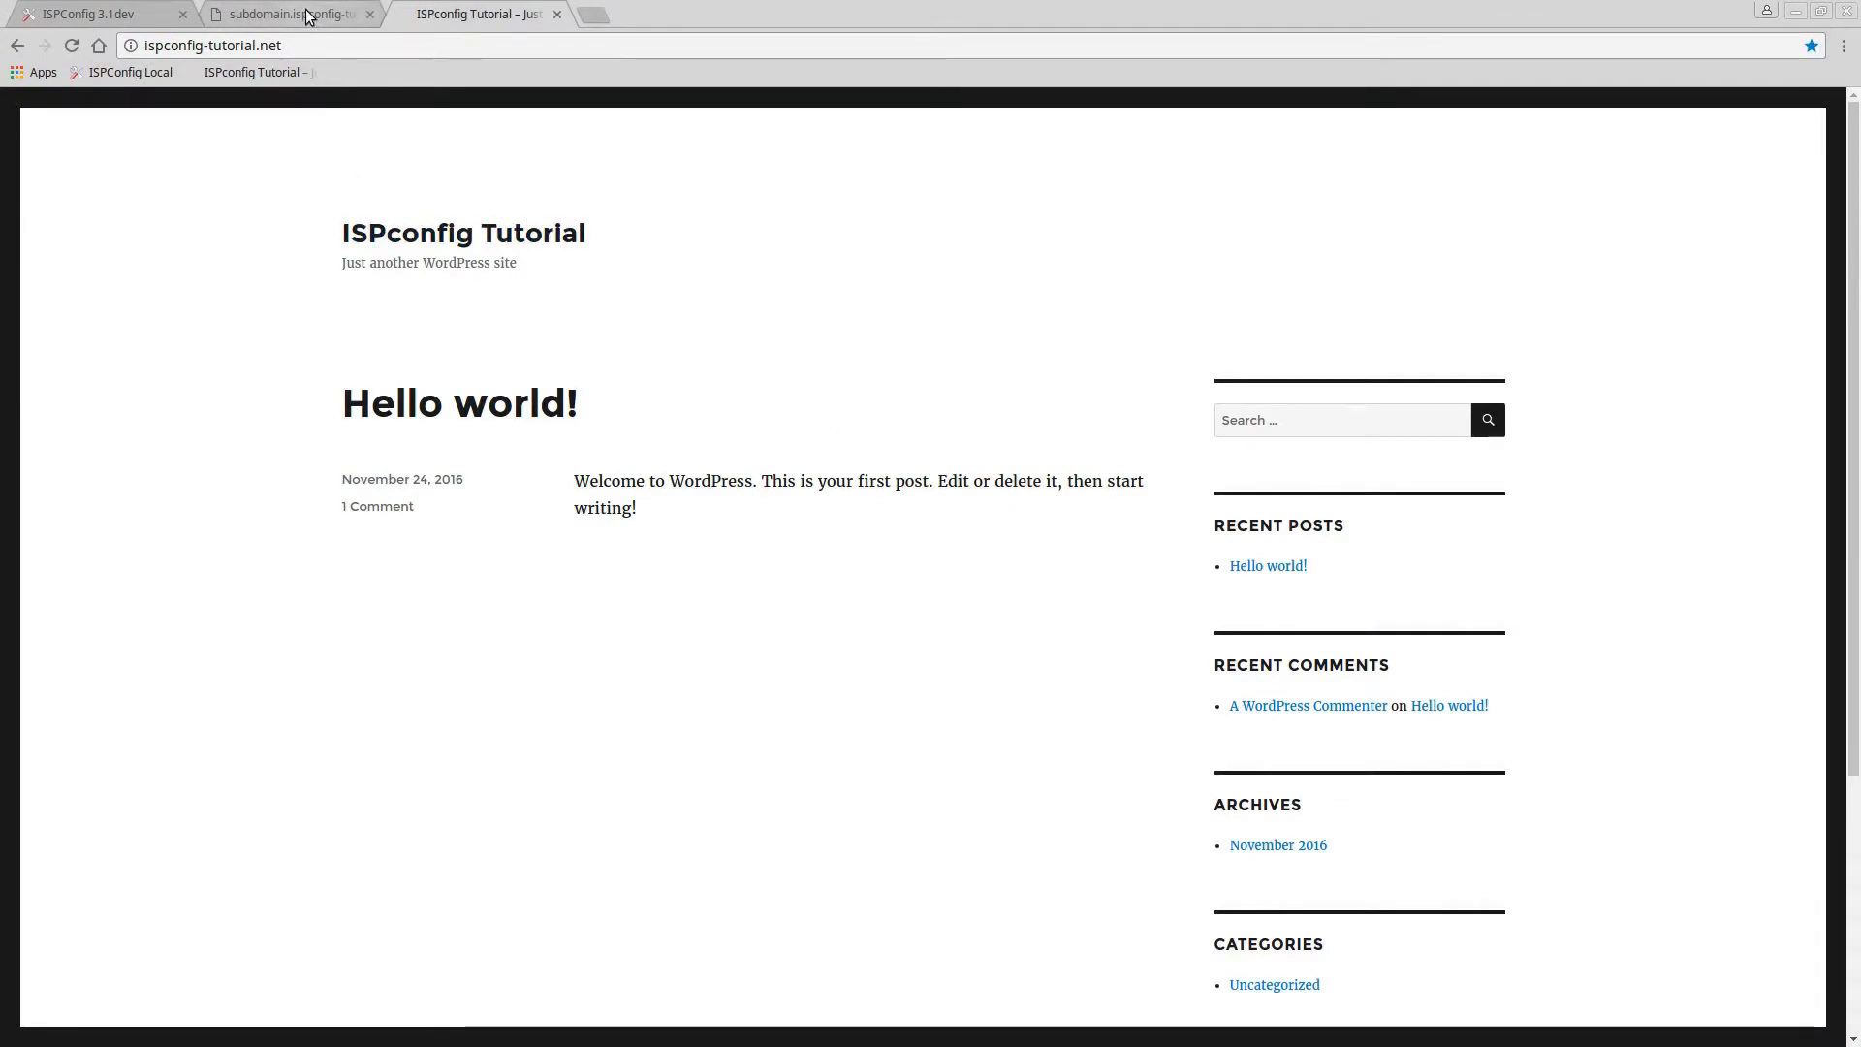
click(285, 14)
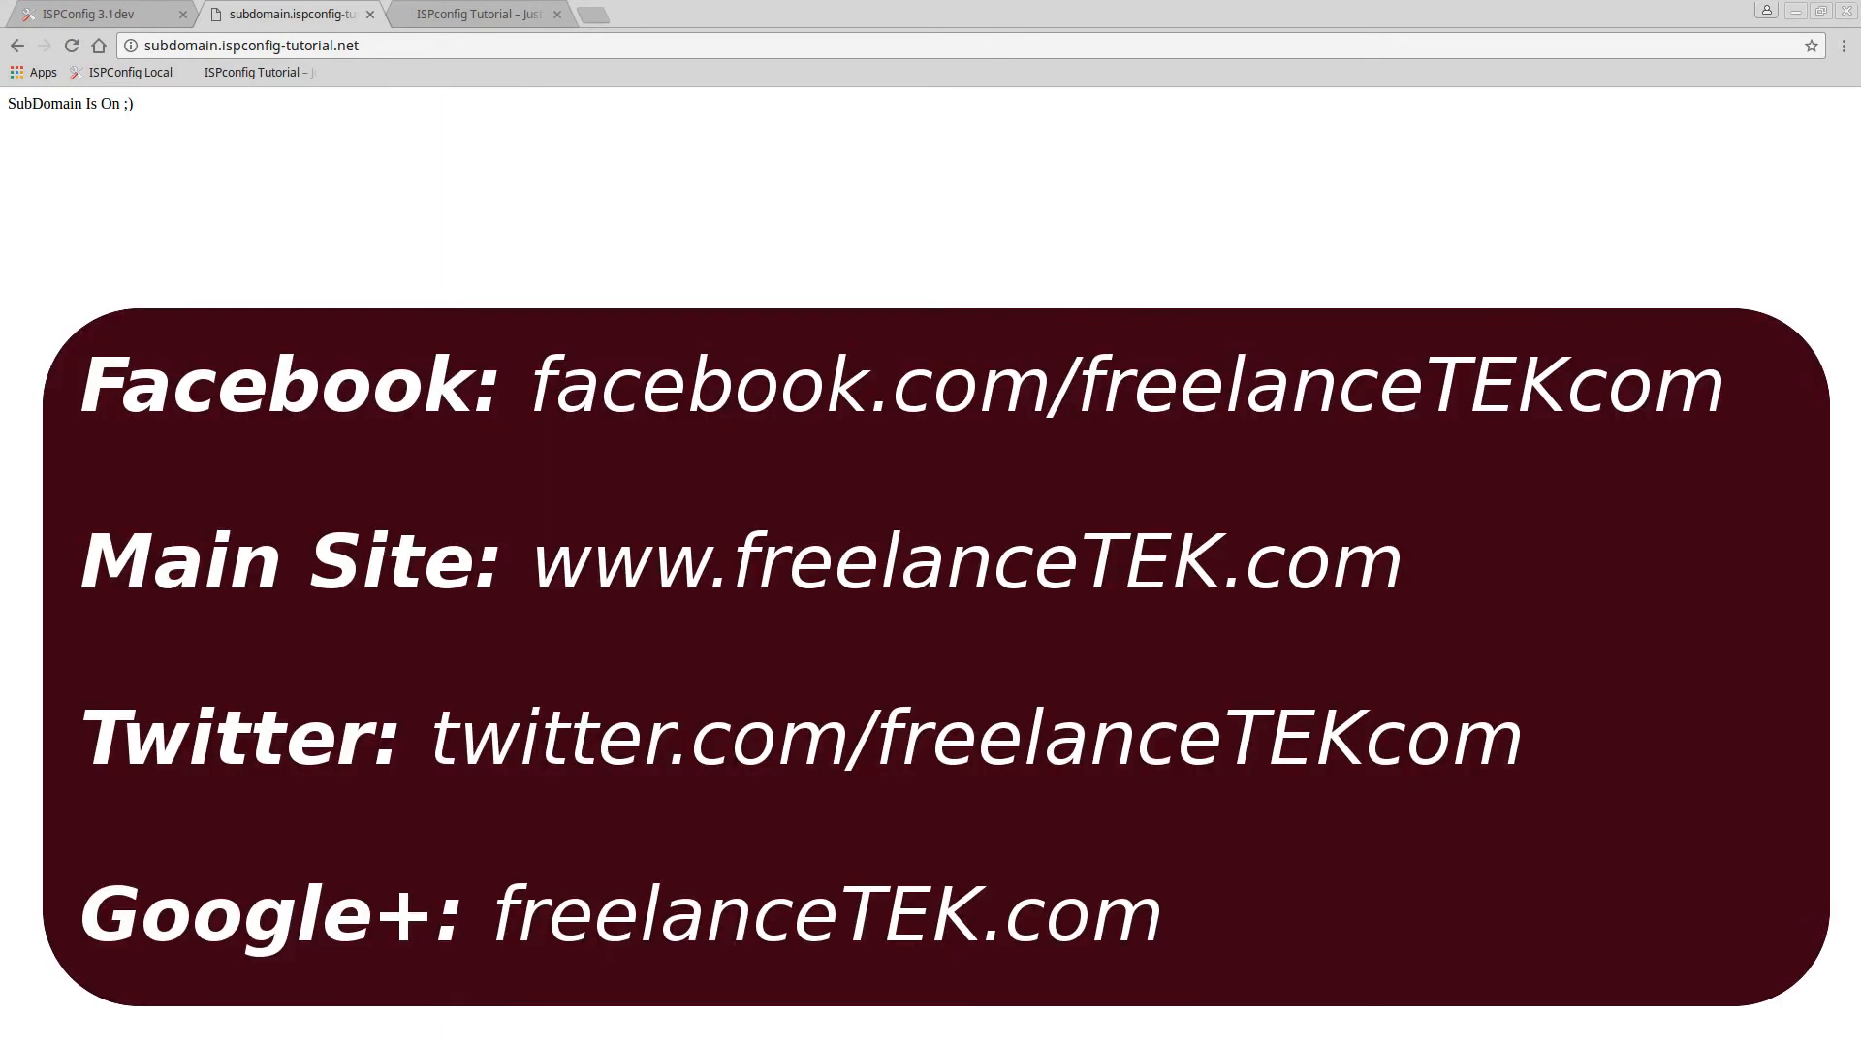